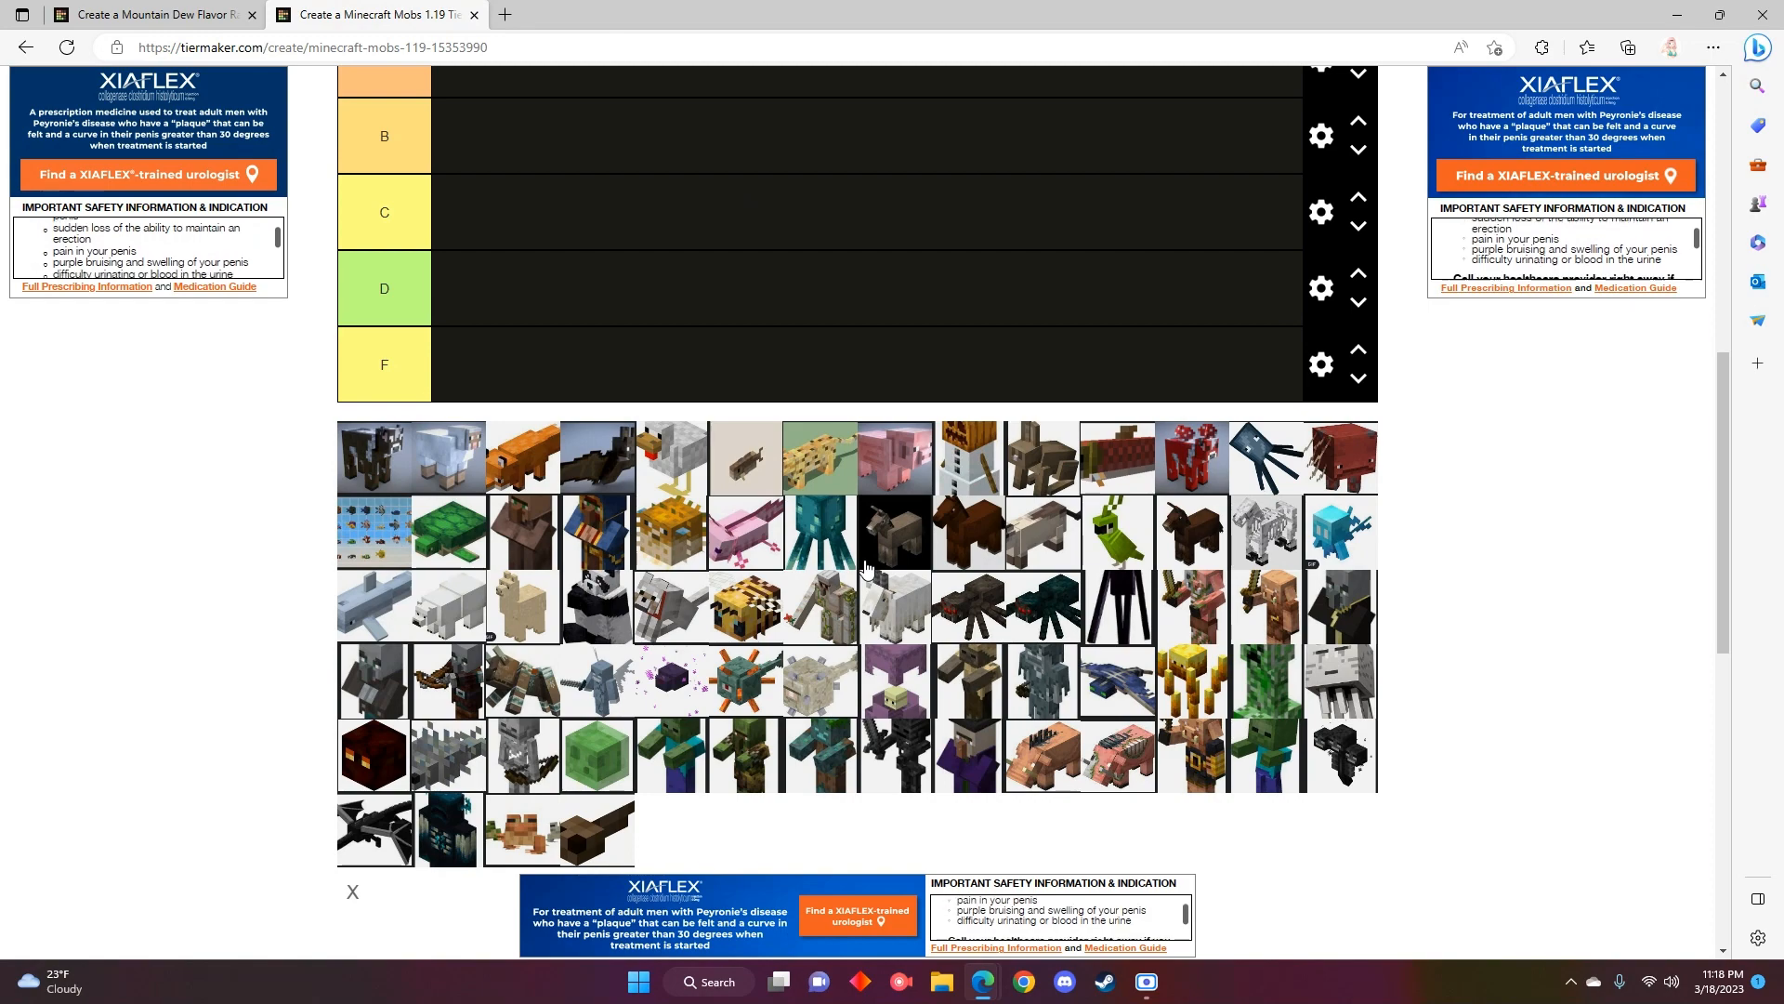
- Scroll between the image pool and tier rows while placing the cow, sheep, chicken and pig in A
{"action": "scroll", "scroll_direction": "up", "scroll_amount": 3}
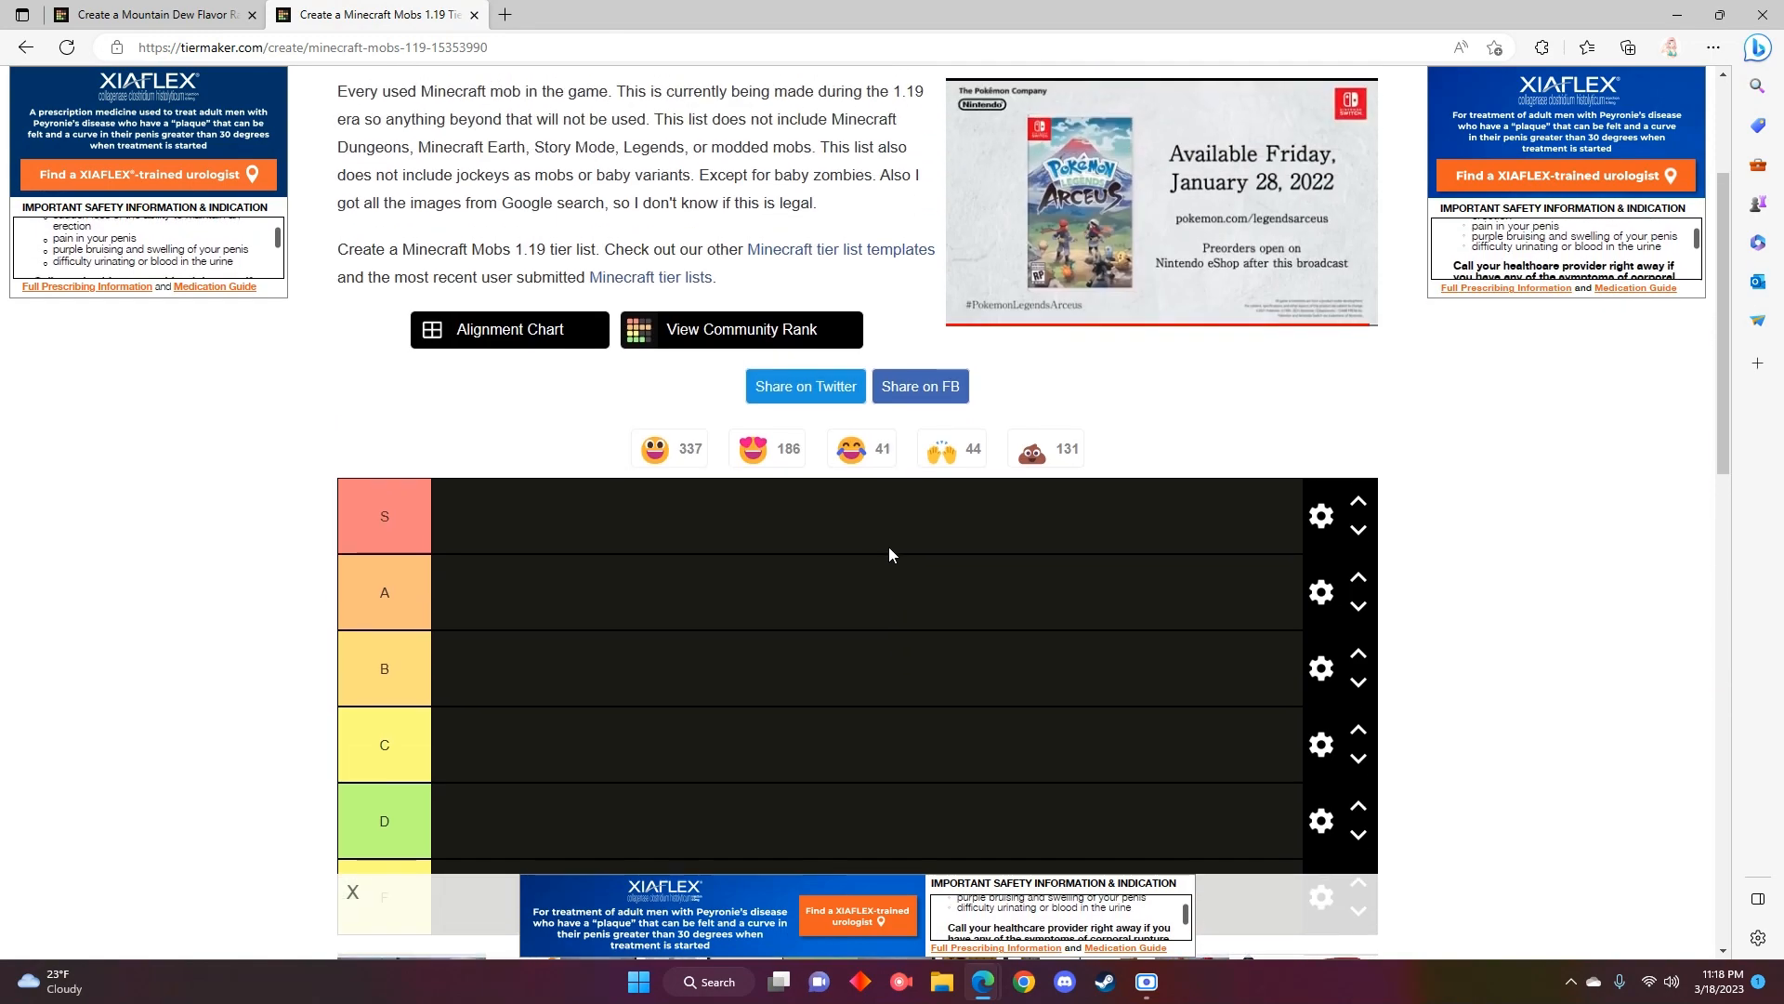
{"action": "scroll", "scroll_direction": "up", "scroll_amount": 3}
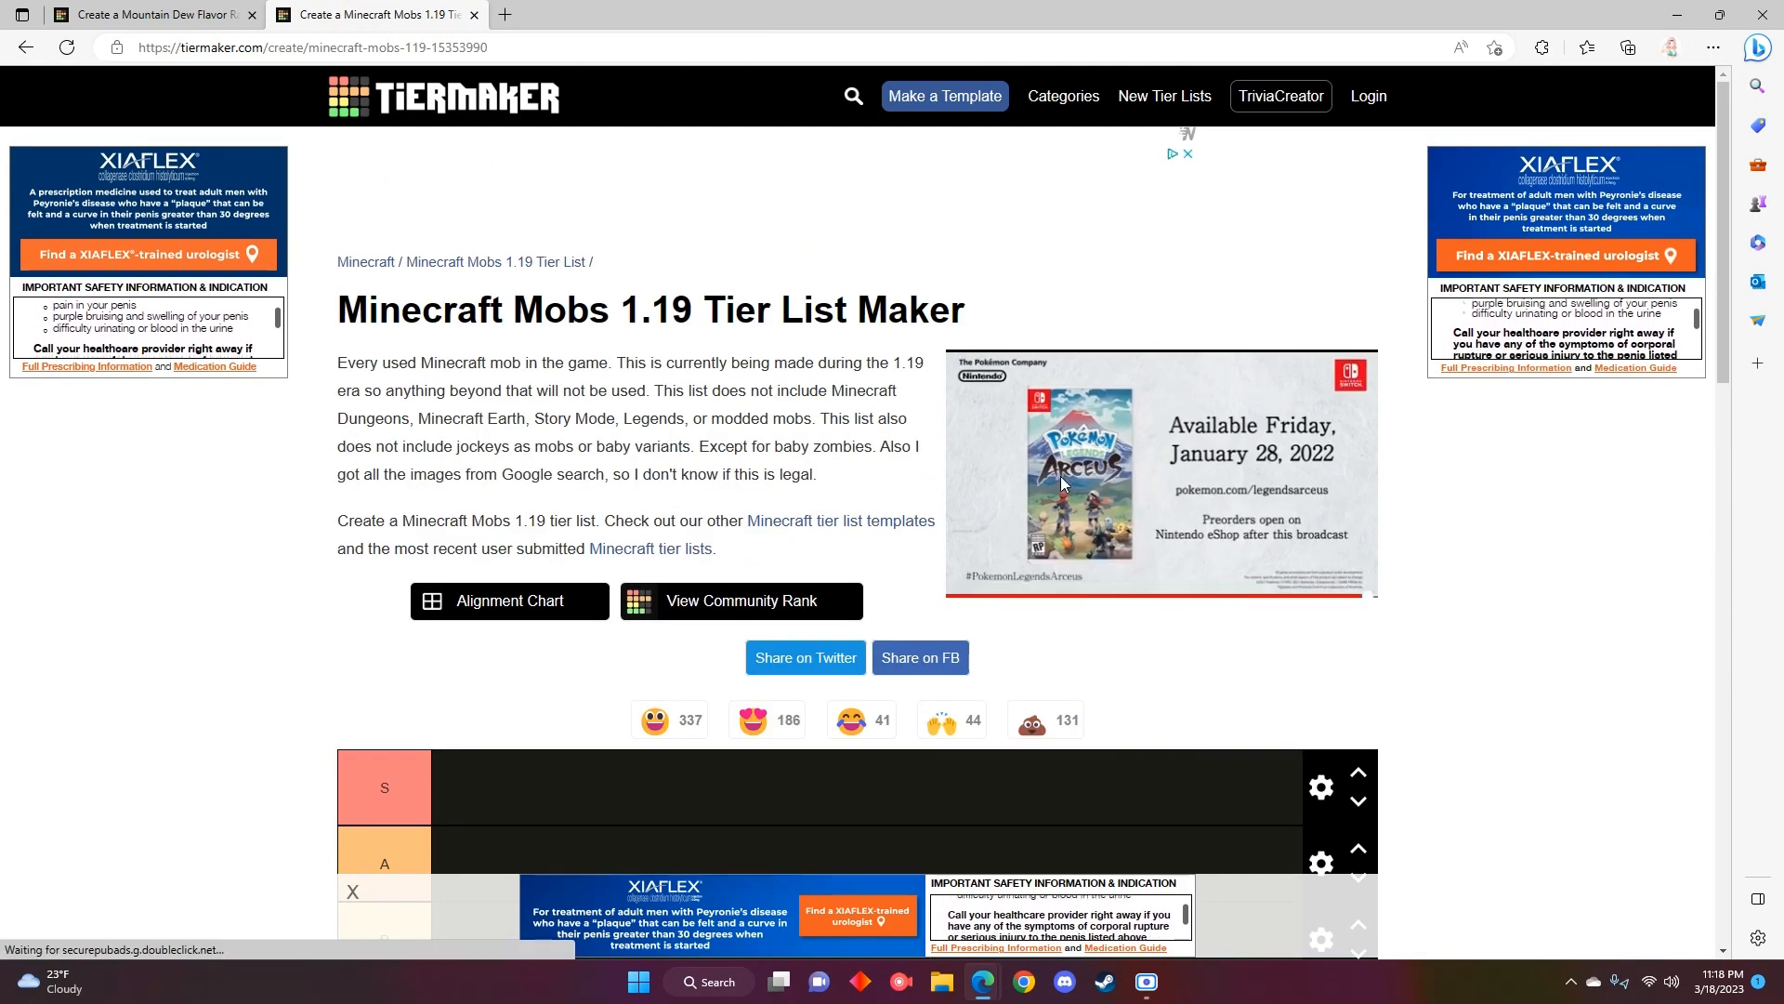
{"action": "scroll", "scroll_direction": "down", "scroll_amount": 3}
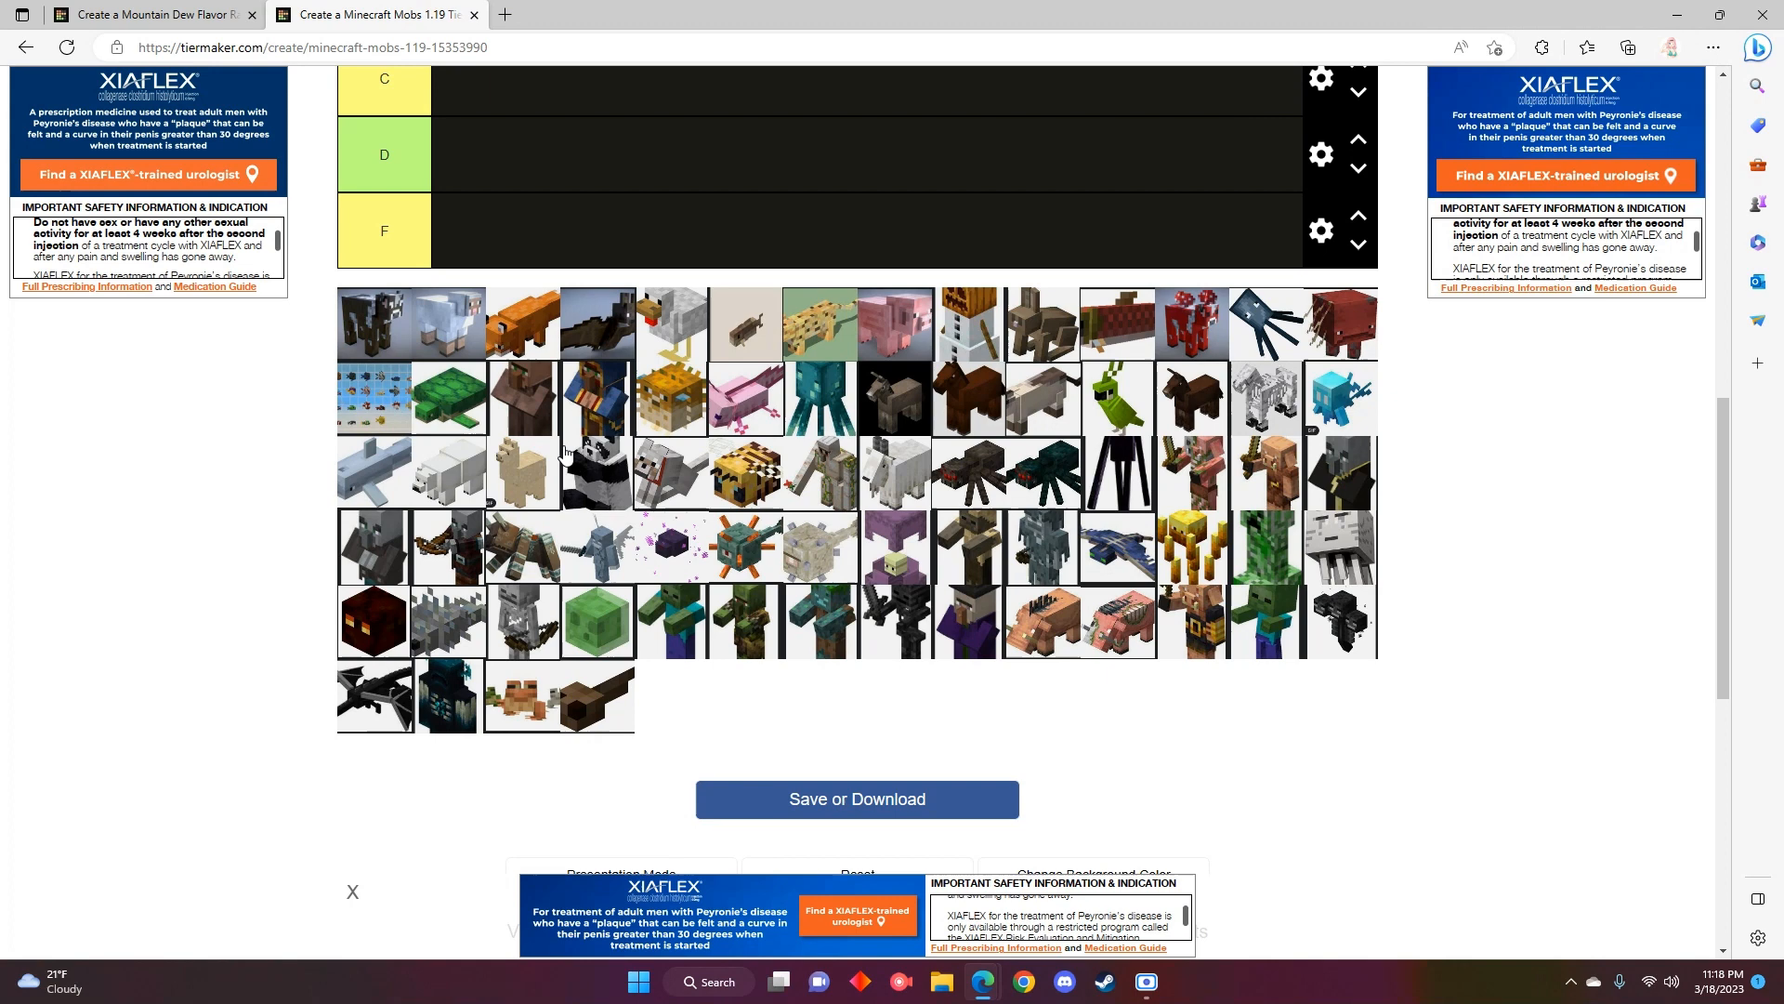
{"action": "scroll", "scroll_direction": "up", "scroll_amount": 3}
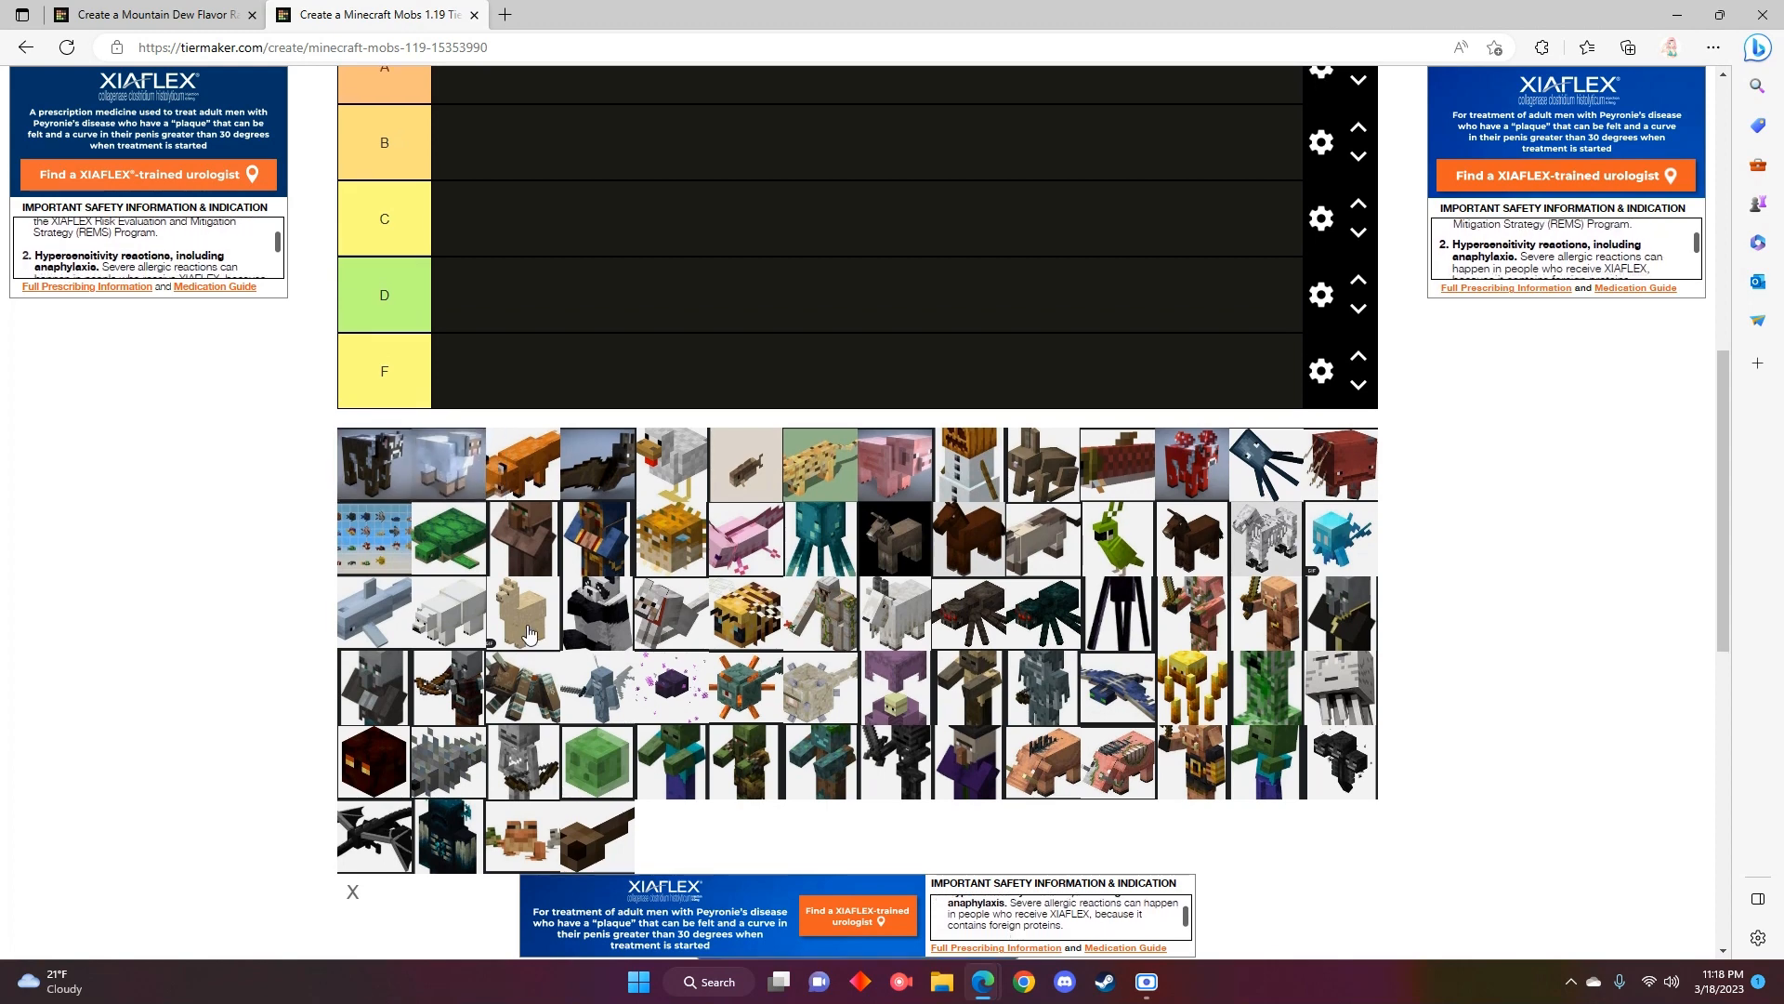
{"action": "scroll", "scroll_direction": "up", "scroll_amount": 3}
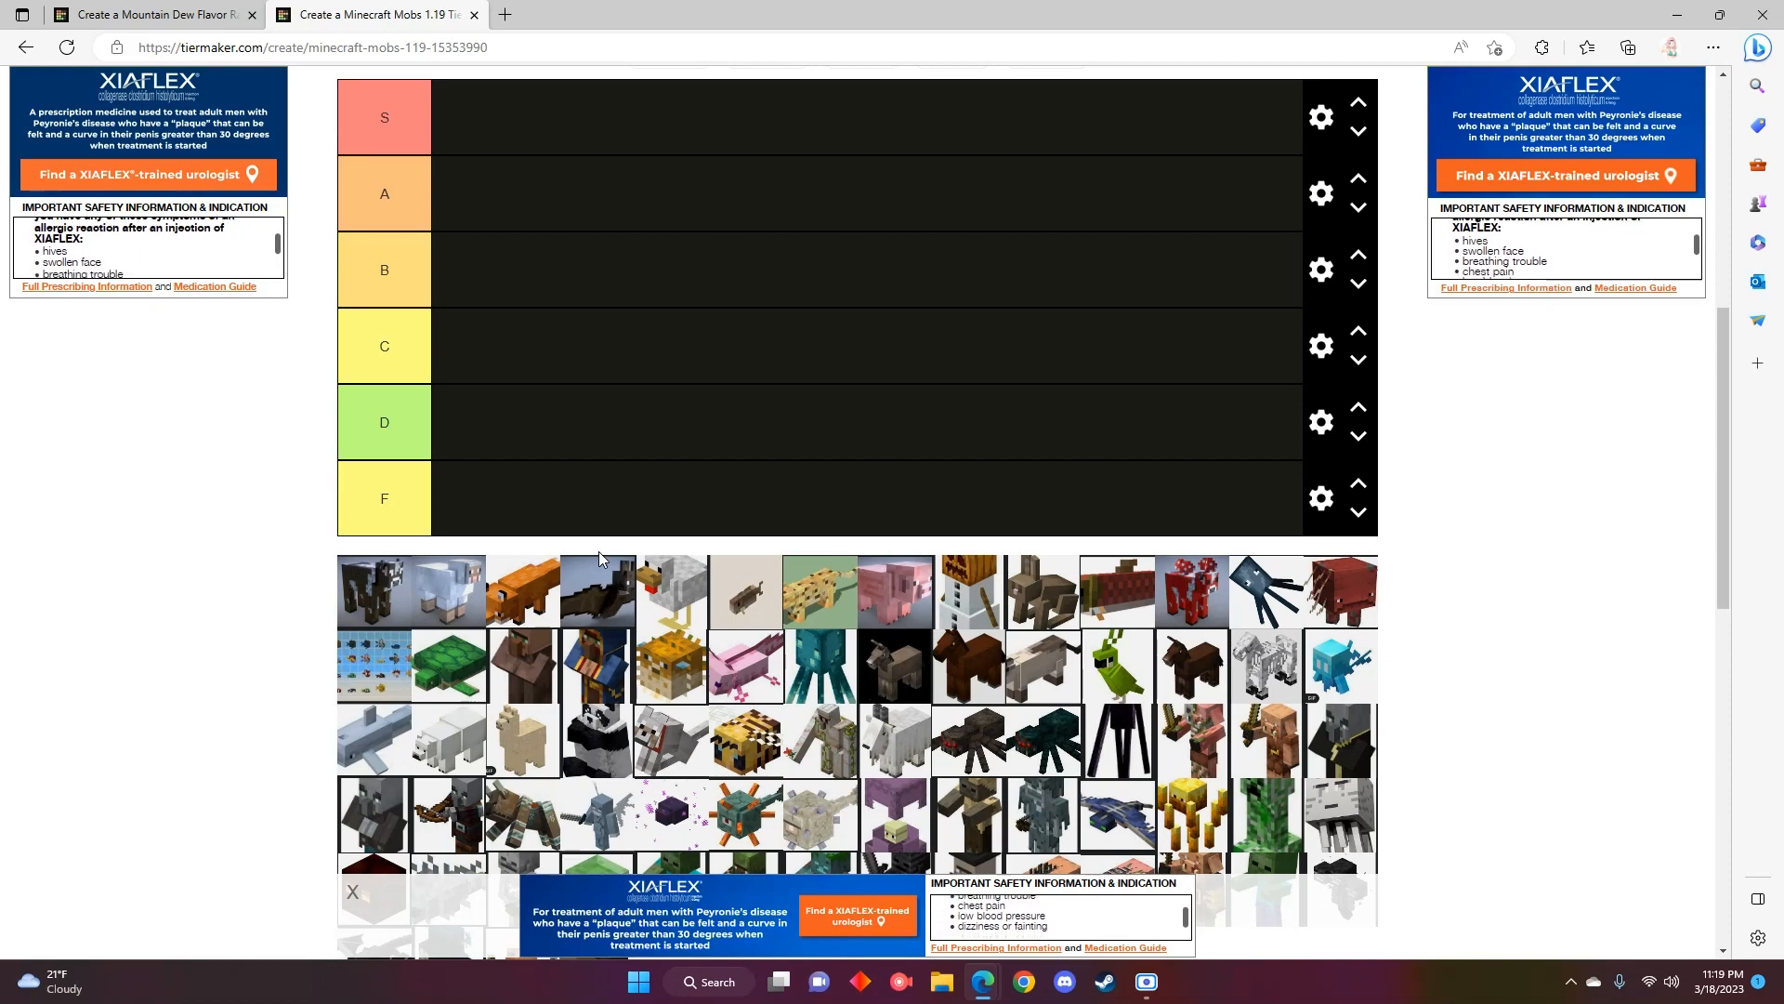
{"action": "scroll", "scroll_direction": "up", "scroll_amount": 3}
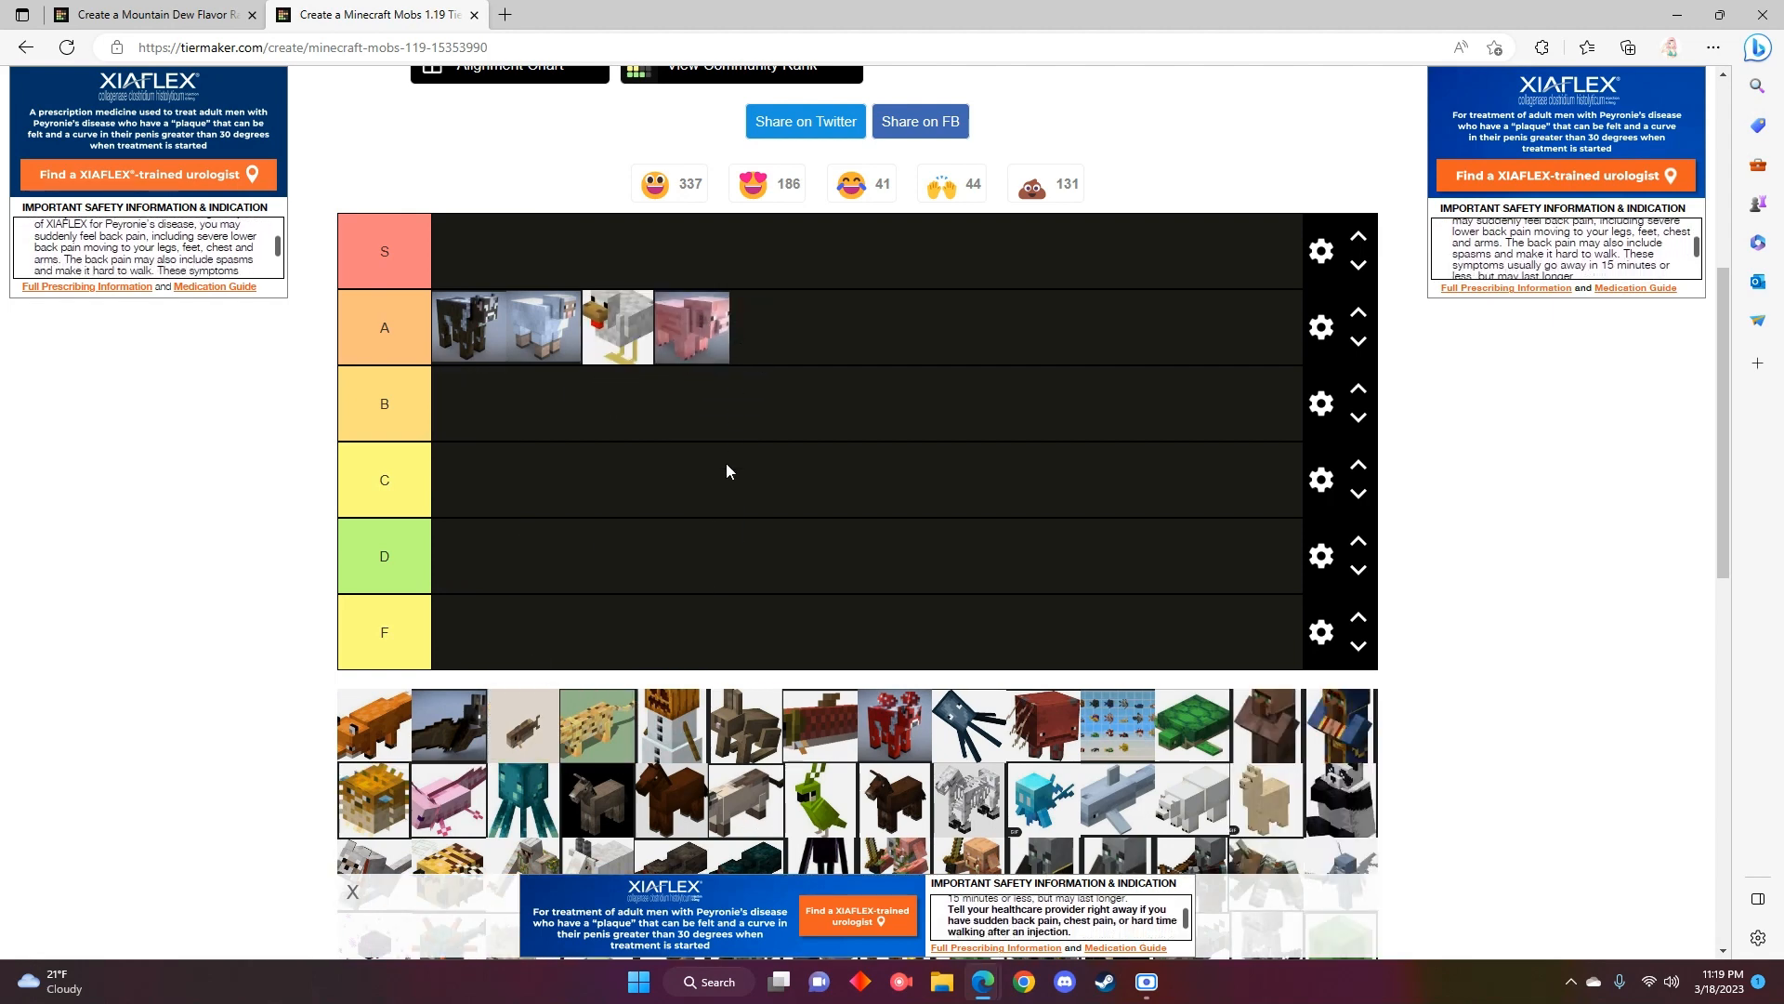
{"action": "mouse_move", "coordinate": [502, 347]}
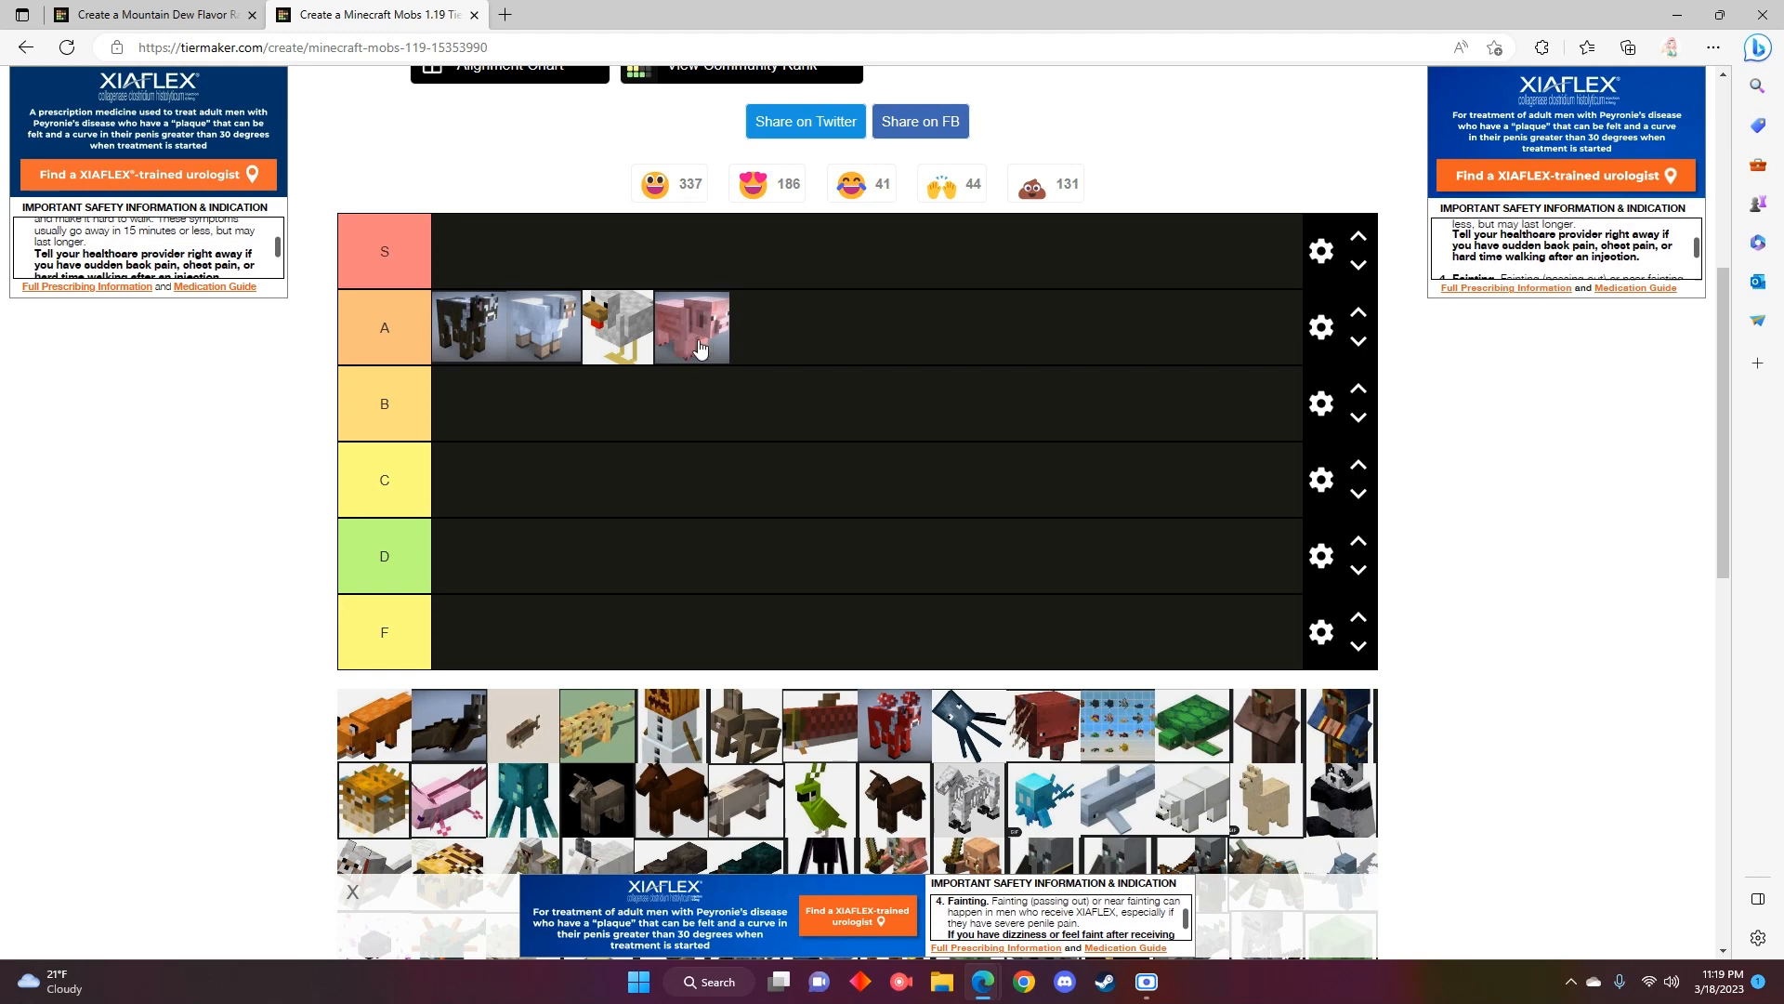
- Move the pig from the A row up into the S tier
{"action": "left_click_drag", "start_coordinate": [692, 327], "coordinate": [466, 251]}
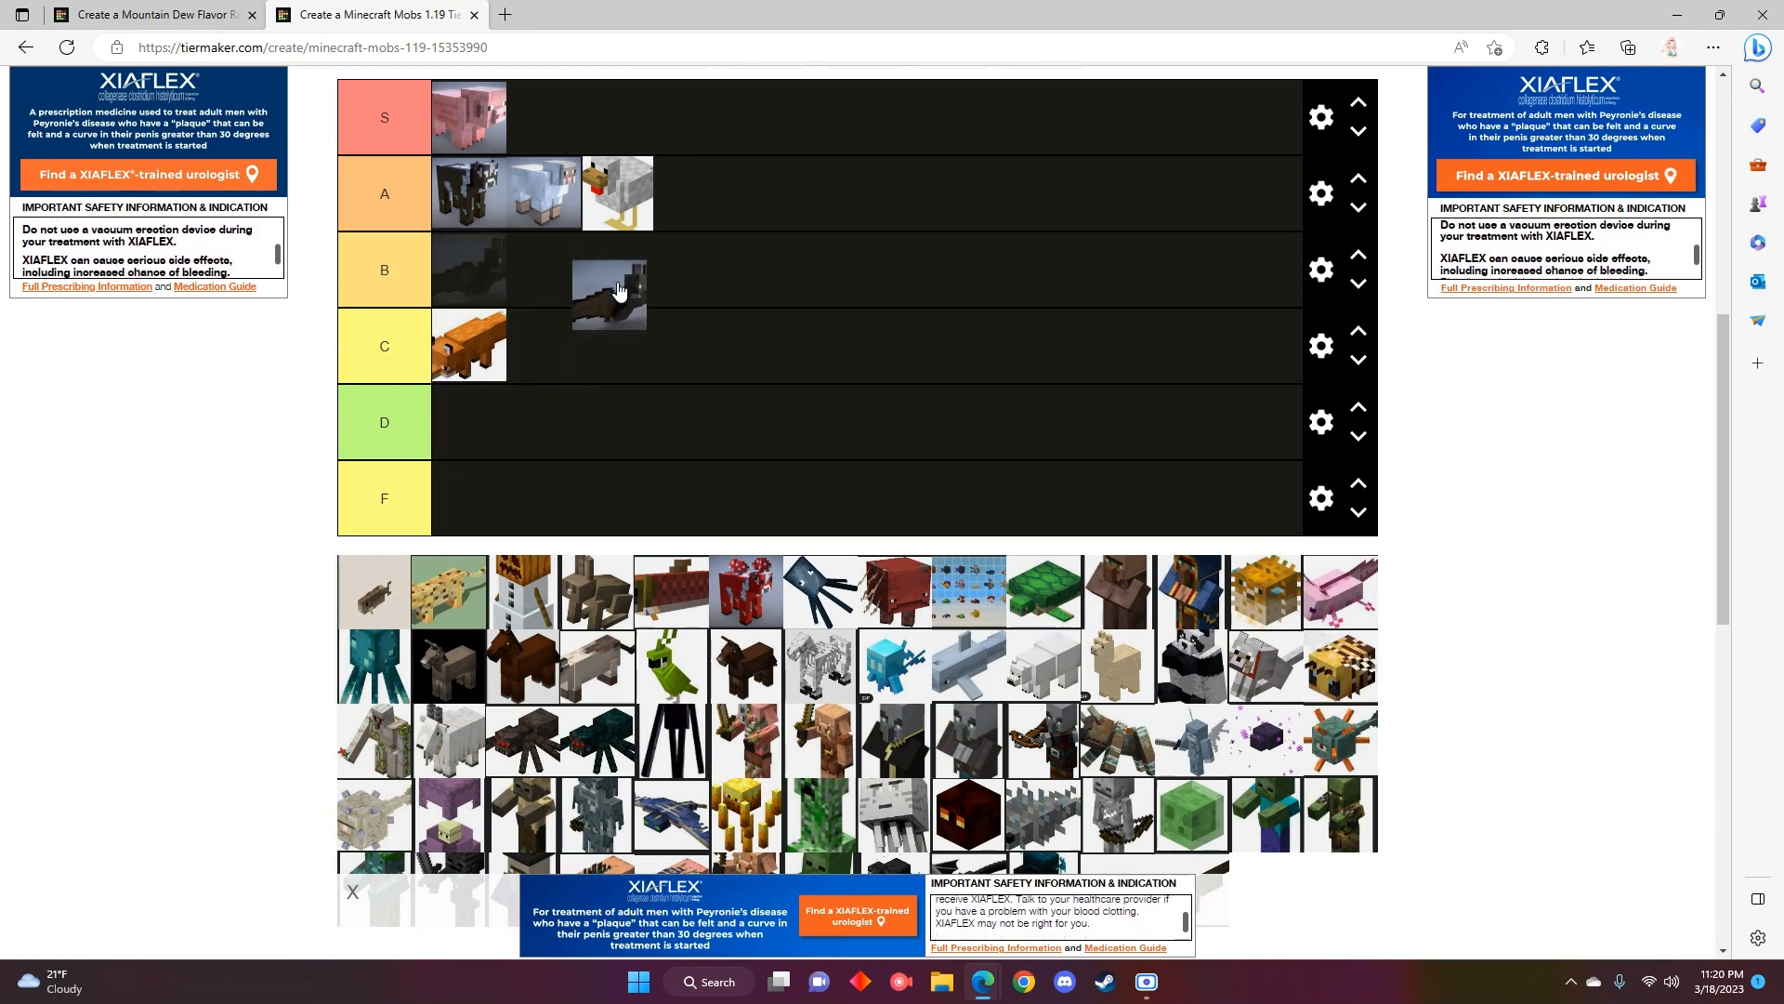
- Drop the dark winged bat into the C tier beside the fox
{"action": "left_click_drag", "start_coordinate": [610, 294], "coordinate": [580, 348]}
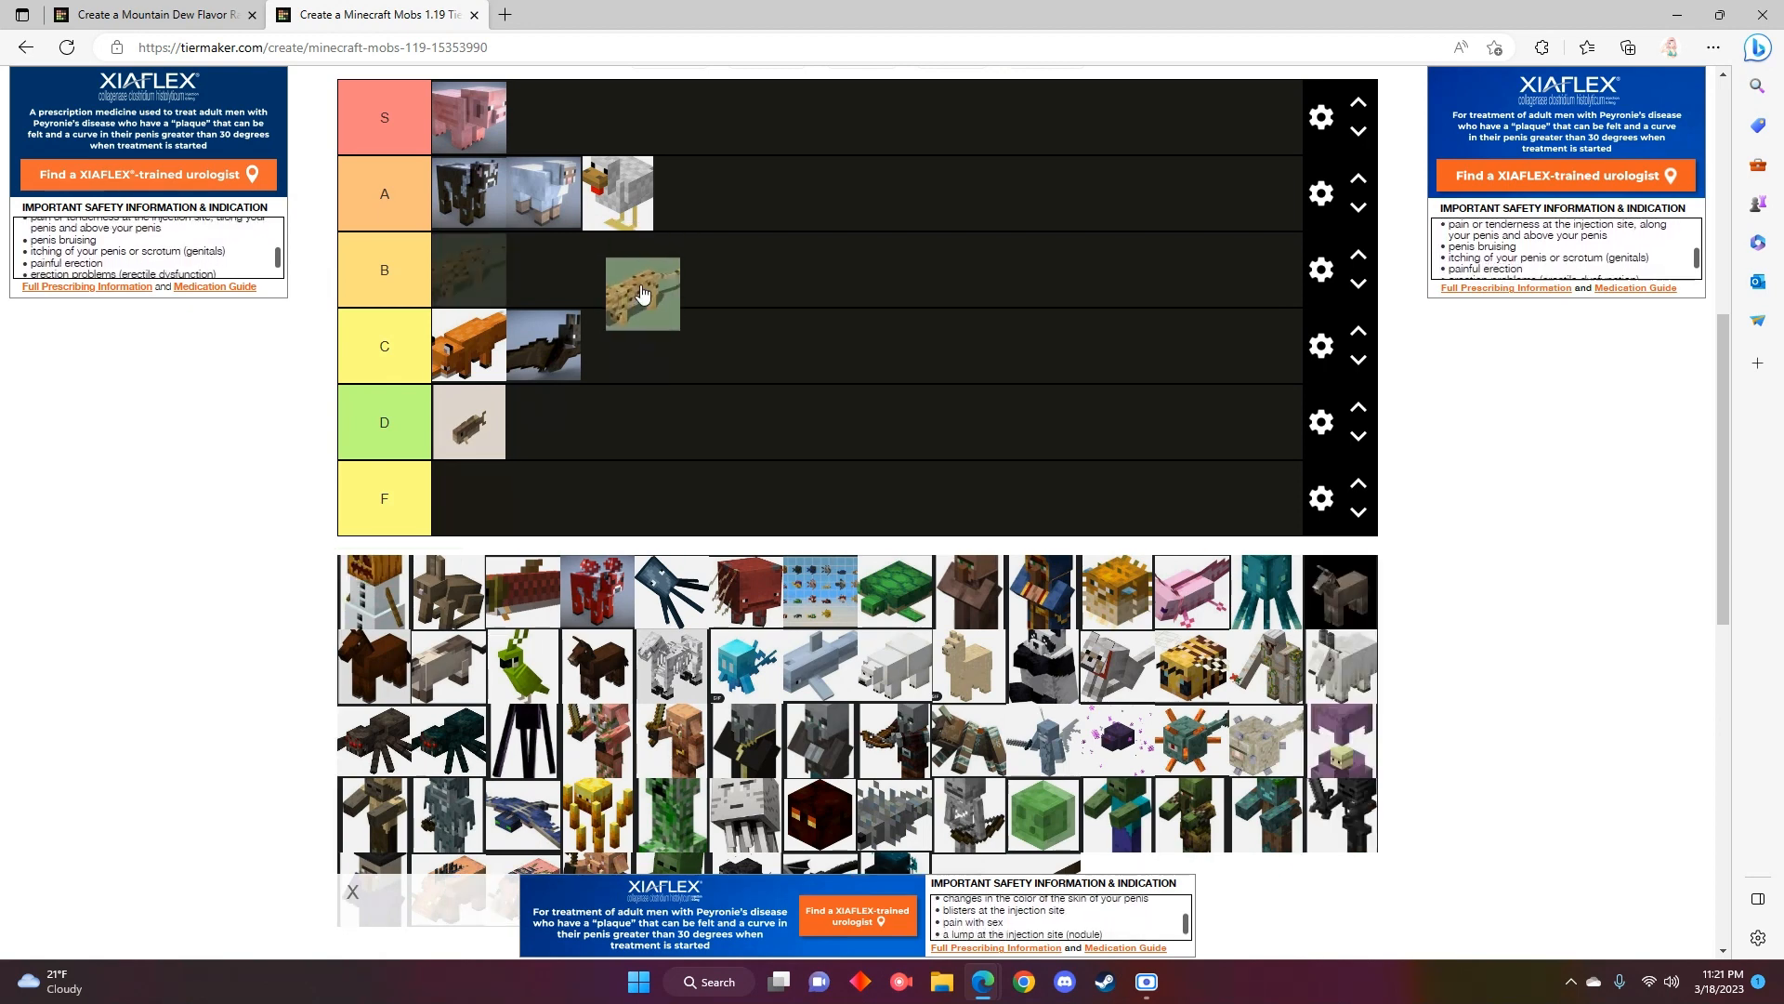
- Move the spotted ocelot through the C row and settle it in the B tier
{"action": "left_click_drag", "start_coordinate": [643, 290], "coordinate": [643, 345]}
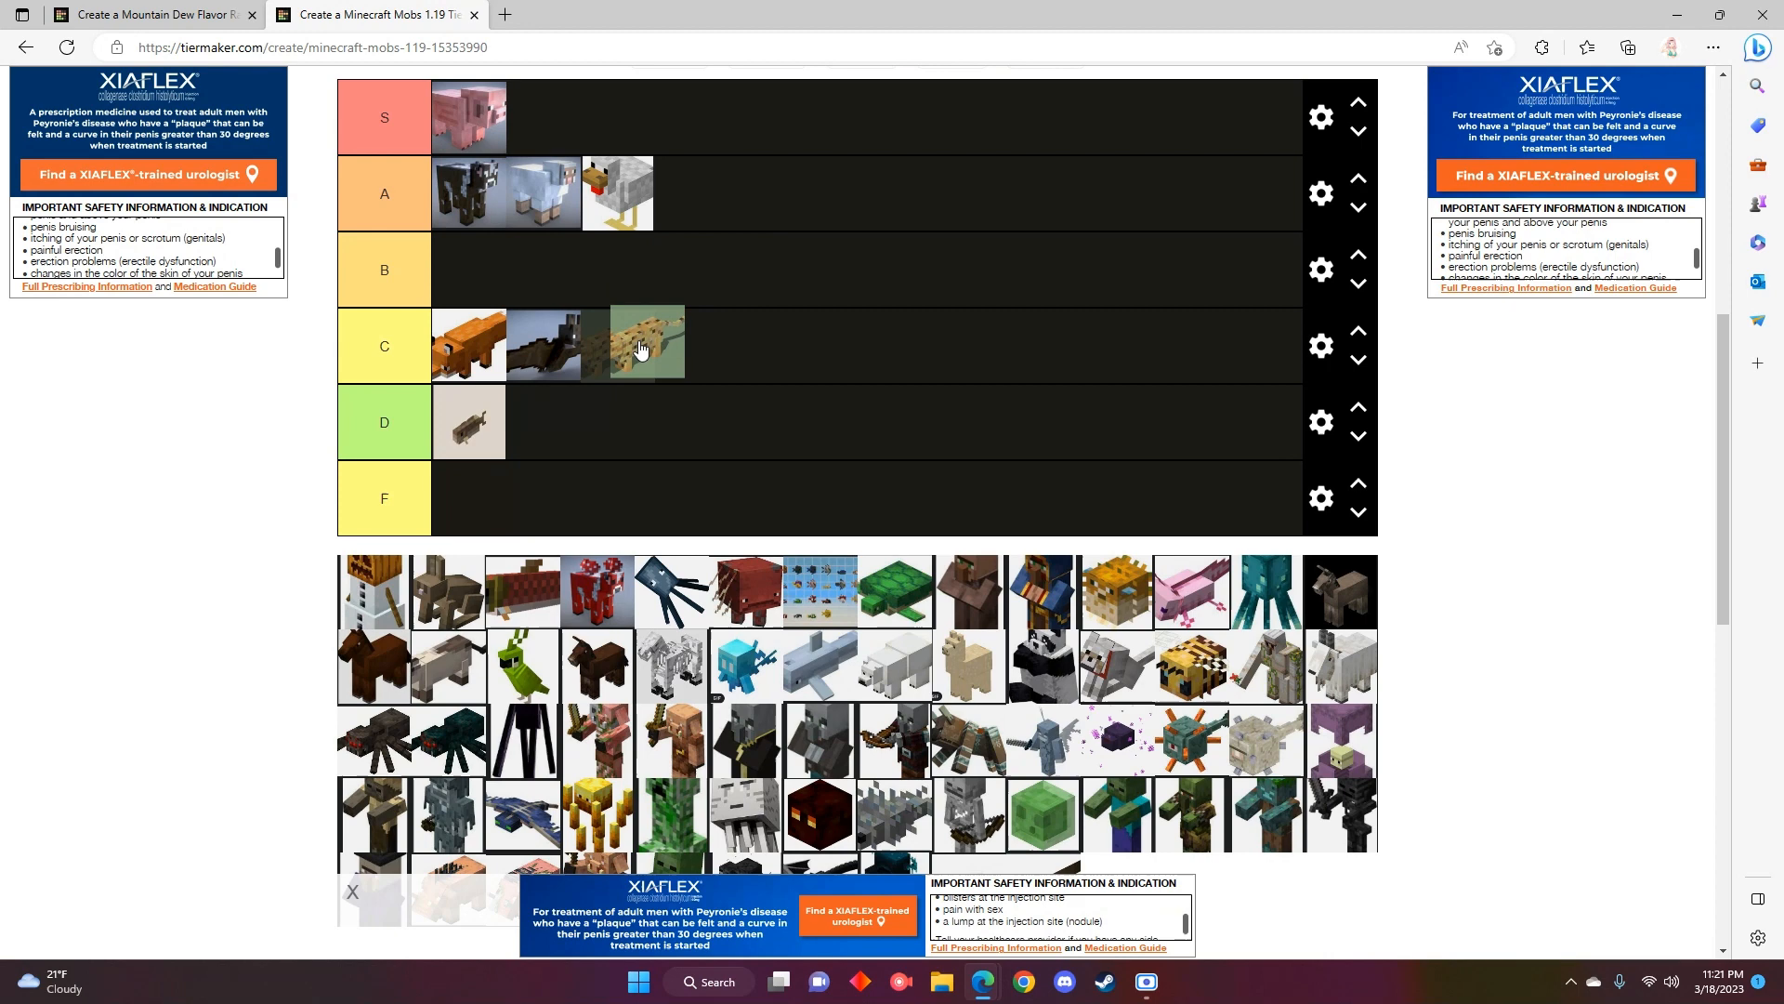
{"action": "left_click_drag", "start_coordinate": [638, 346], "coordinate": [751, 214]}
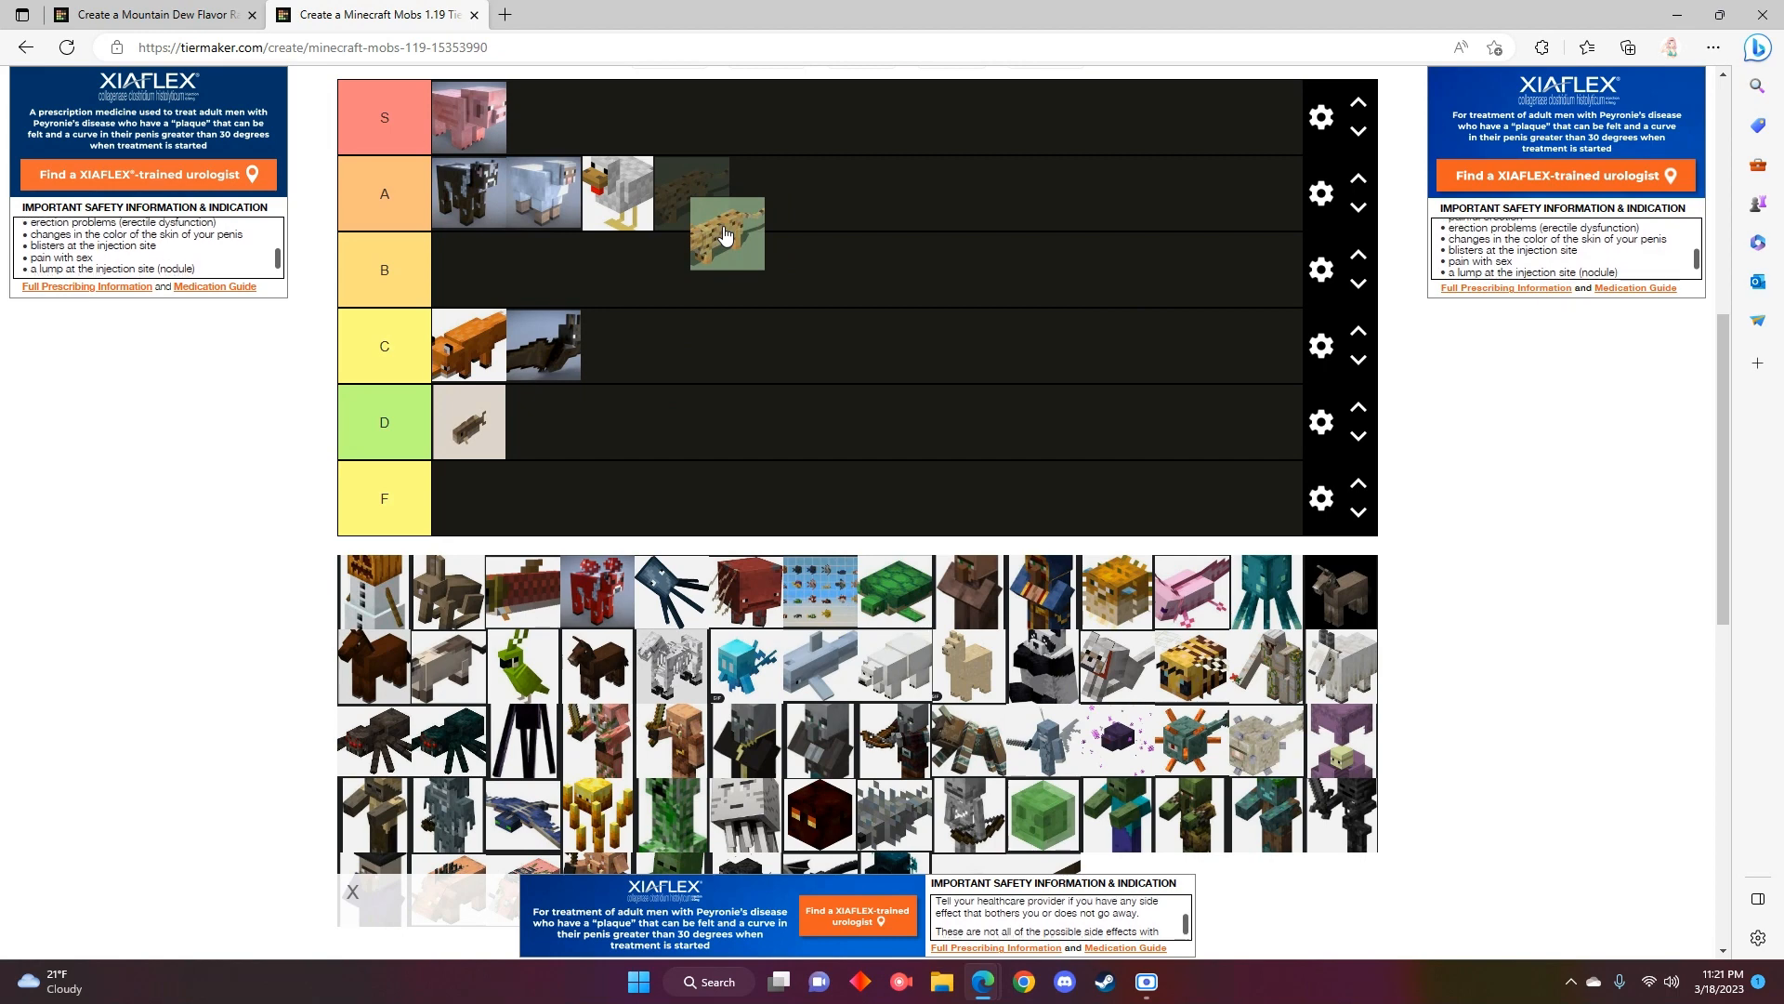
{"action": "left_click_drag", "start_coordinate": [727, 236], "coordinate": [429, 348]}
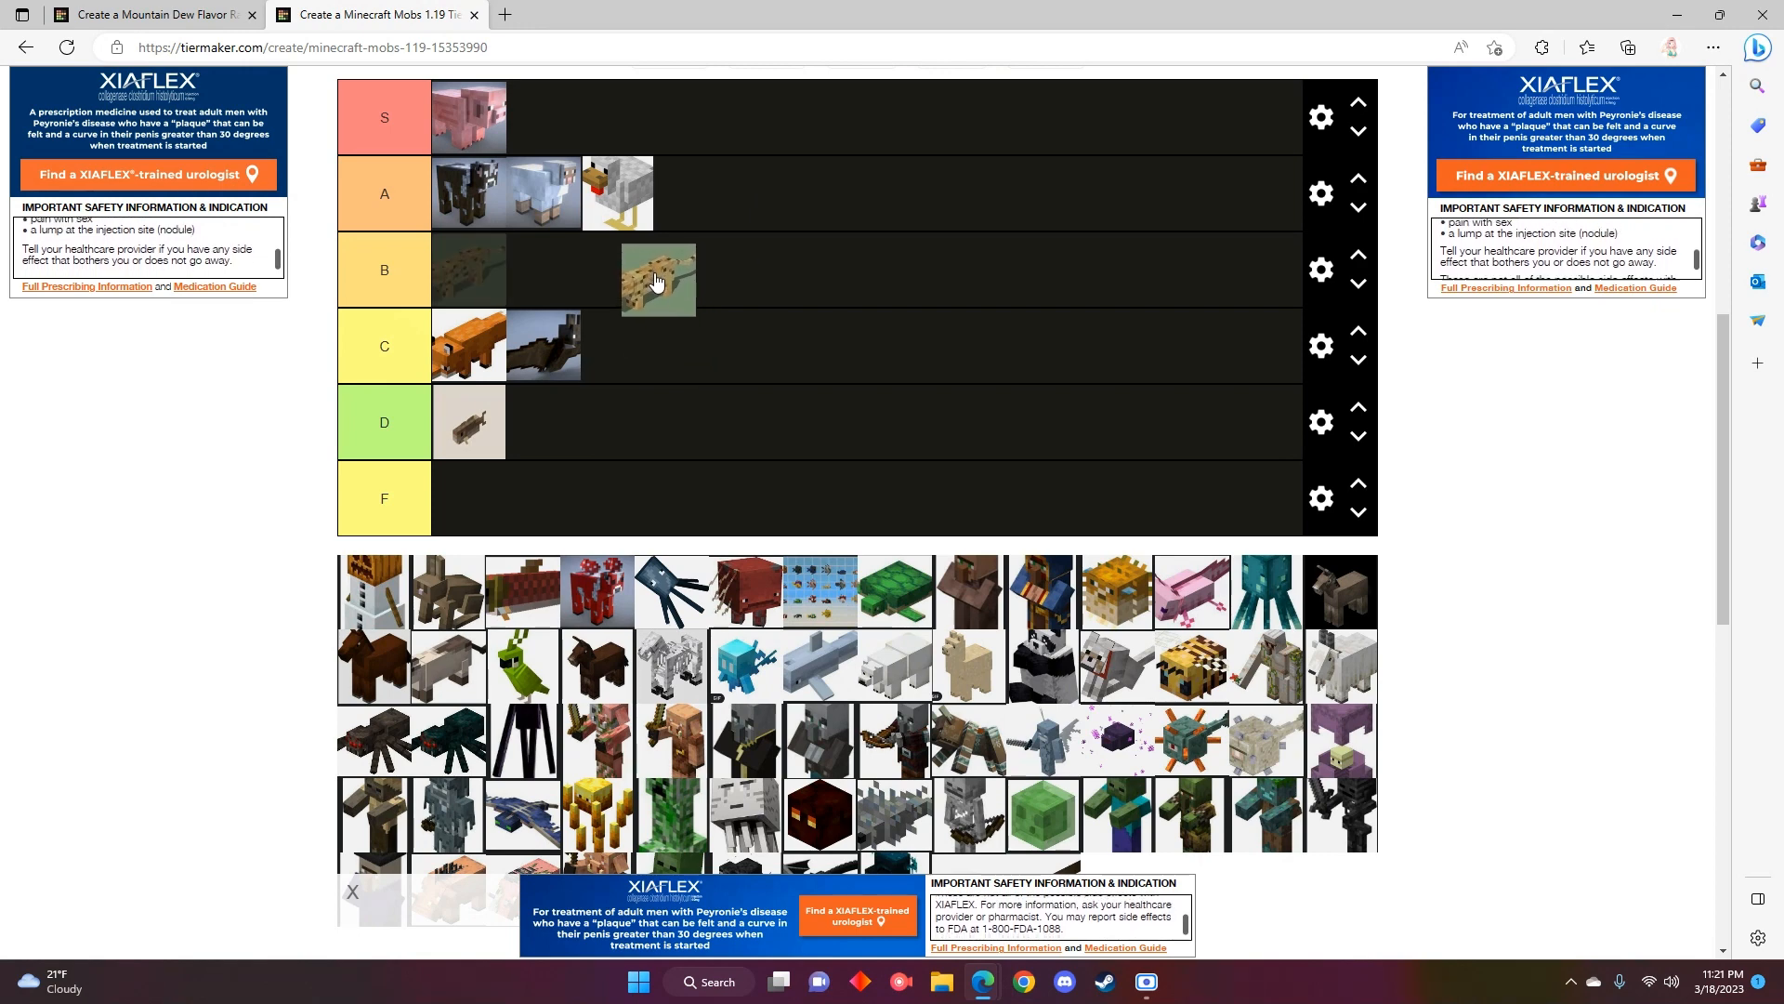
{"action": "left_click_drag", "start_coordinate": [658, 278], "coordinate": [712, 276]}
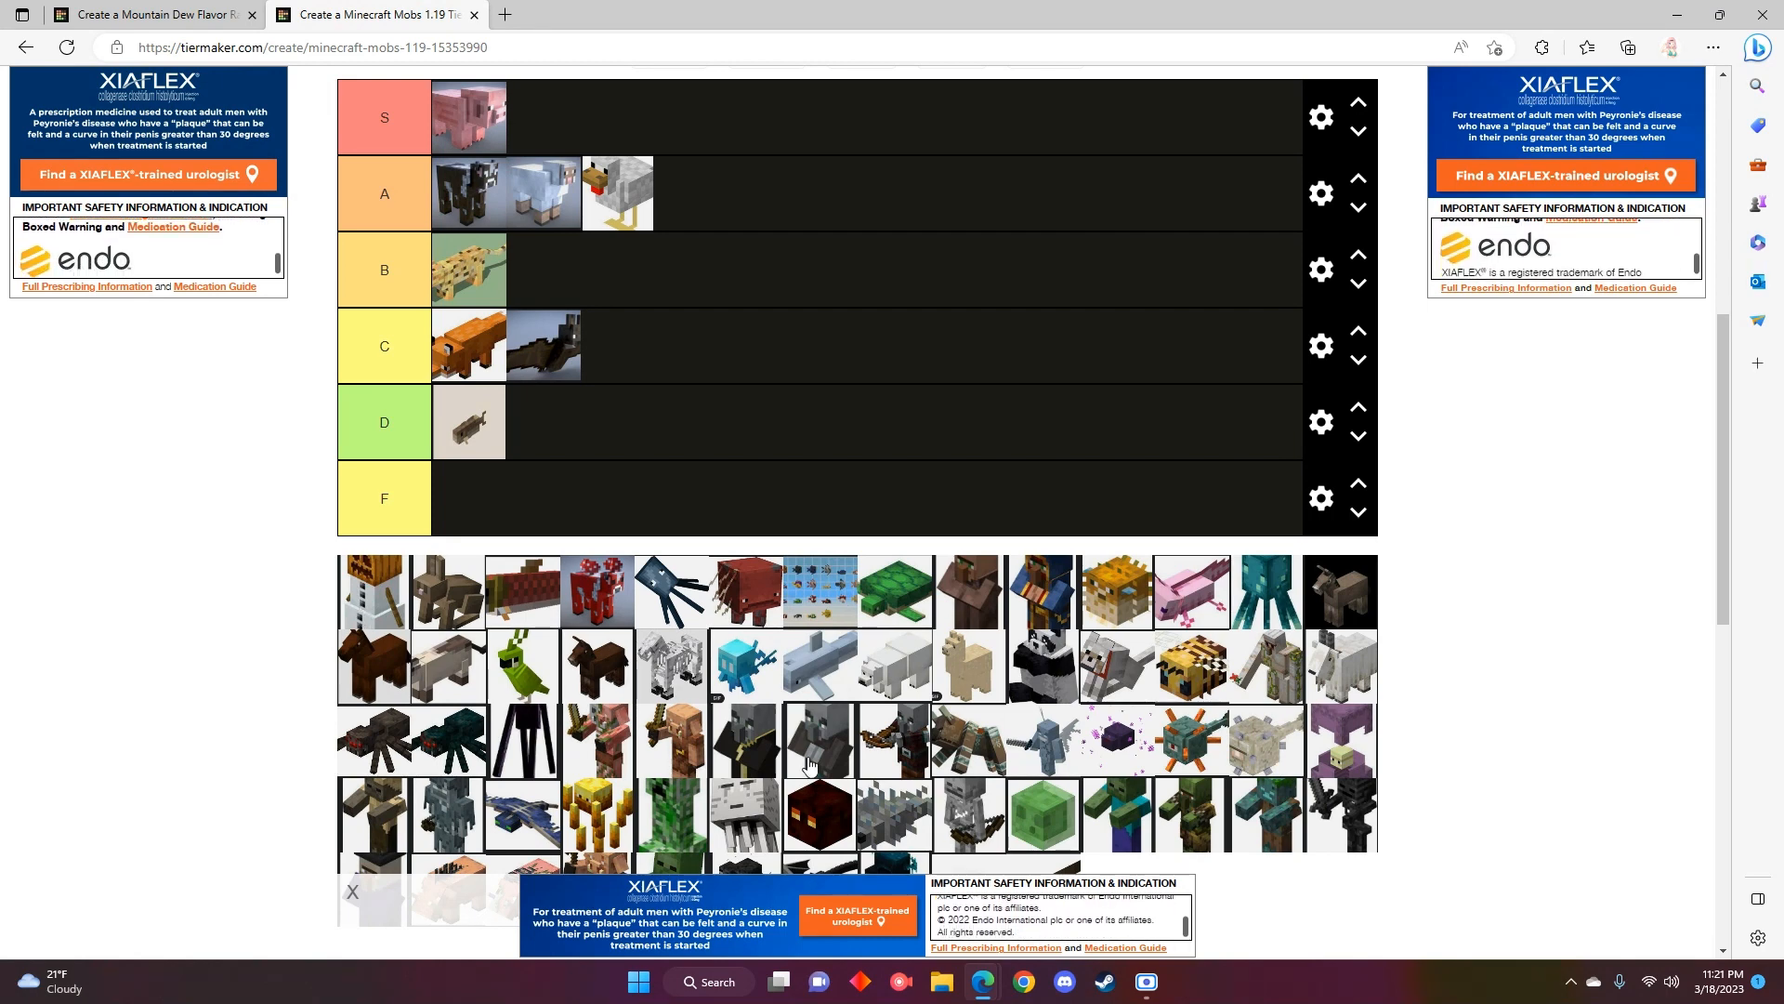
- Scroll to the image pool and back to bring the snow golem up to the B tier
{"action": "scroll", "scroll_direction": "down", "scroll_amount": 3}
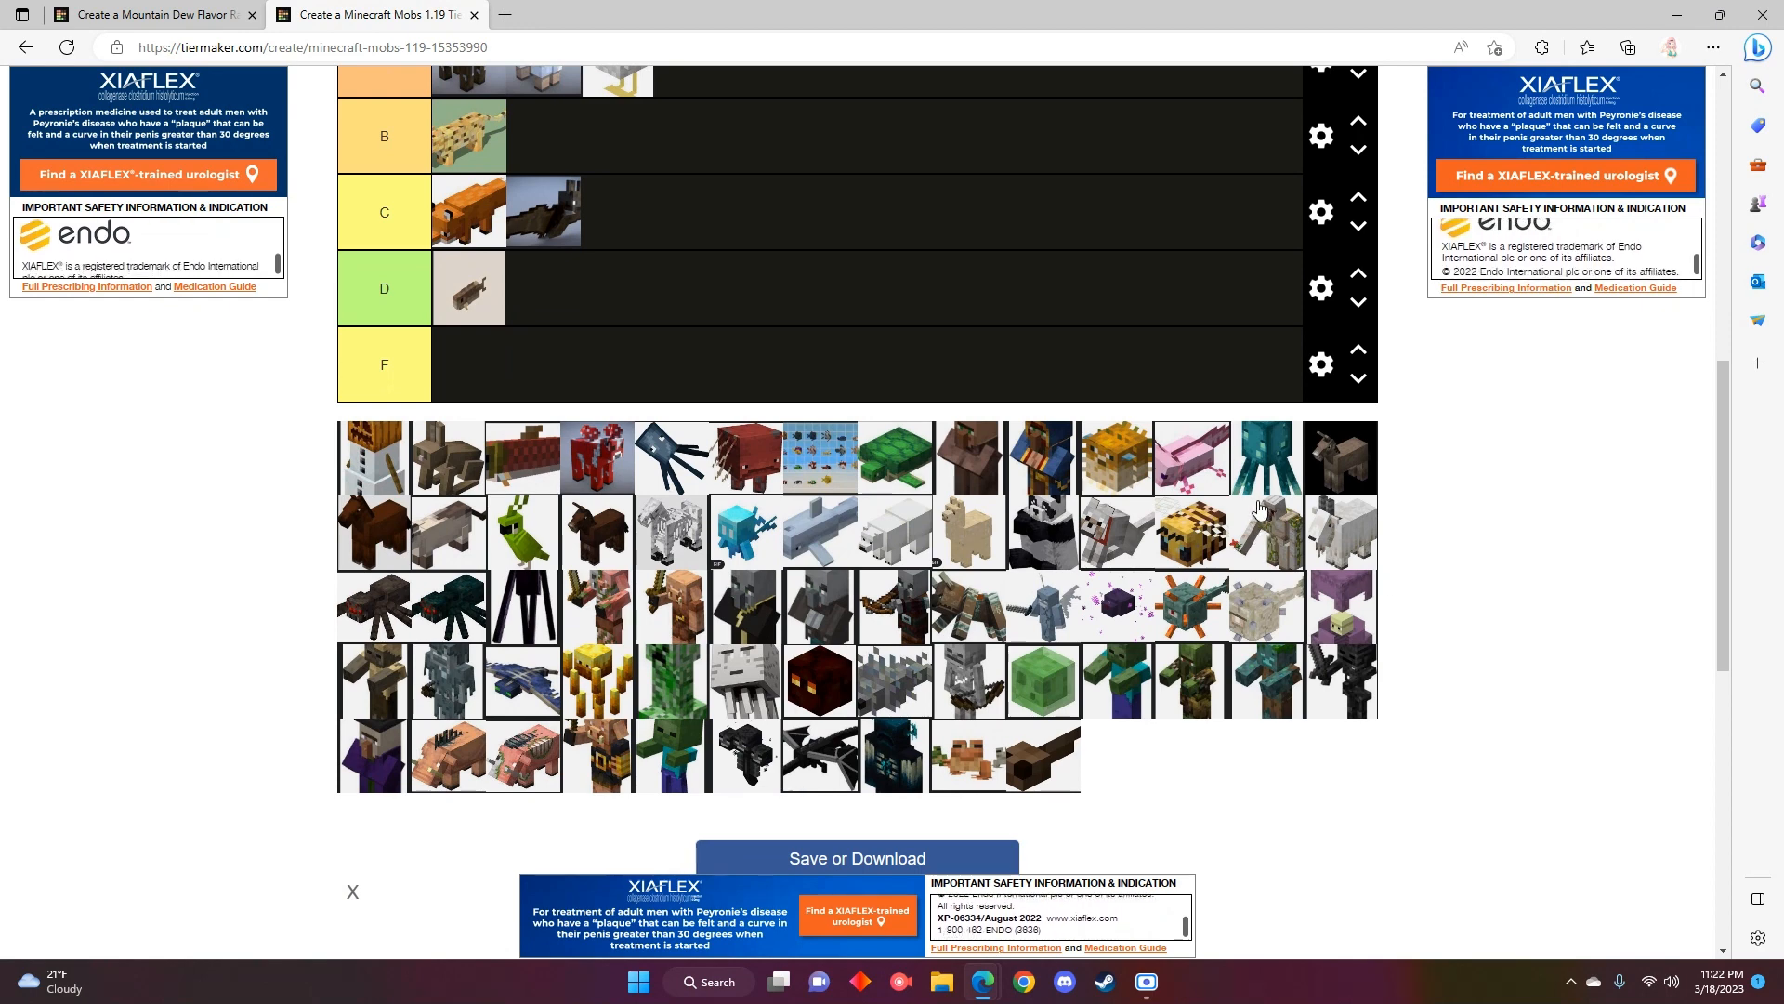
{"action": "scroll", "scroll_direction": "up", "scroll_amount": 3}
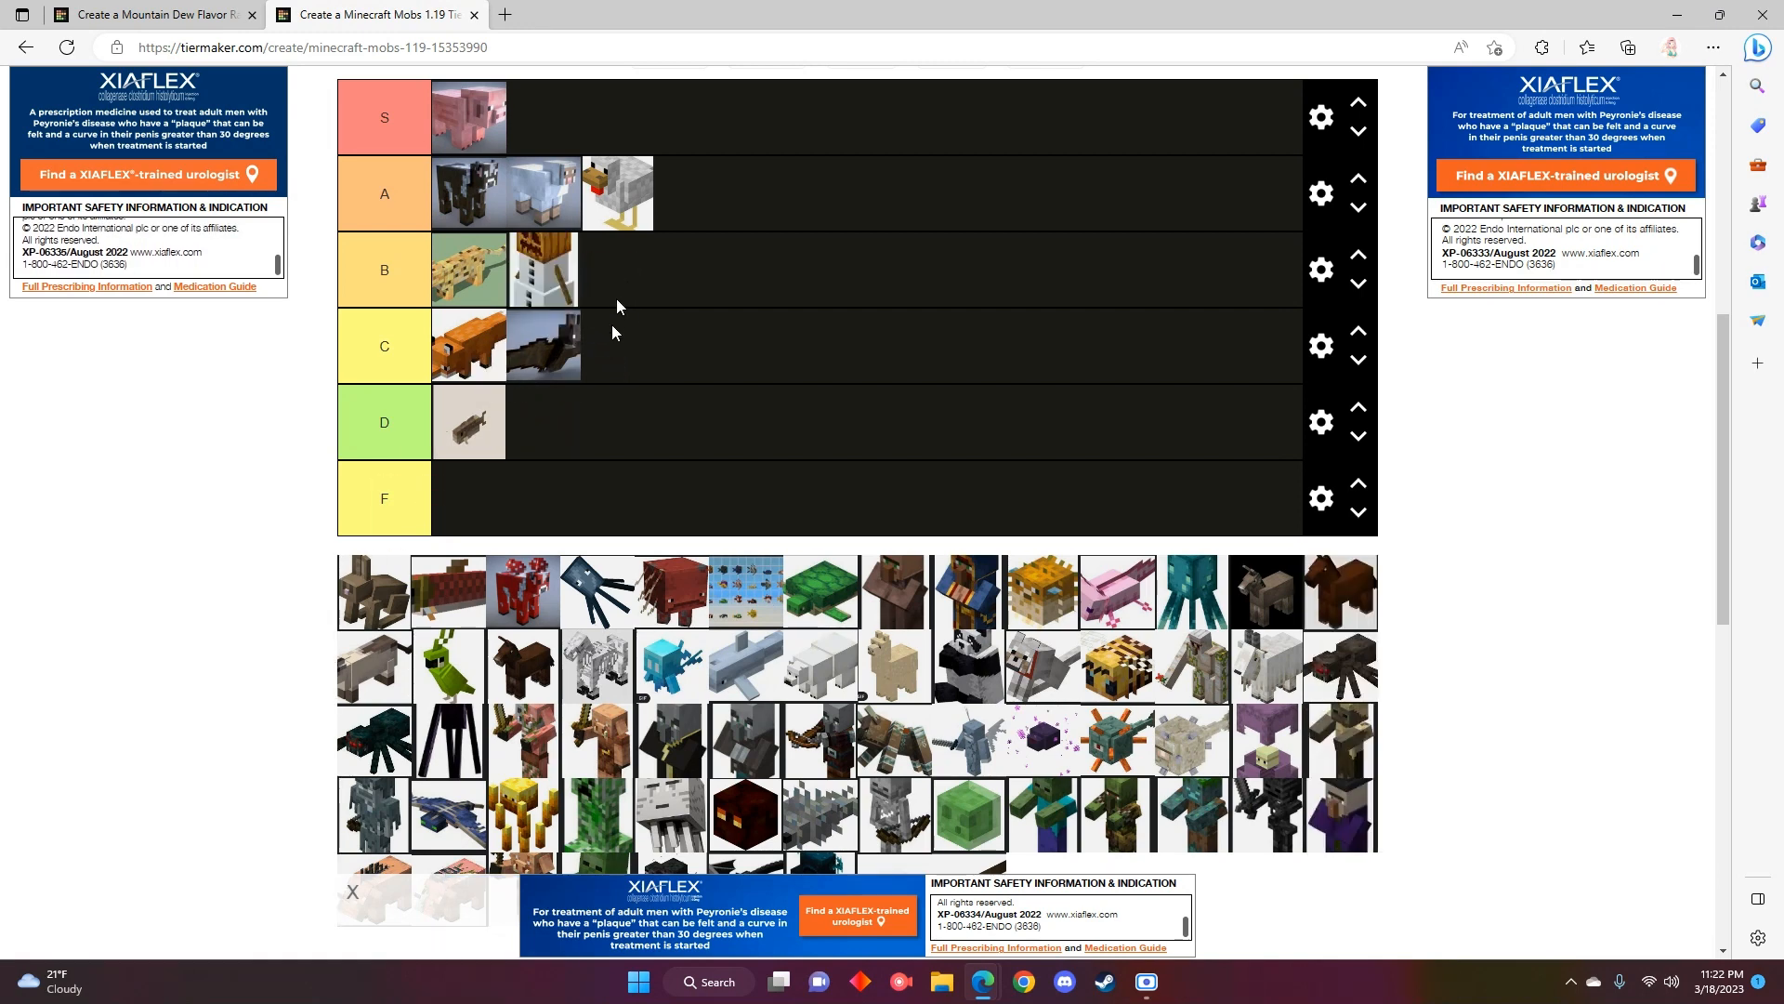
{"action": "mouse_move", "coordinate": [1489, 559]}
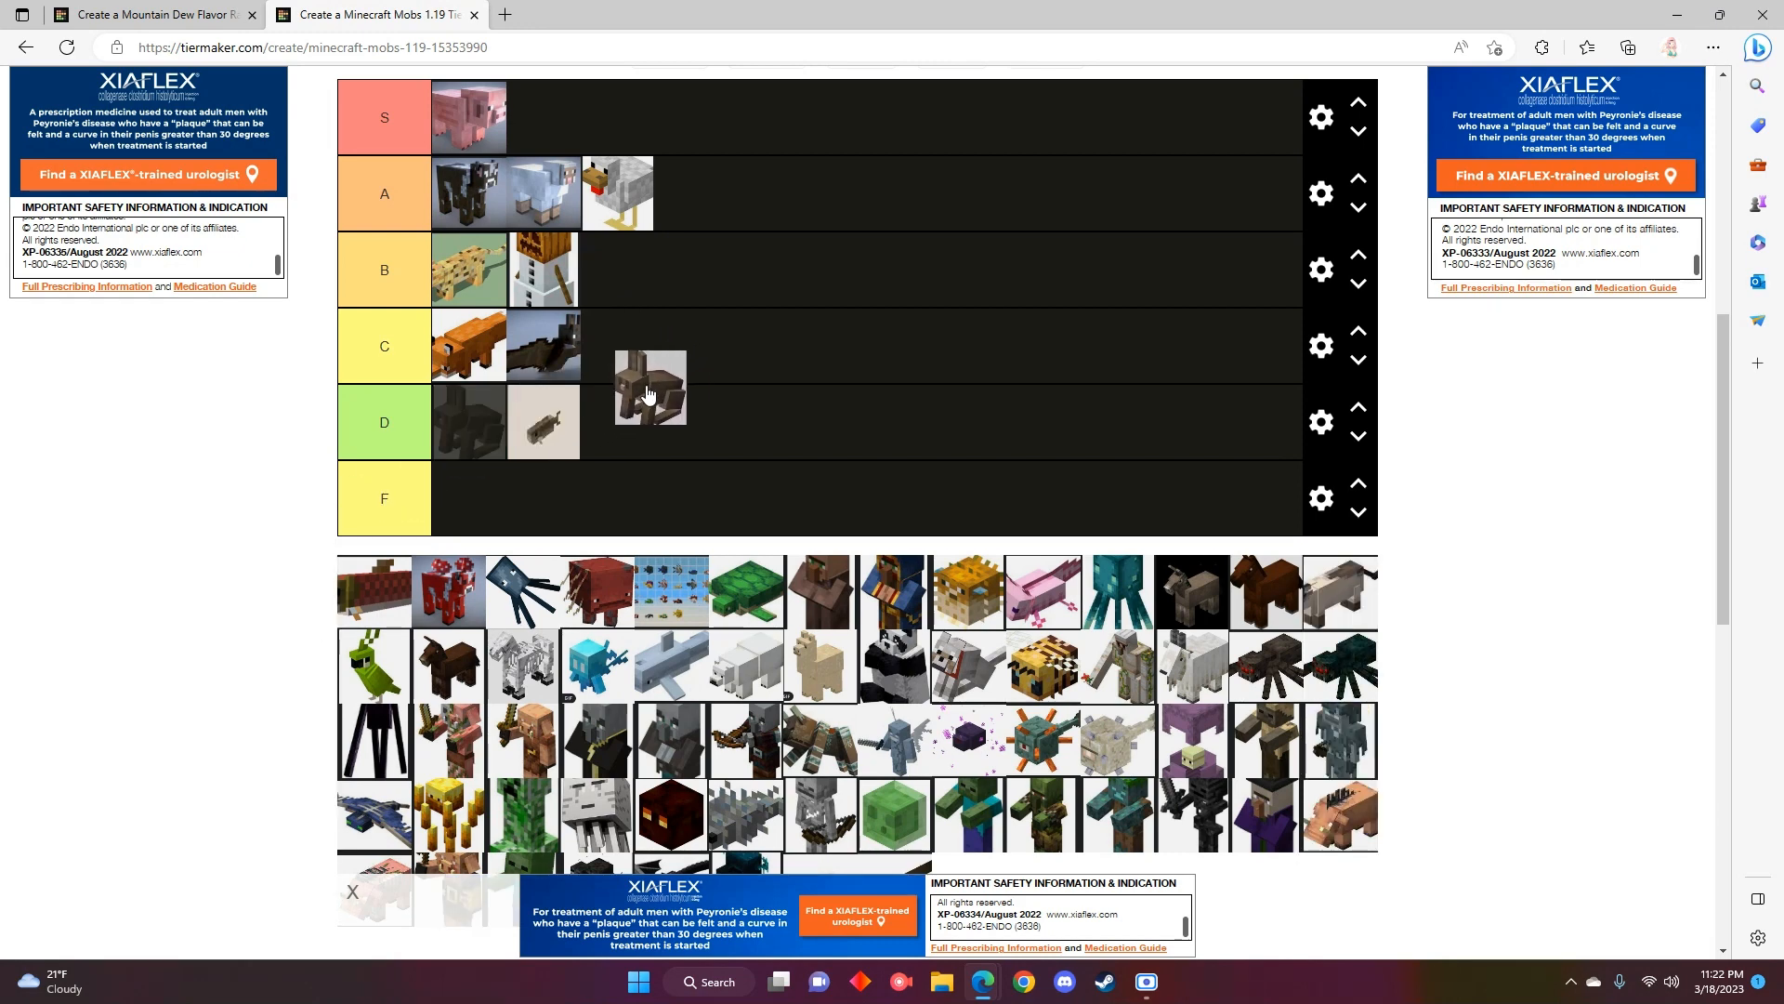
- Drop the brown long-eared rabbit-like mob into the C tier
{"action": "left_click_drag", "start_coordinate": [649, 386], "coordinate": [617, 346]}
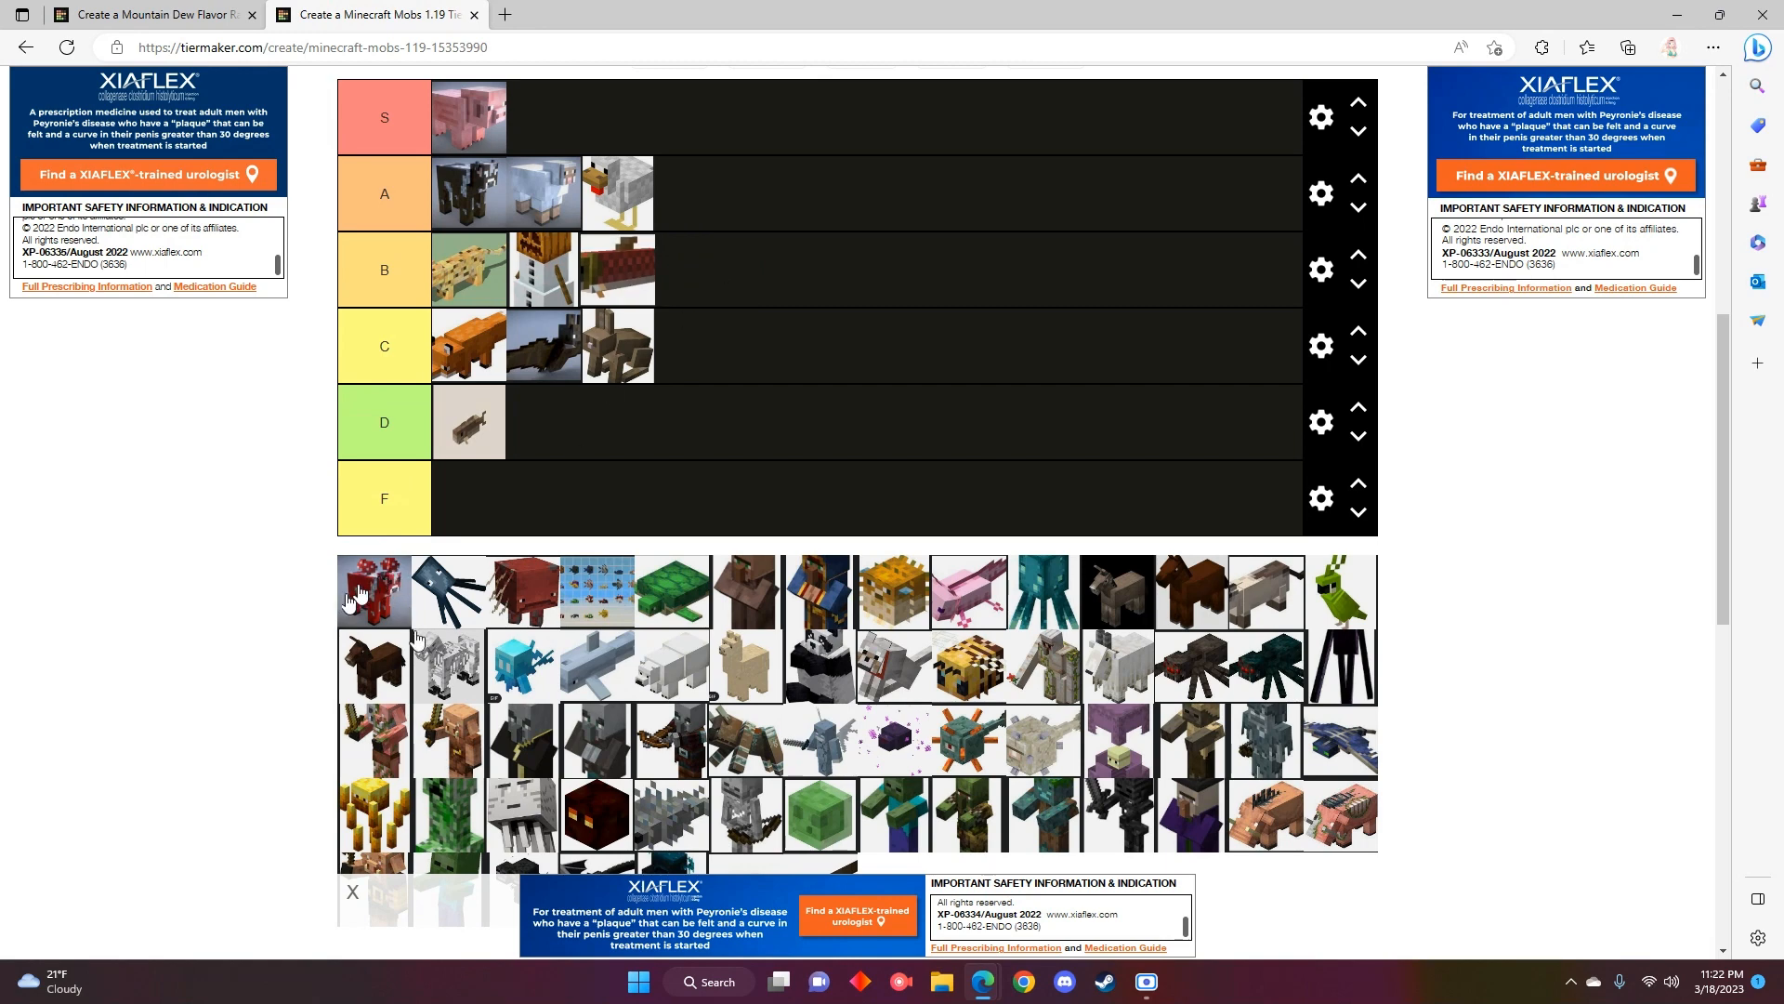
{"action": "mouse_move", "coordinate": [398, 591]}
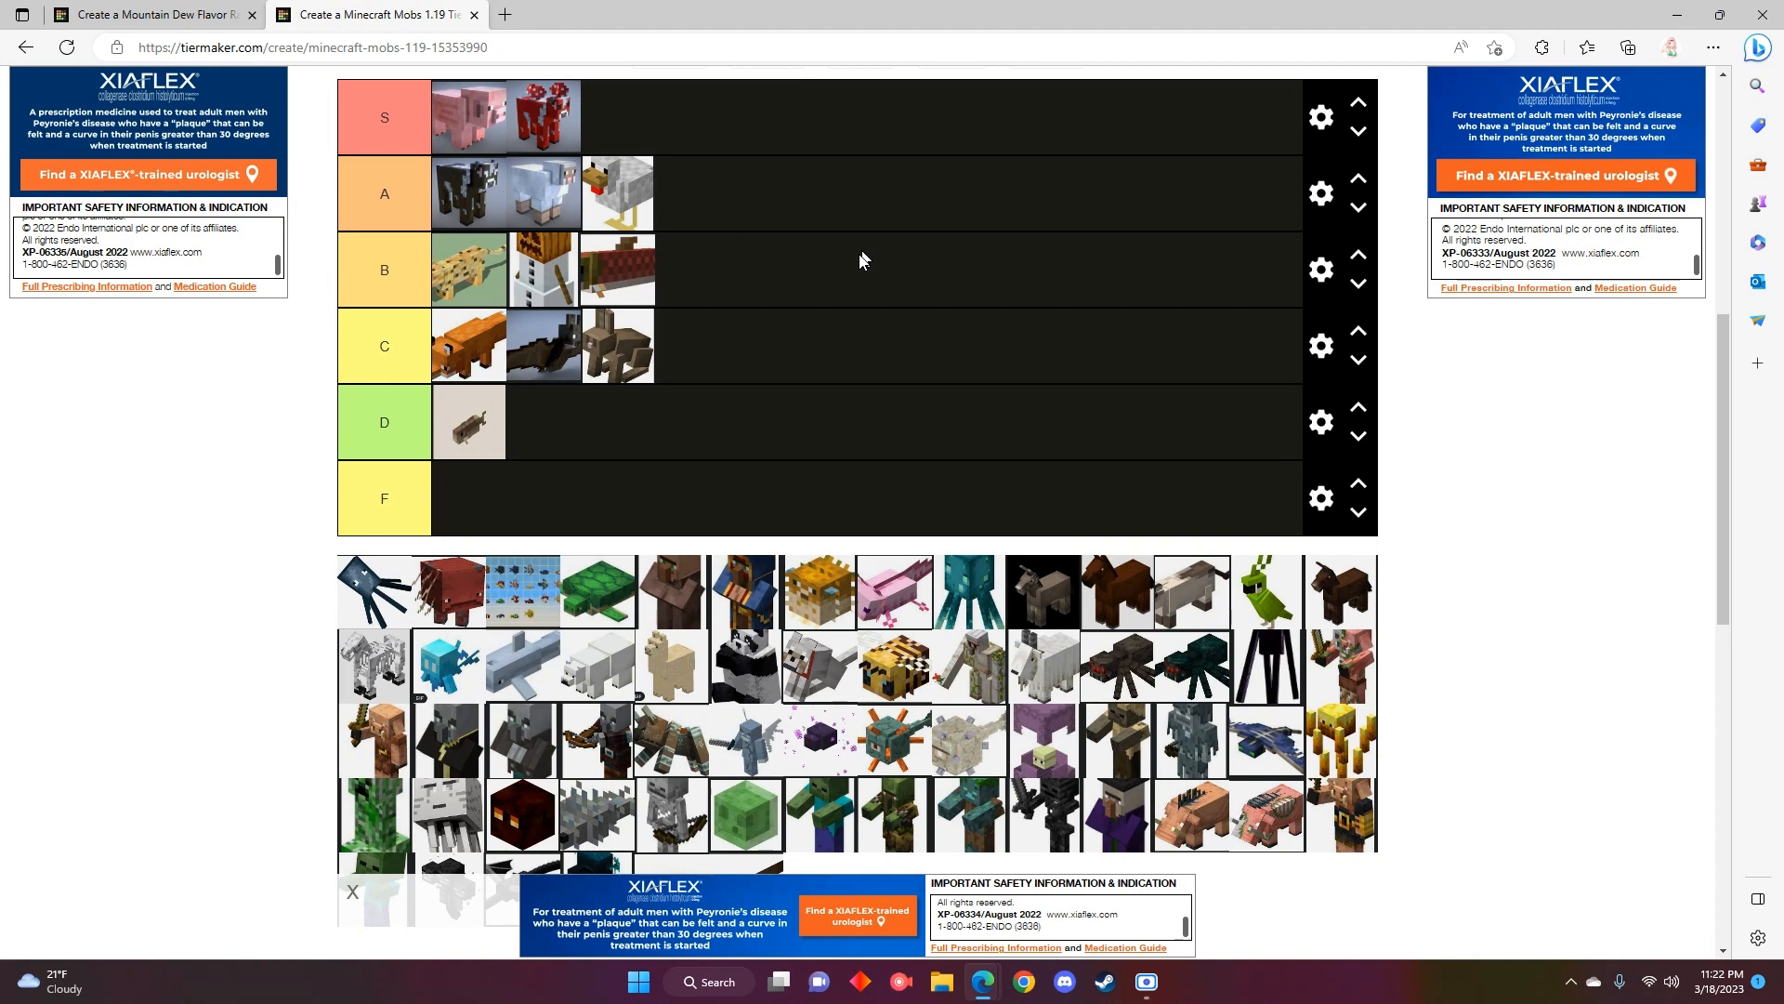
{"action": "mouse_move", "coordinate": [312, 624]}
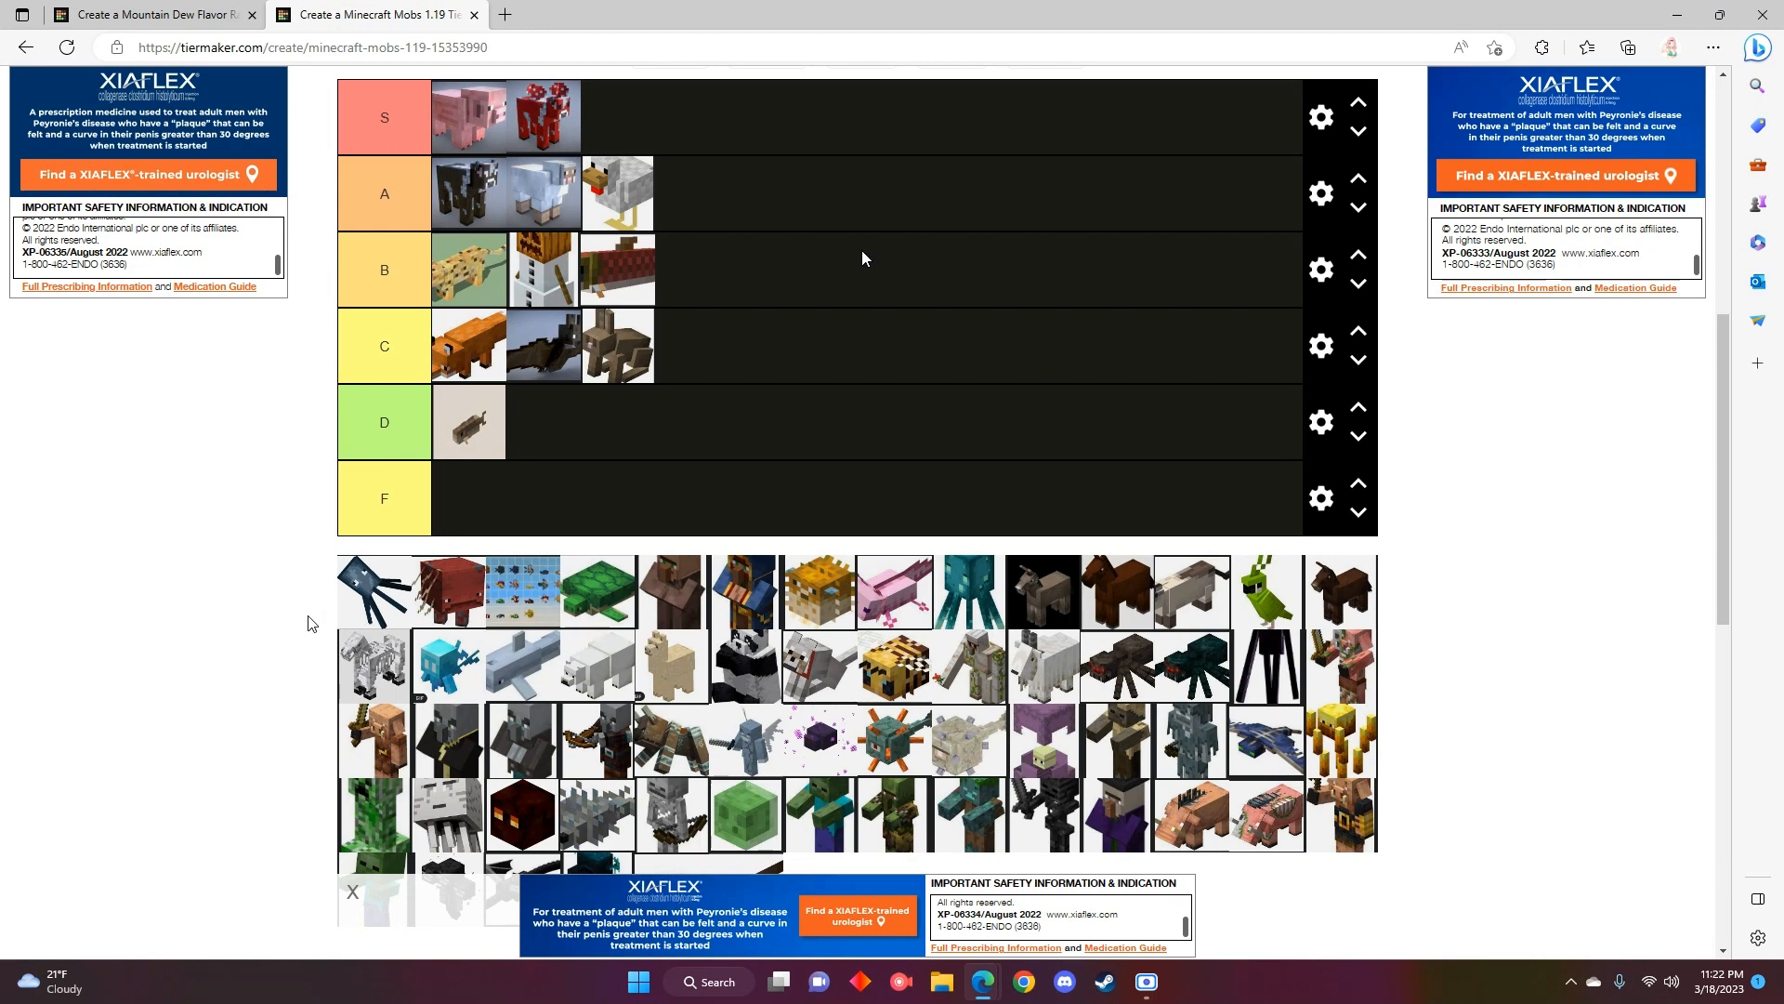
{"action": "mouse_move", "coordinate": [257, 638]}
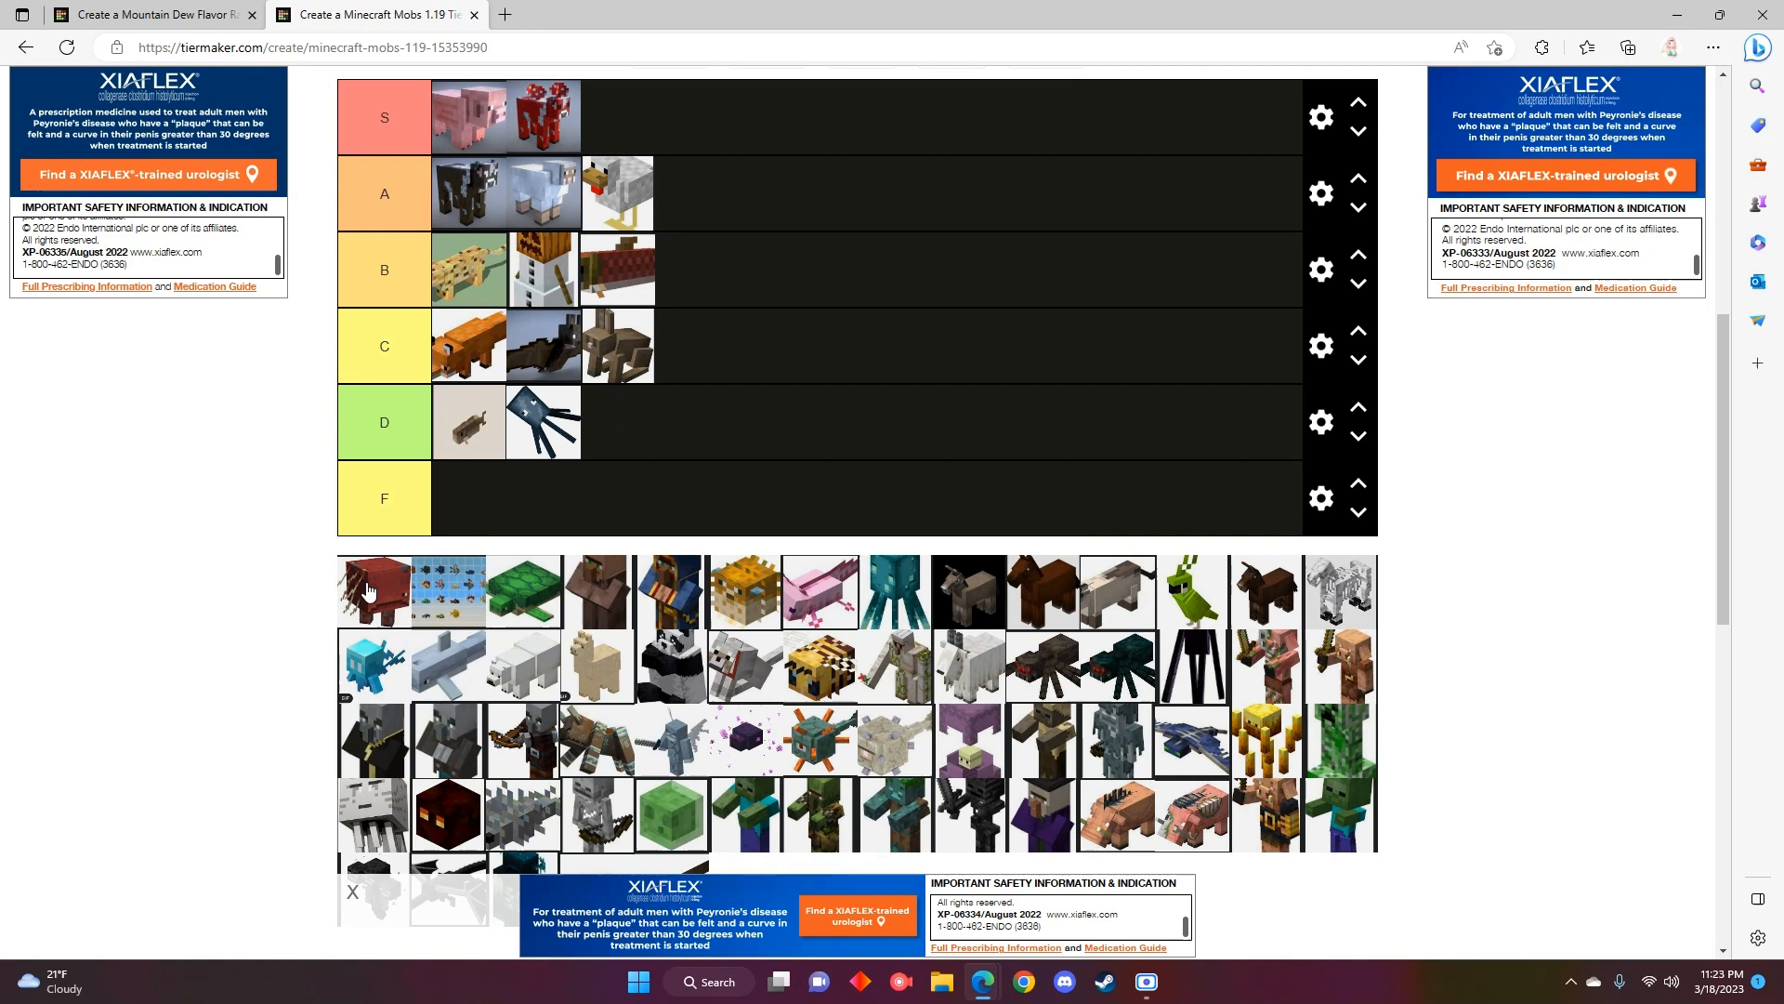
{"action": "mouse_move", "coordinate": [375, 612]}
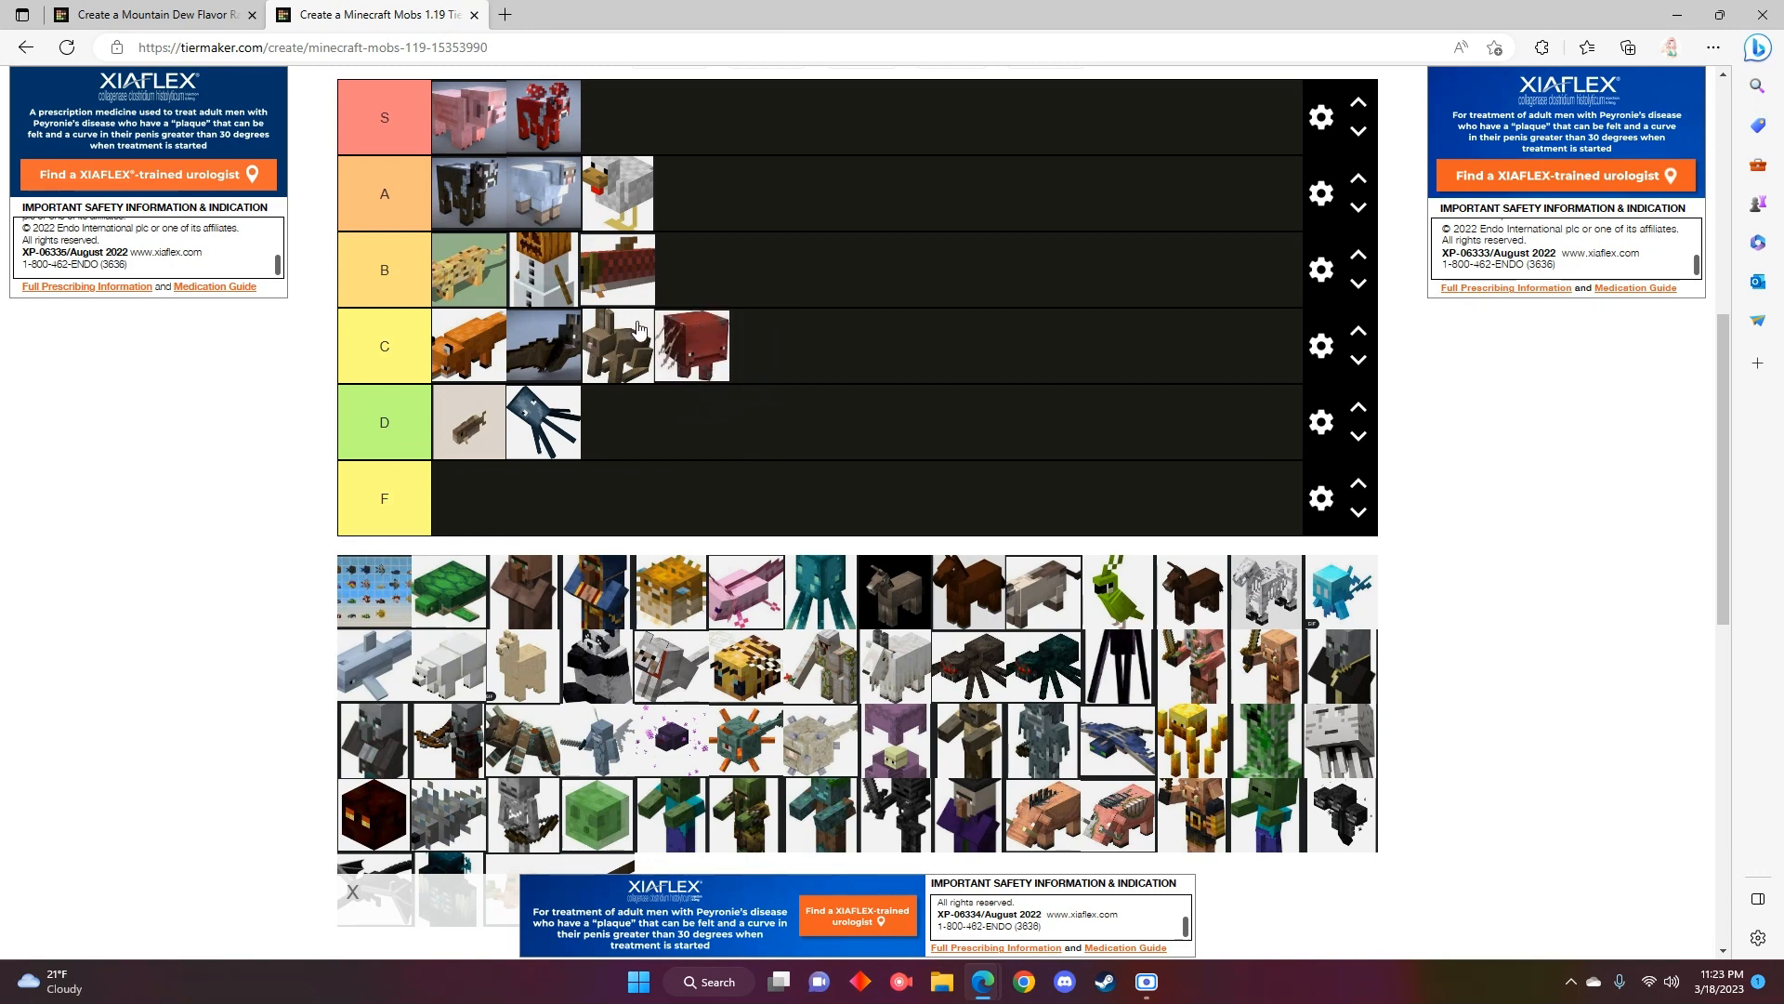
{"action": "mouse_move", "coordinate": [375, 584]}
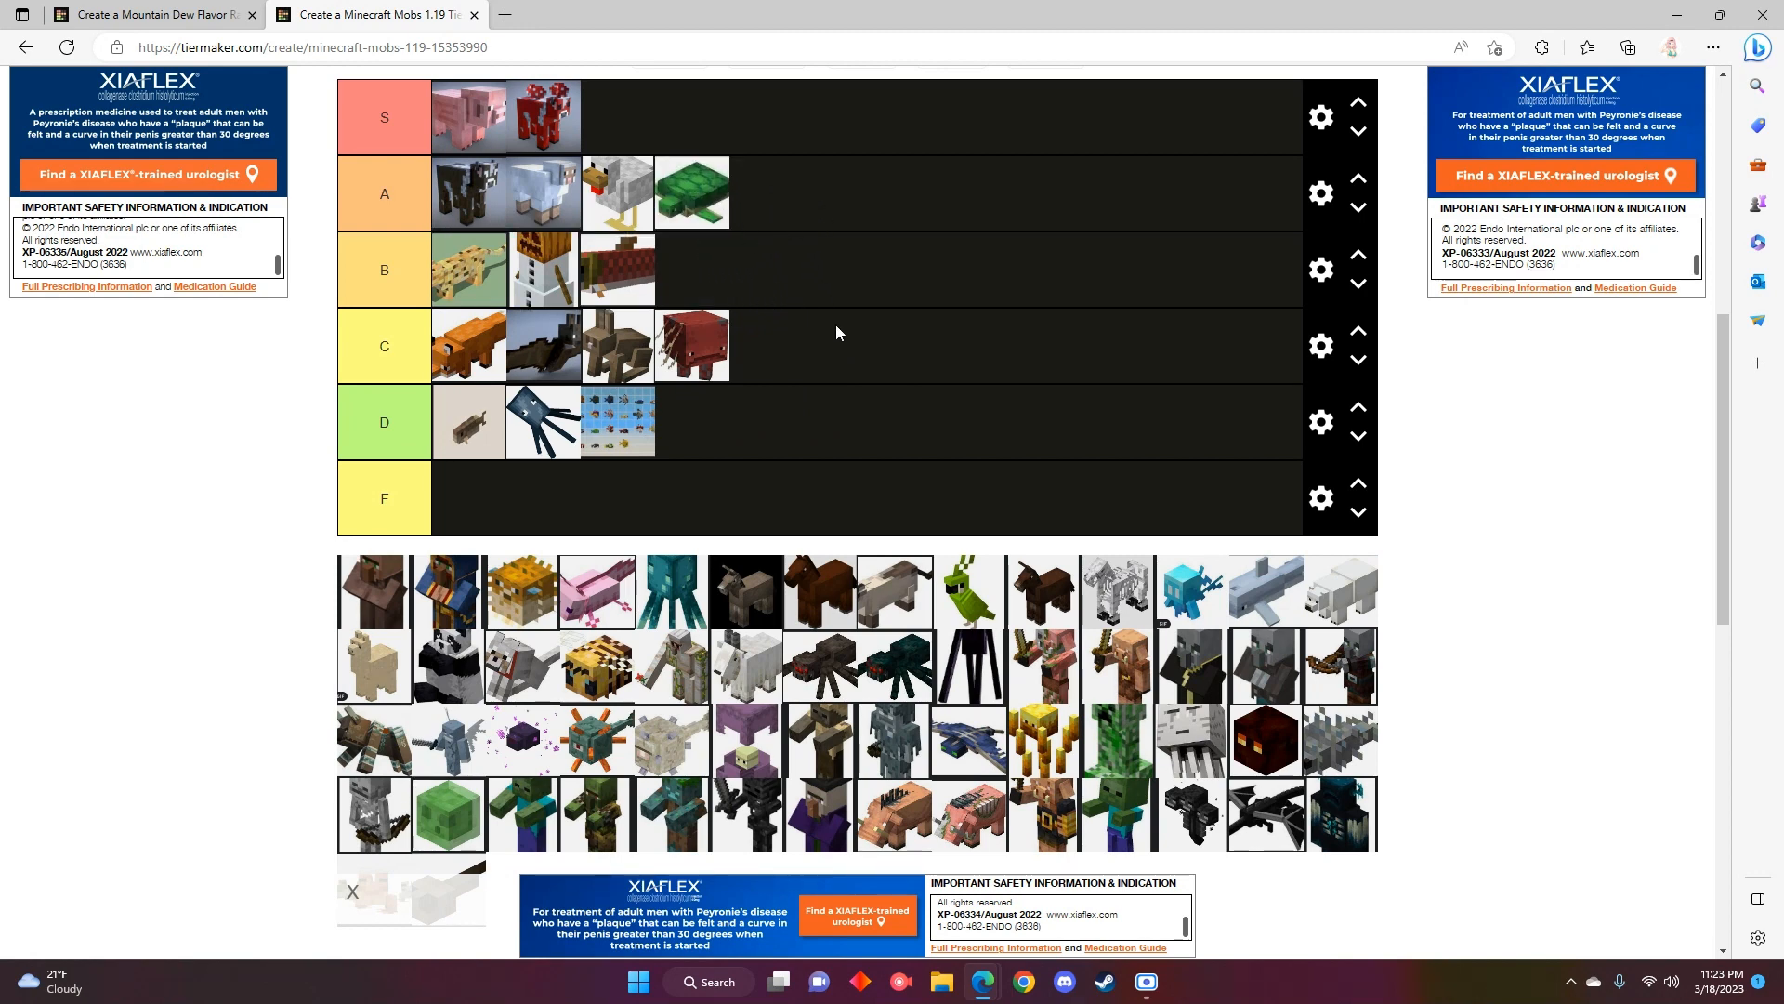
{"action": "mouse_move", "coordinate": [830, 347]}
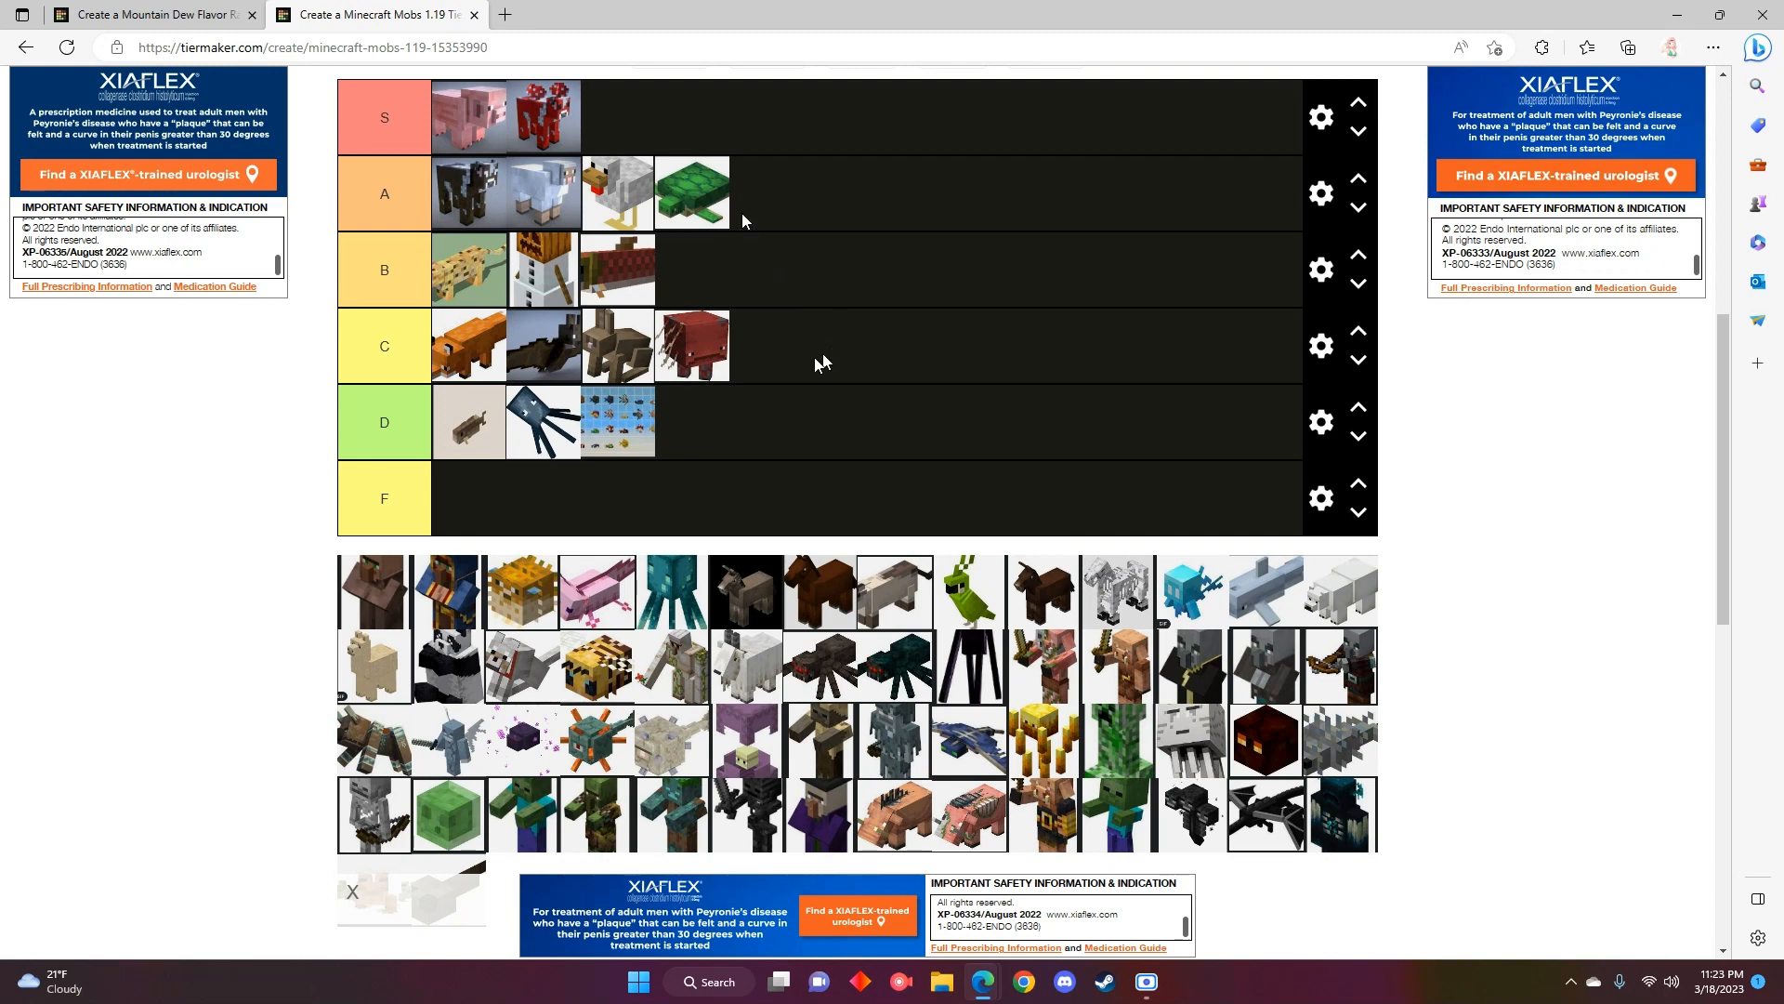
{"action": "mouse_move", "coordinate": [803, 371]}
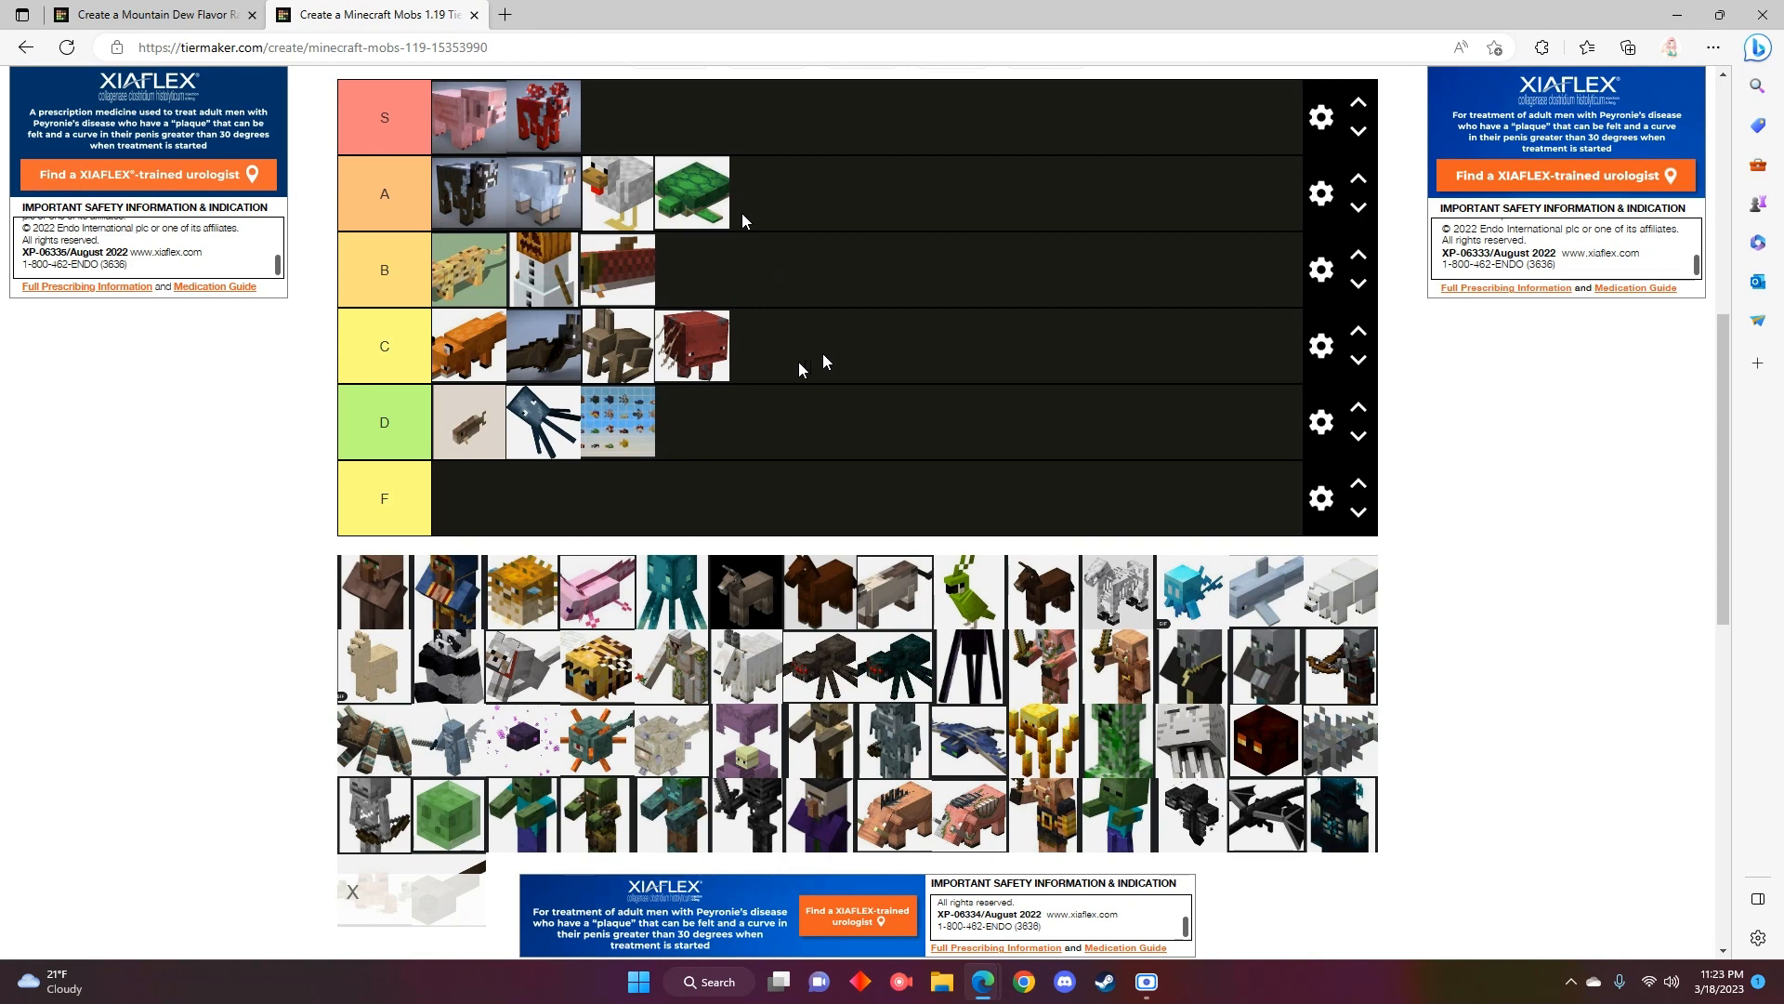
{"action": "mouse_move", "coordinate": [755, 381]}
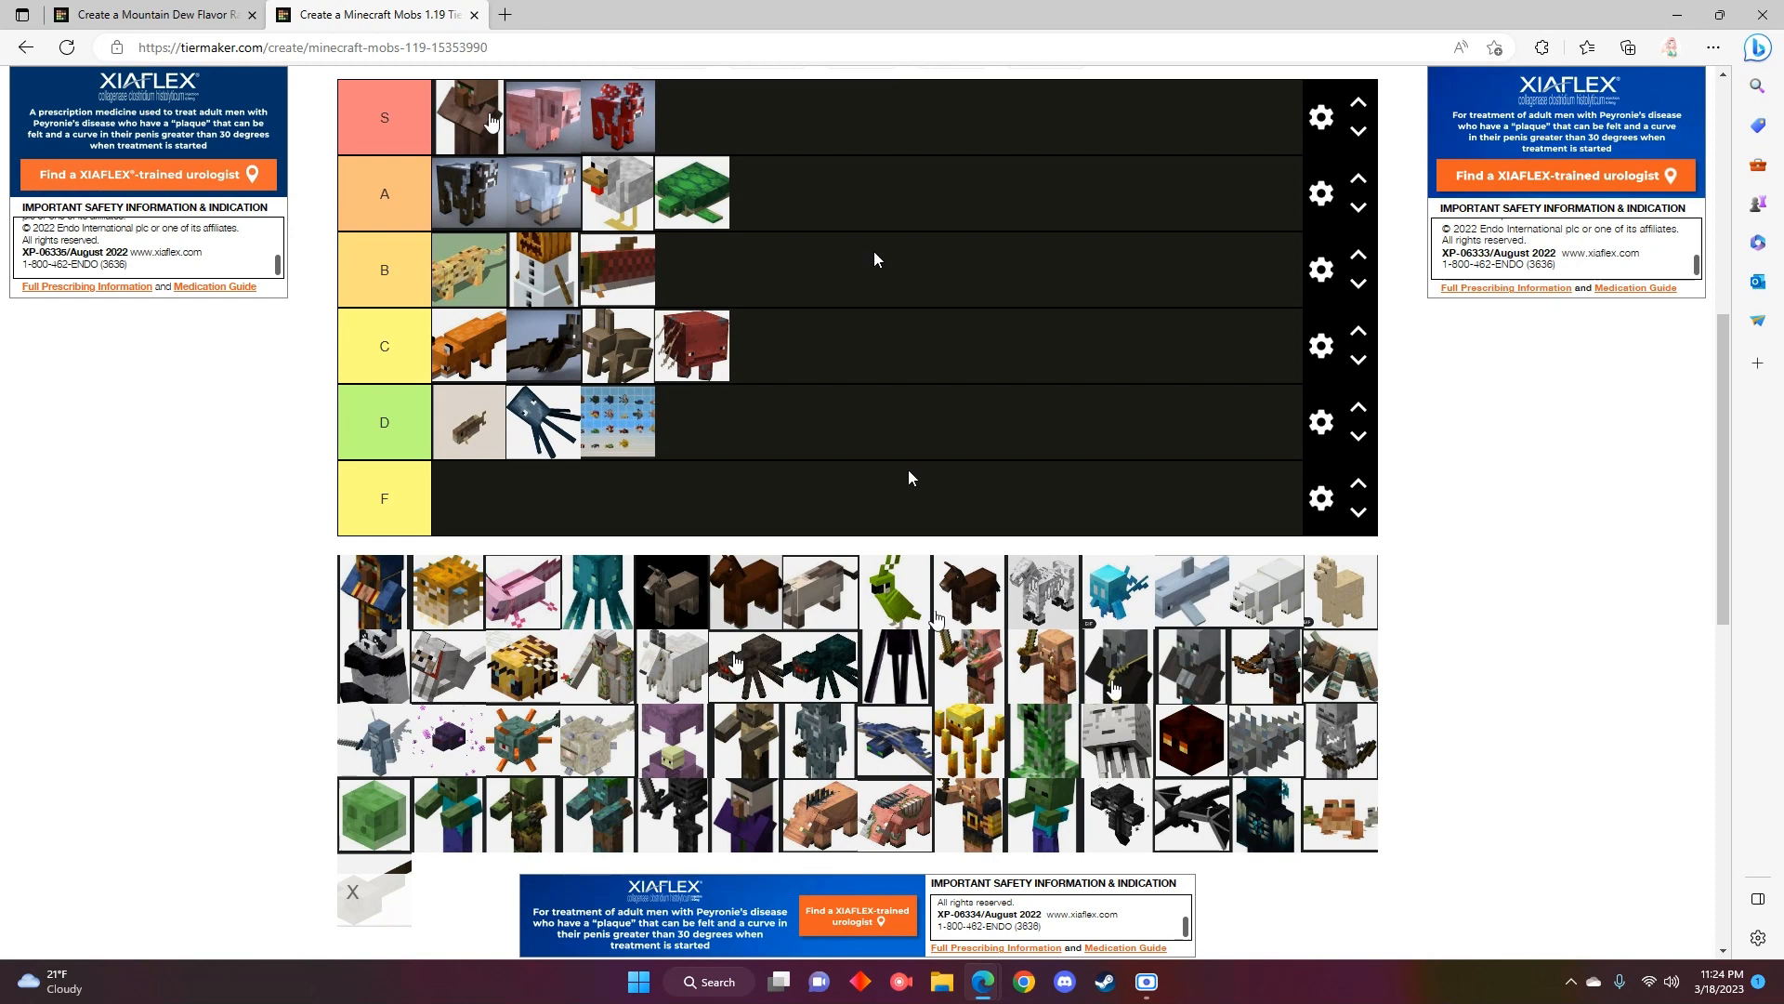
{"action": "mouse_move", "coordinate": [623, 478]}
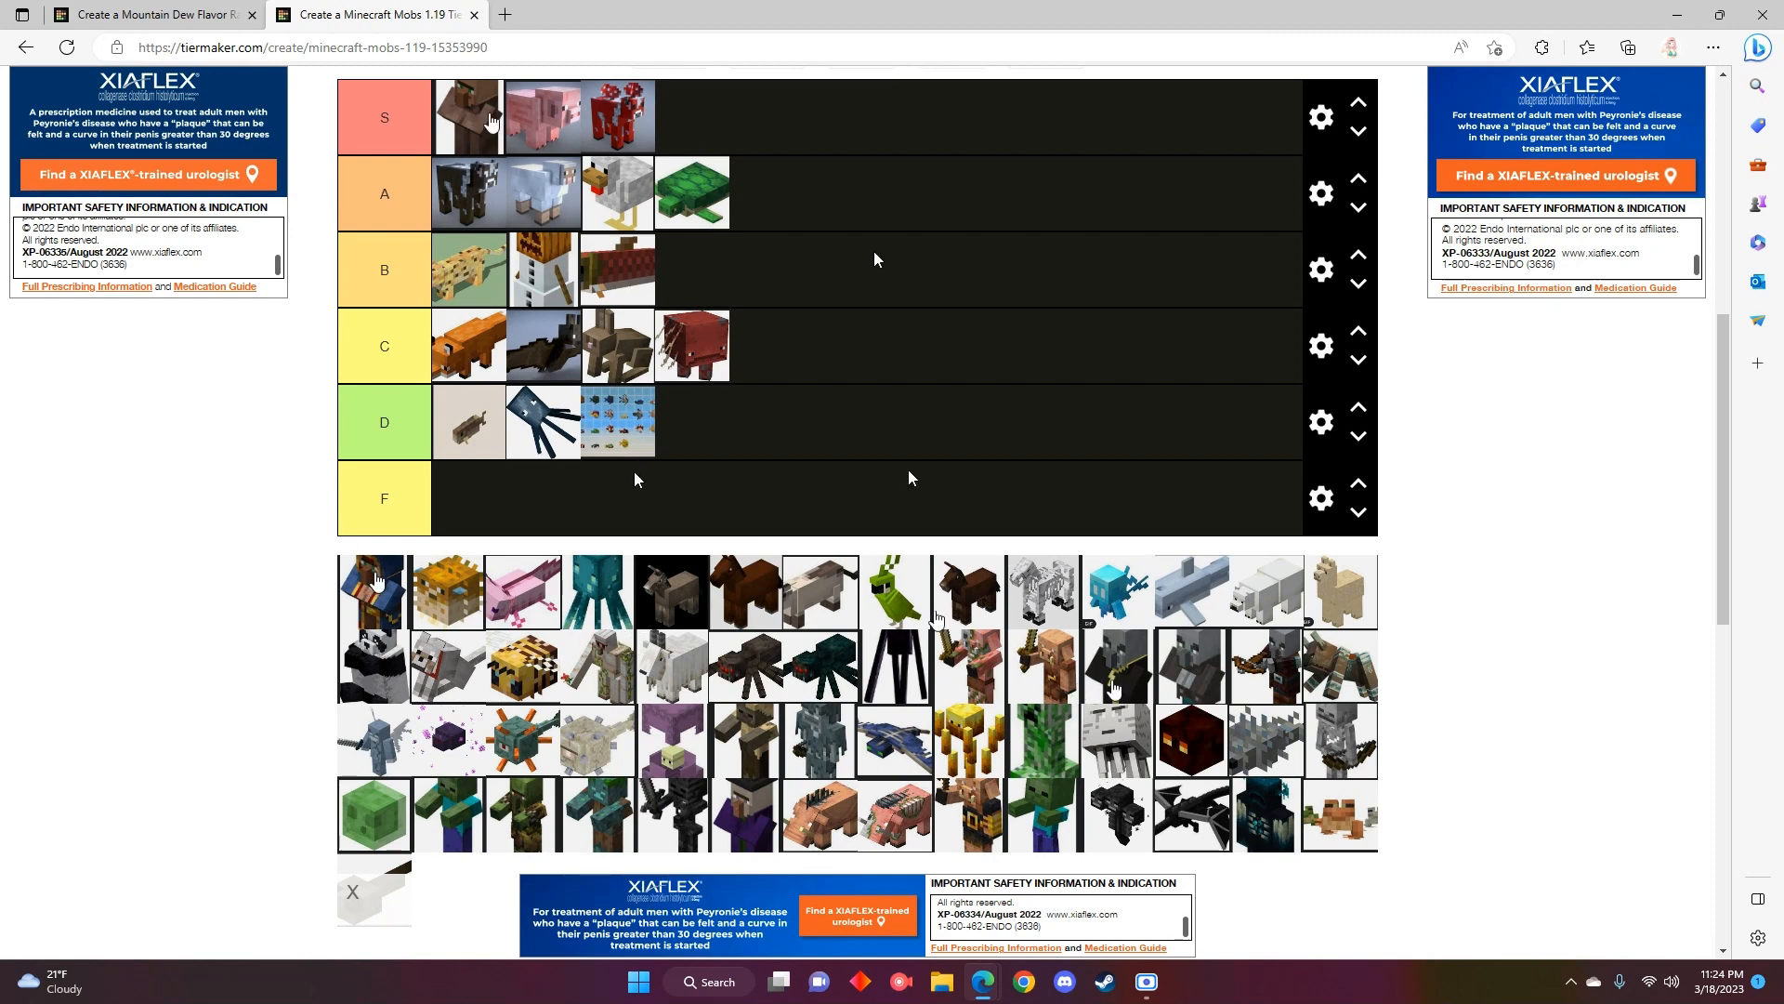
{"action": "mouse_move", "coordinate": [370, 597]}
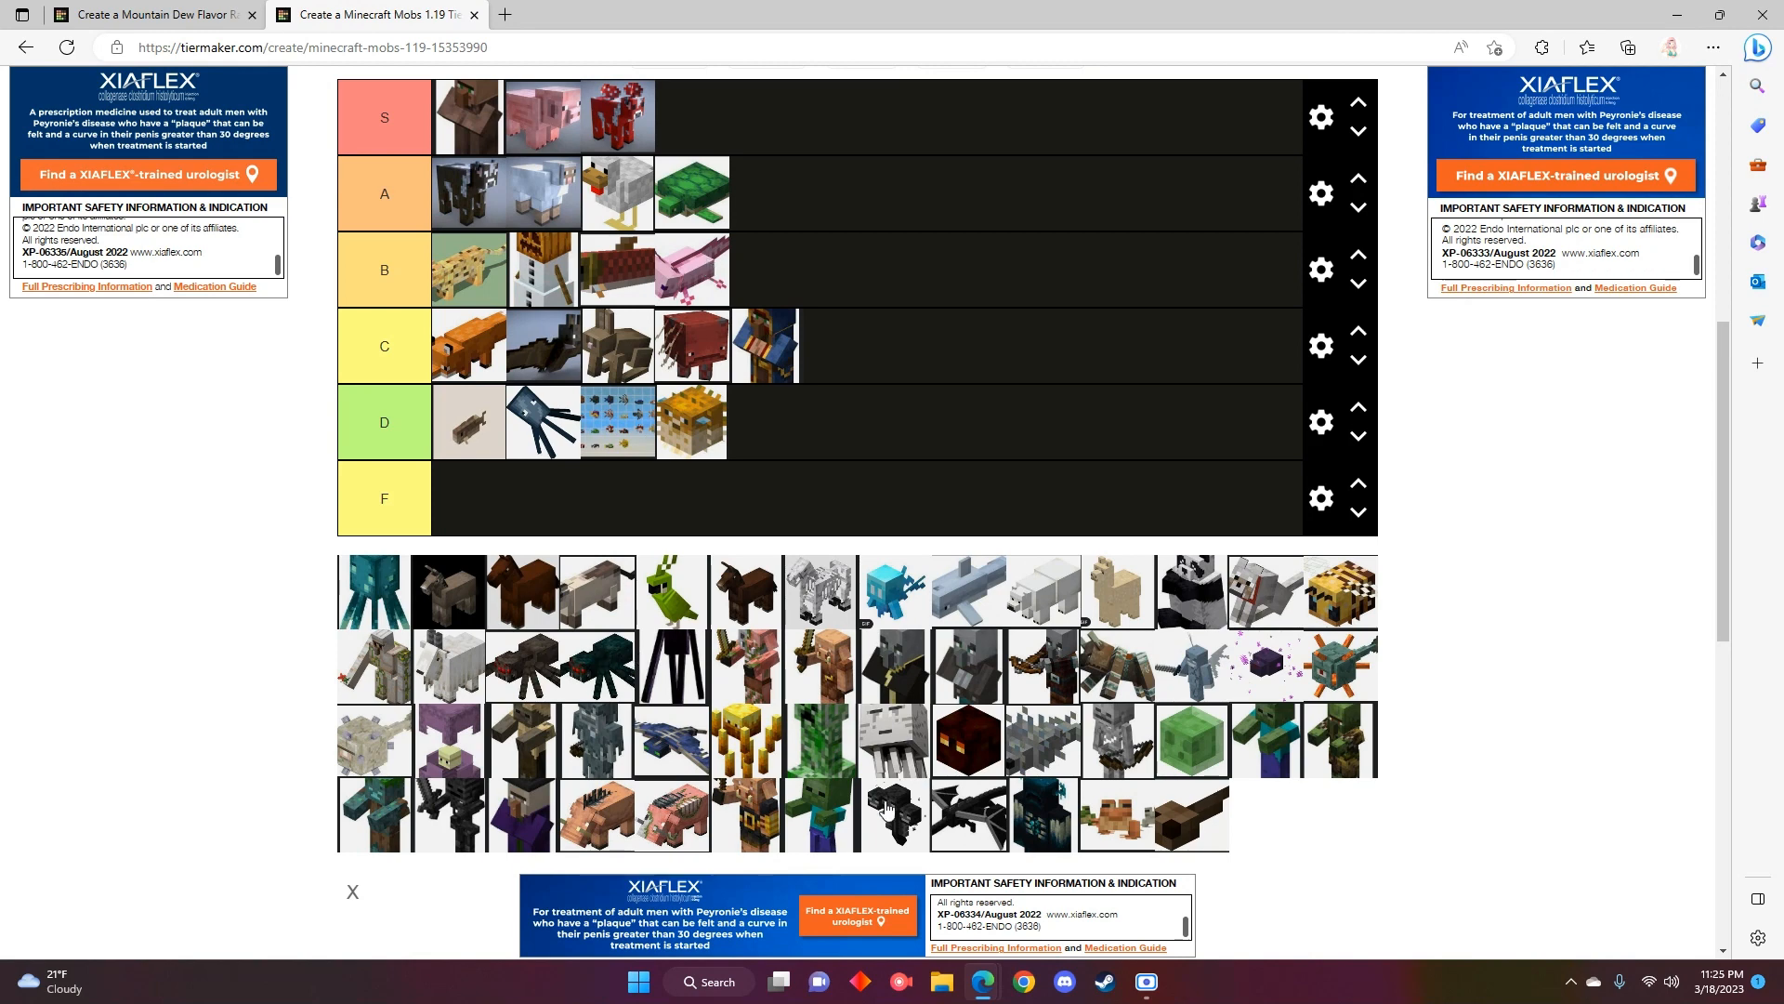
{"action": "mouse_move", "coordinate": [219, 479]}
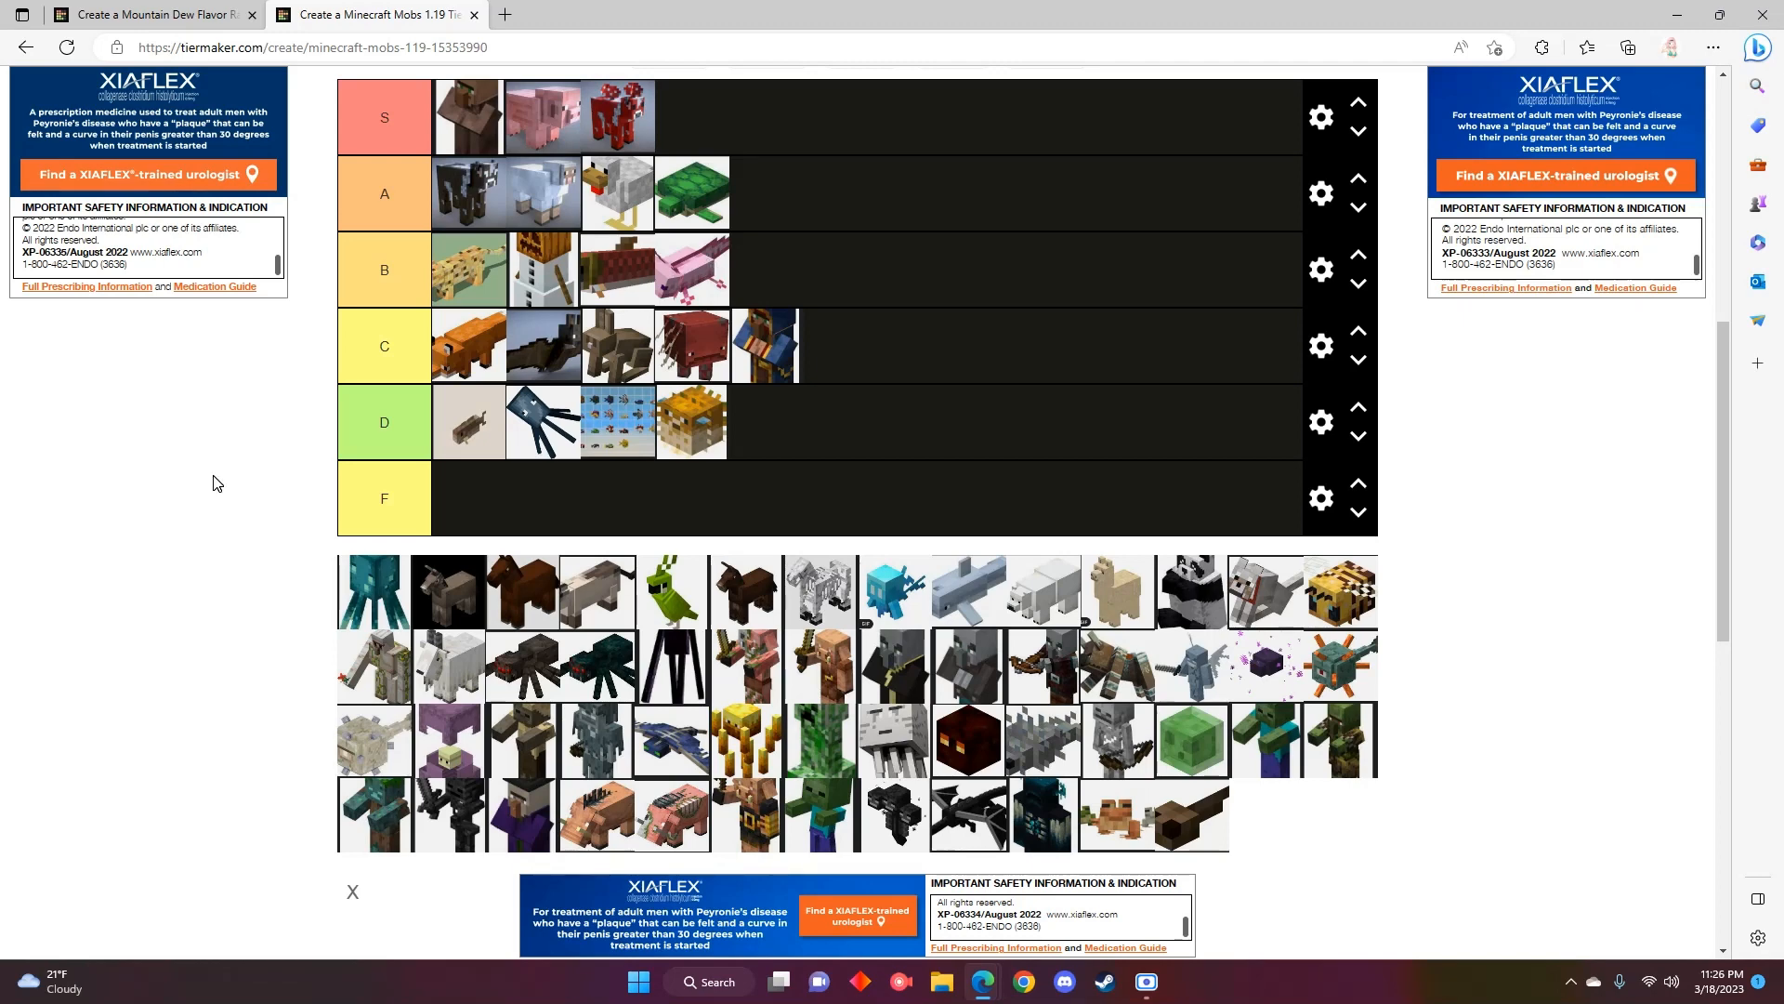
{"action": "mouse_move", "coordinate": [199, 481]}
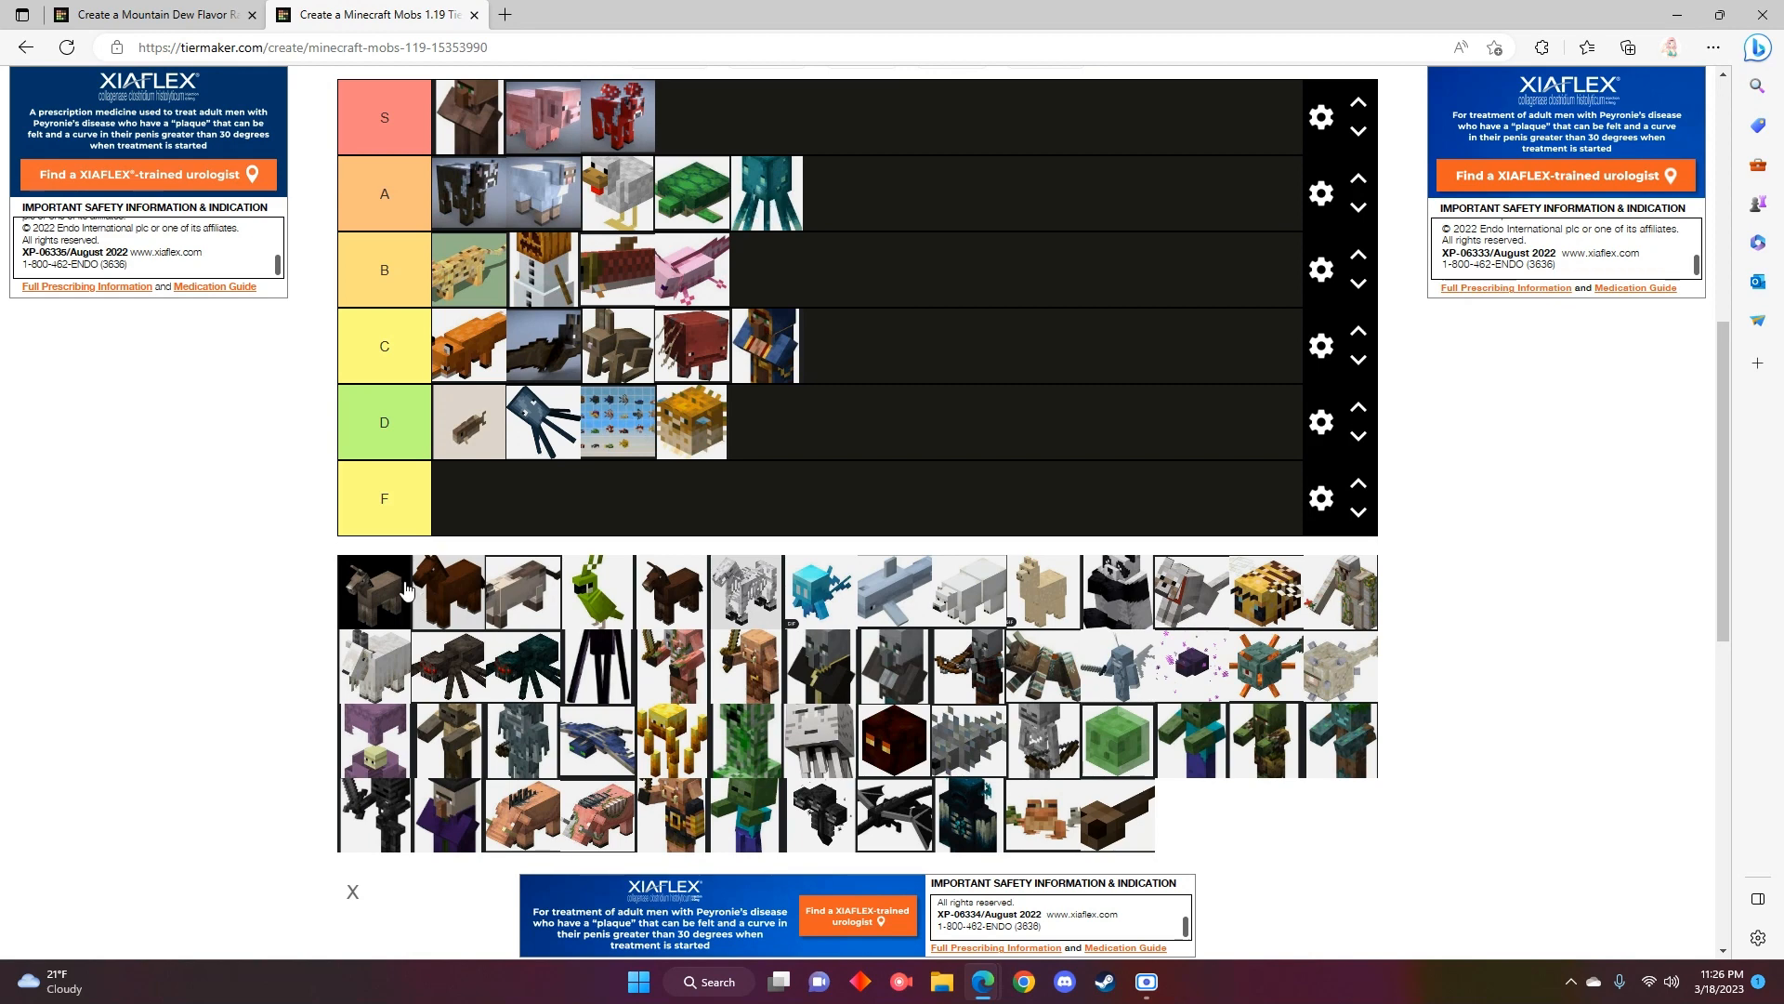
{"action": "mouse_move", "coordinate": [374, 591]}
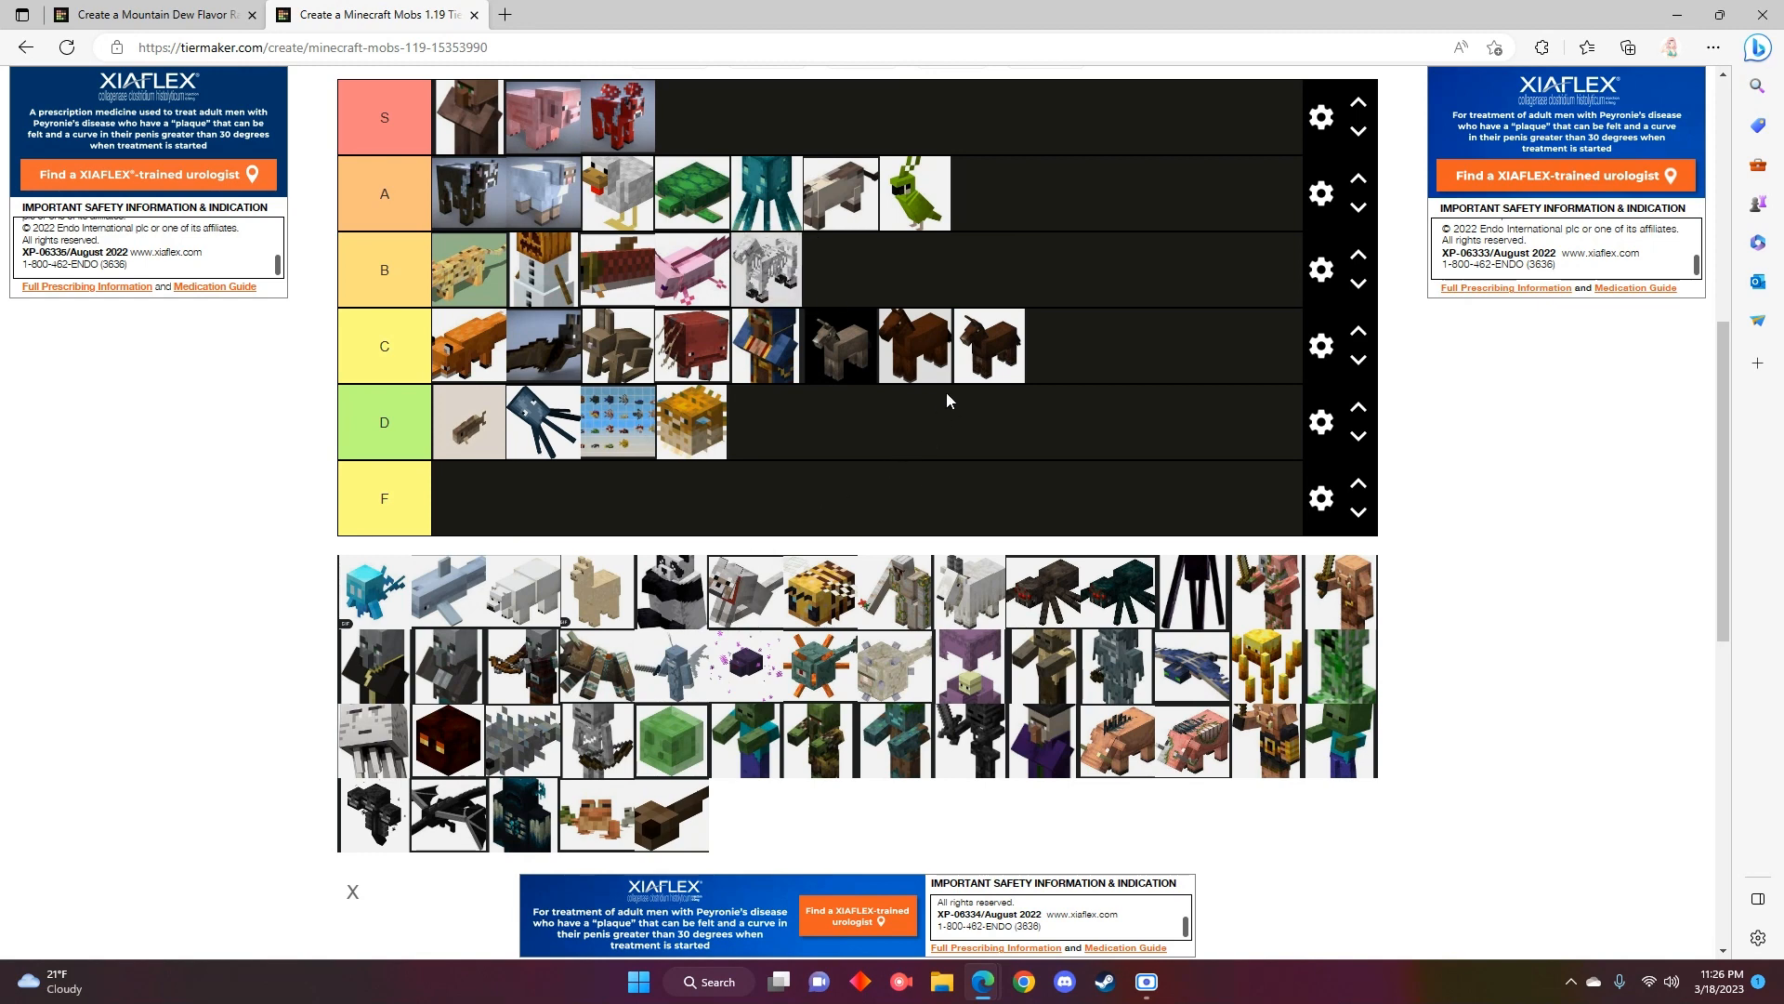
{"action": "mouse_move", "coordinate": [665, 592]}
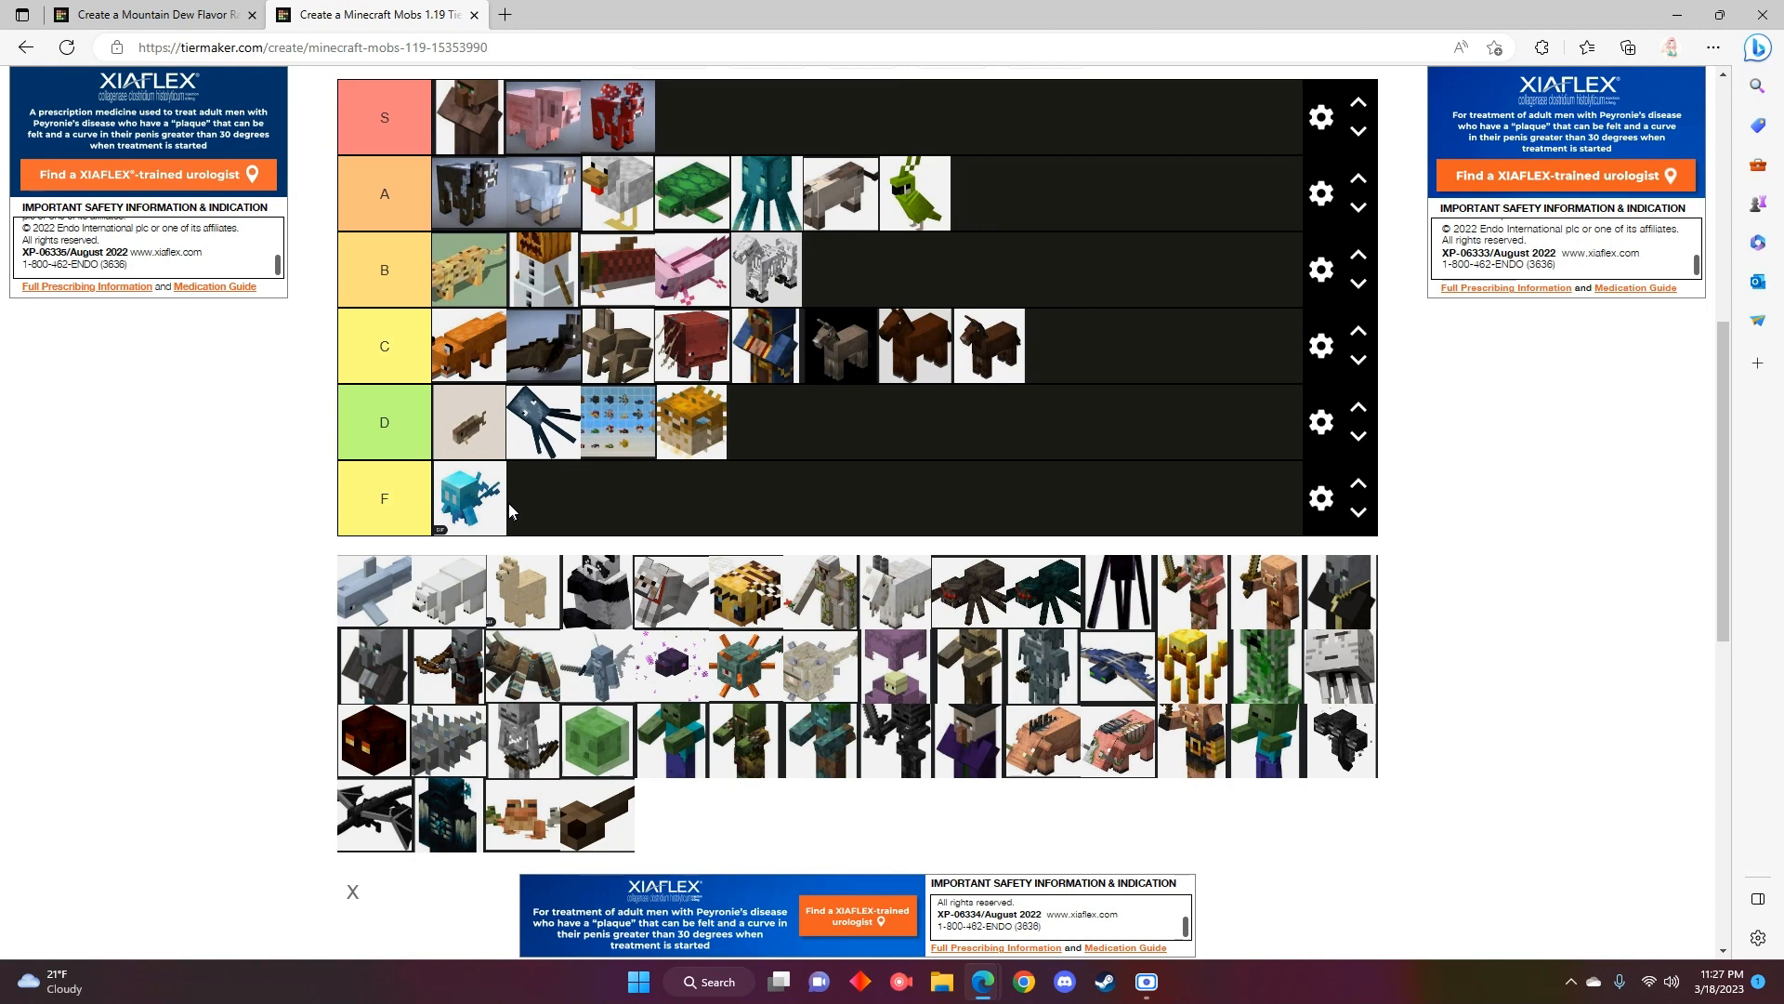
{"action": "mouse_move", "coordinate": [438, 537]}
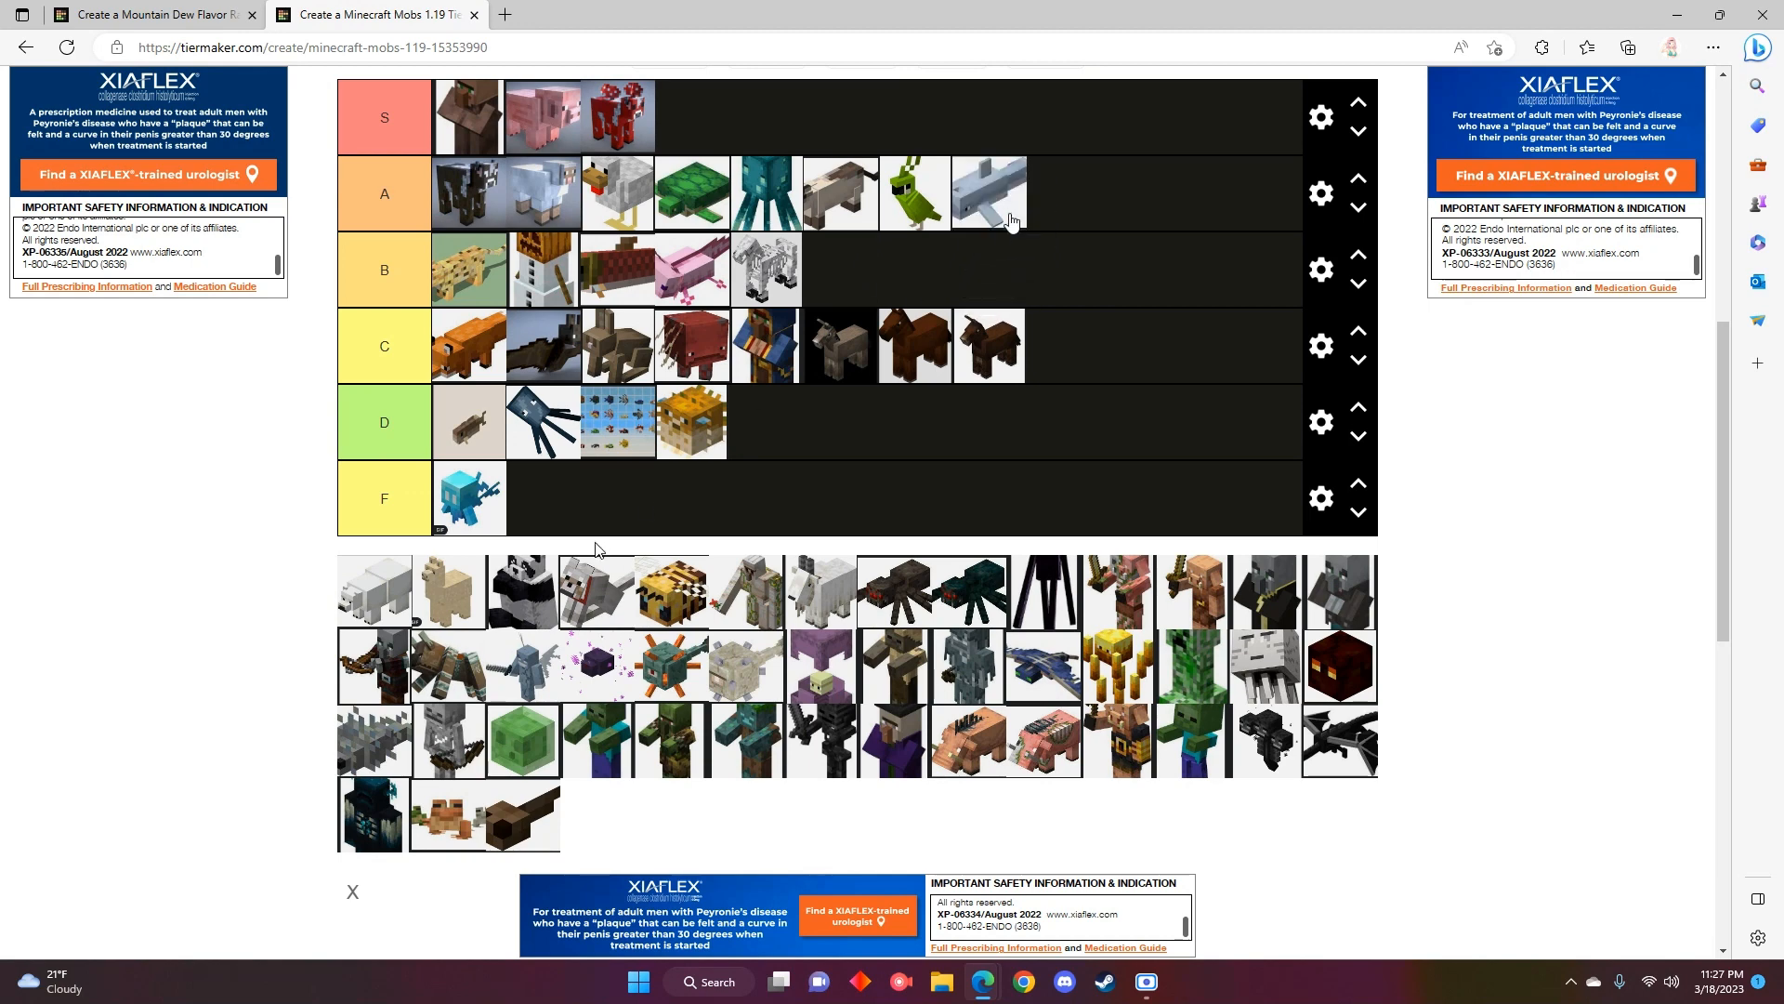
{"action": "mouse_move", "coordinate": [412, 589]}
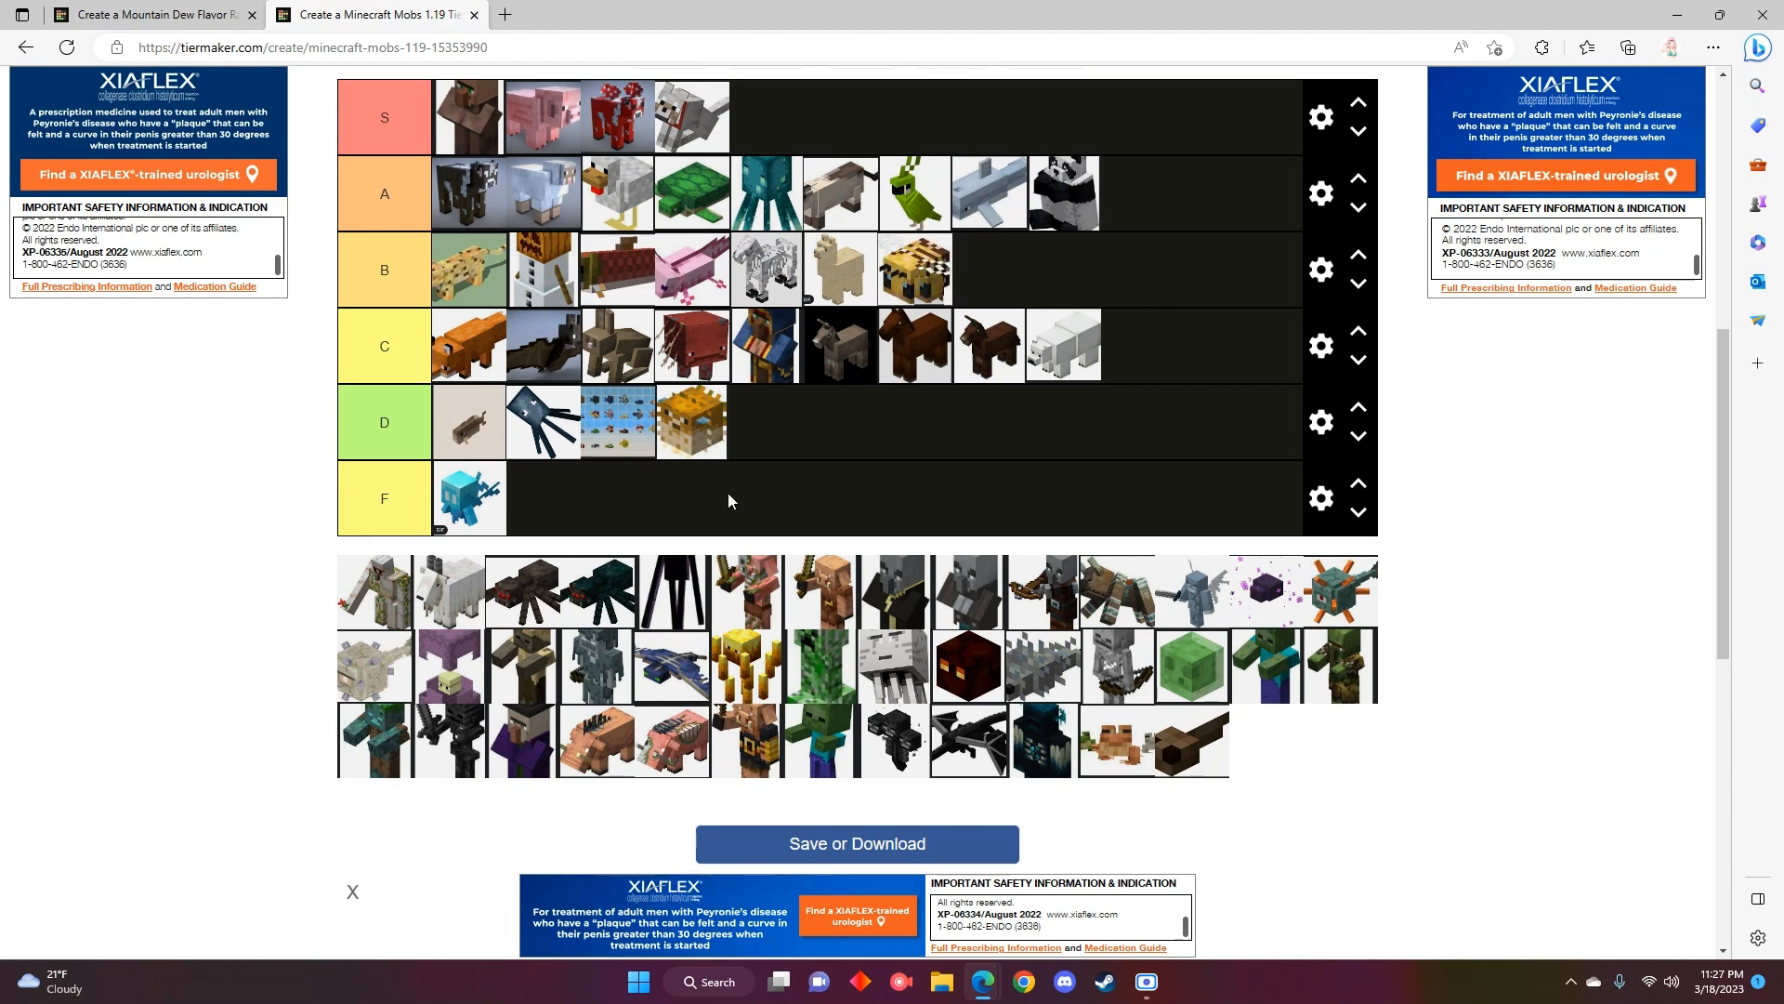
{"action": "mouse_move", "coordinate": [409, 621]}
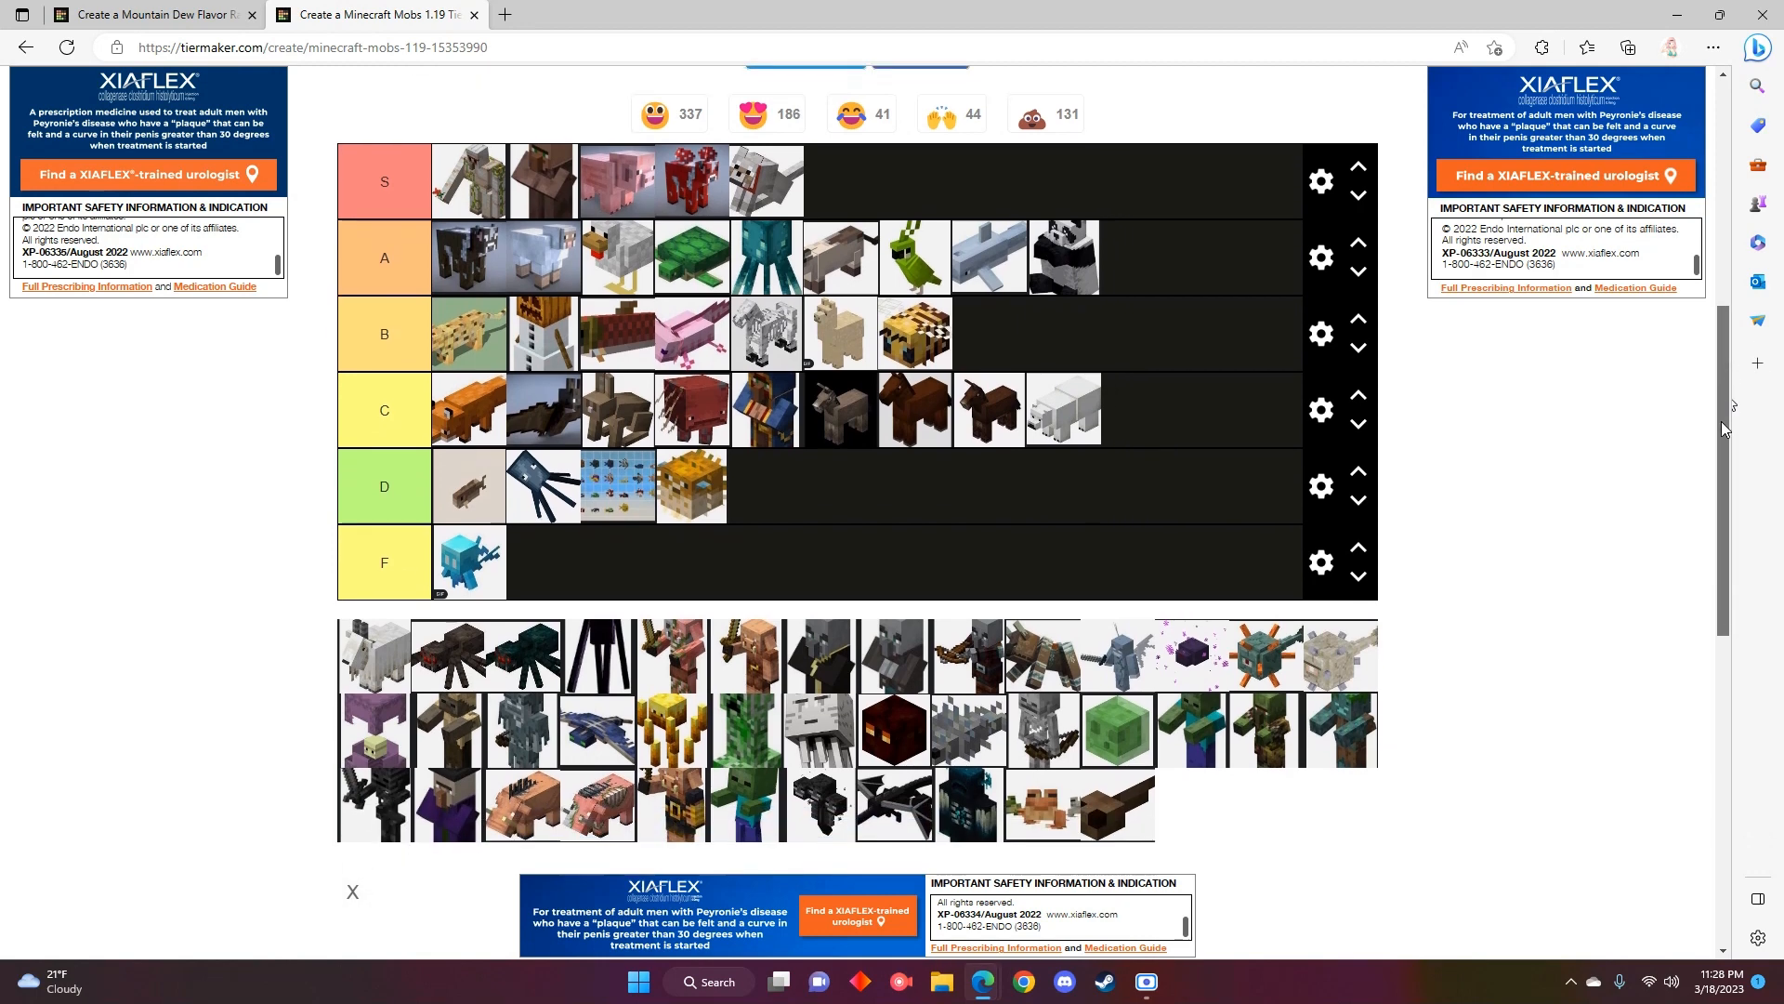
- Scroll the page down slightly after the iron golem sits at the front of S
{"action": "scroll", "scroll_direction": "down", "scroll_amount": 3}
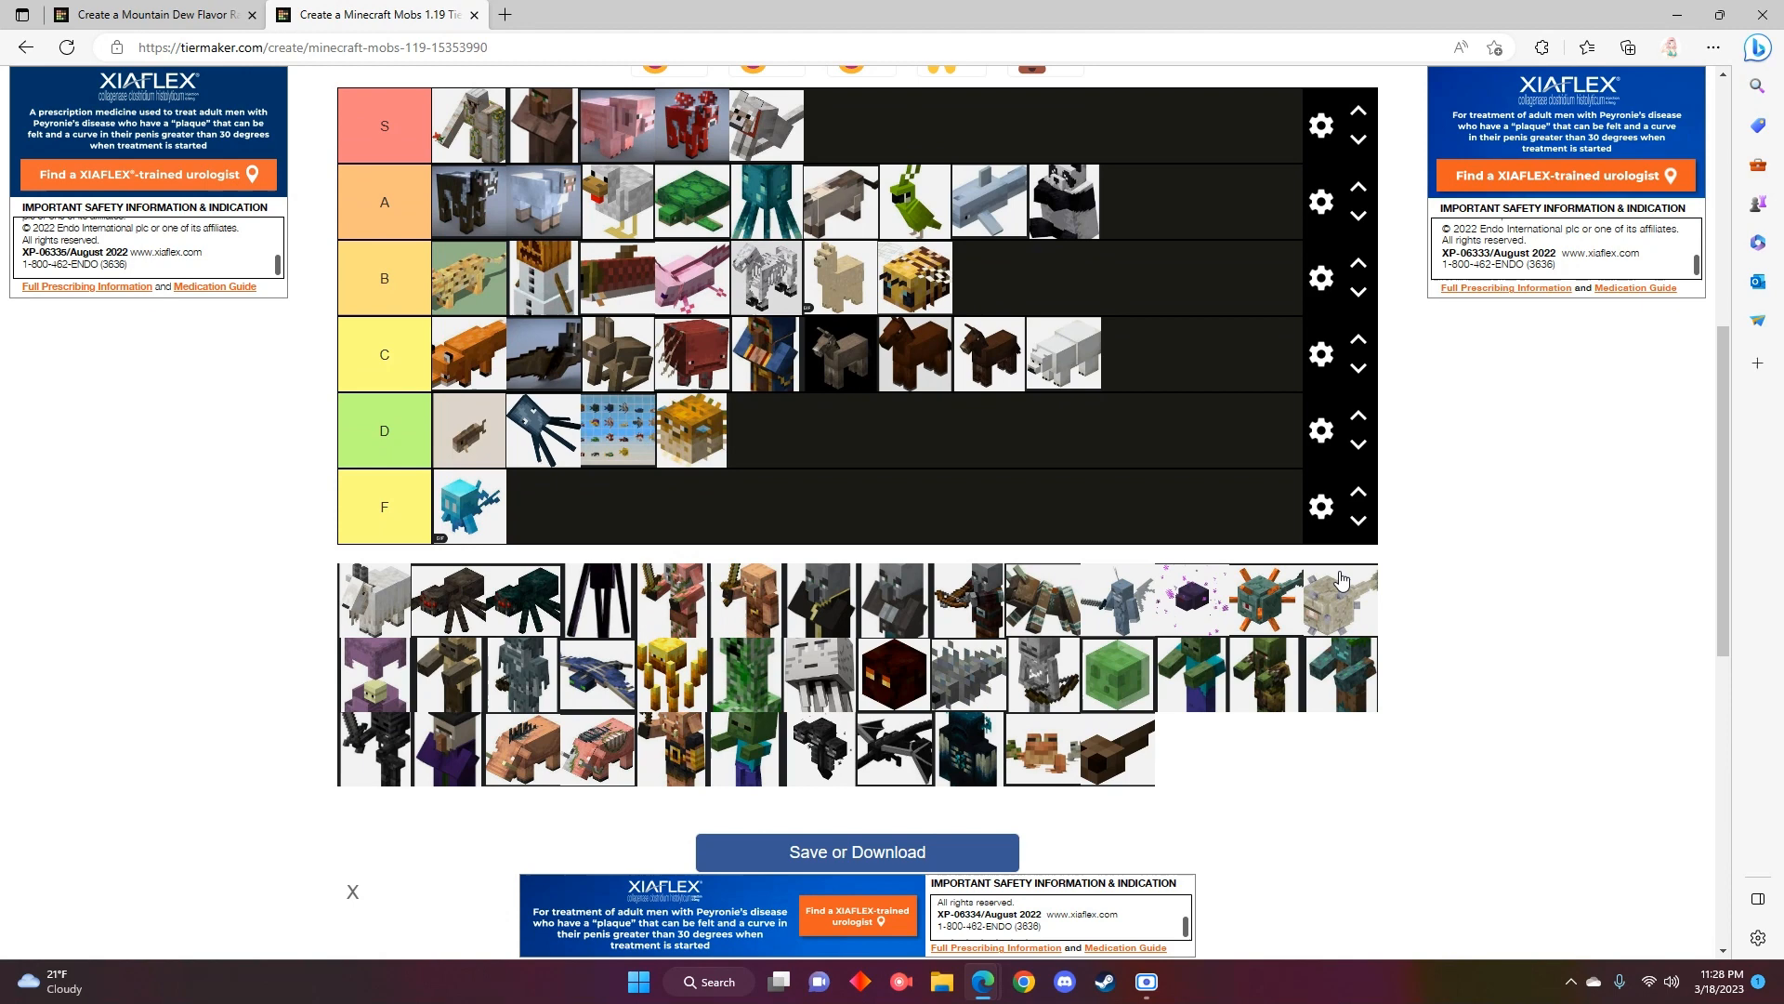
{"action": "mouse_move", "coordinate": [1113, 769]}
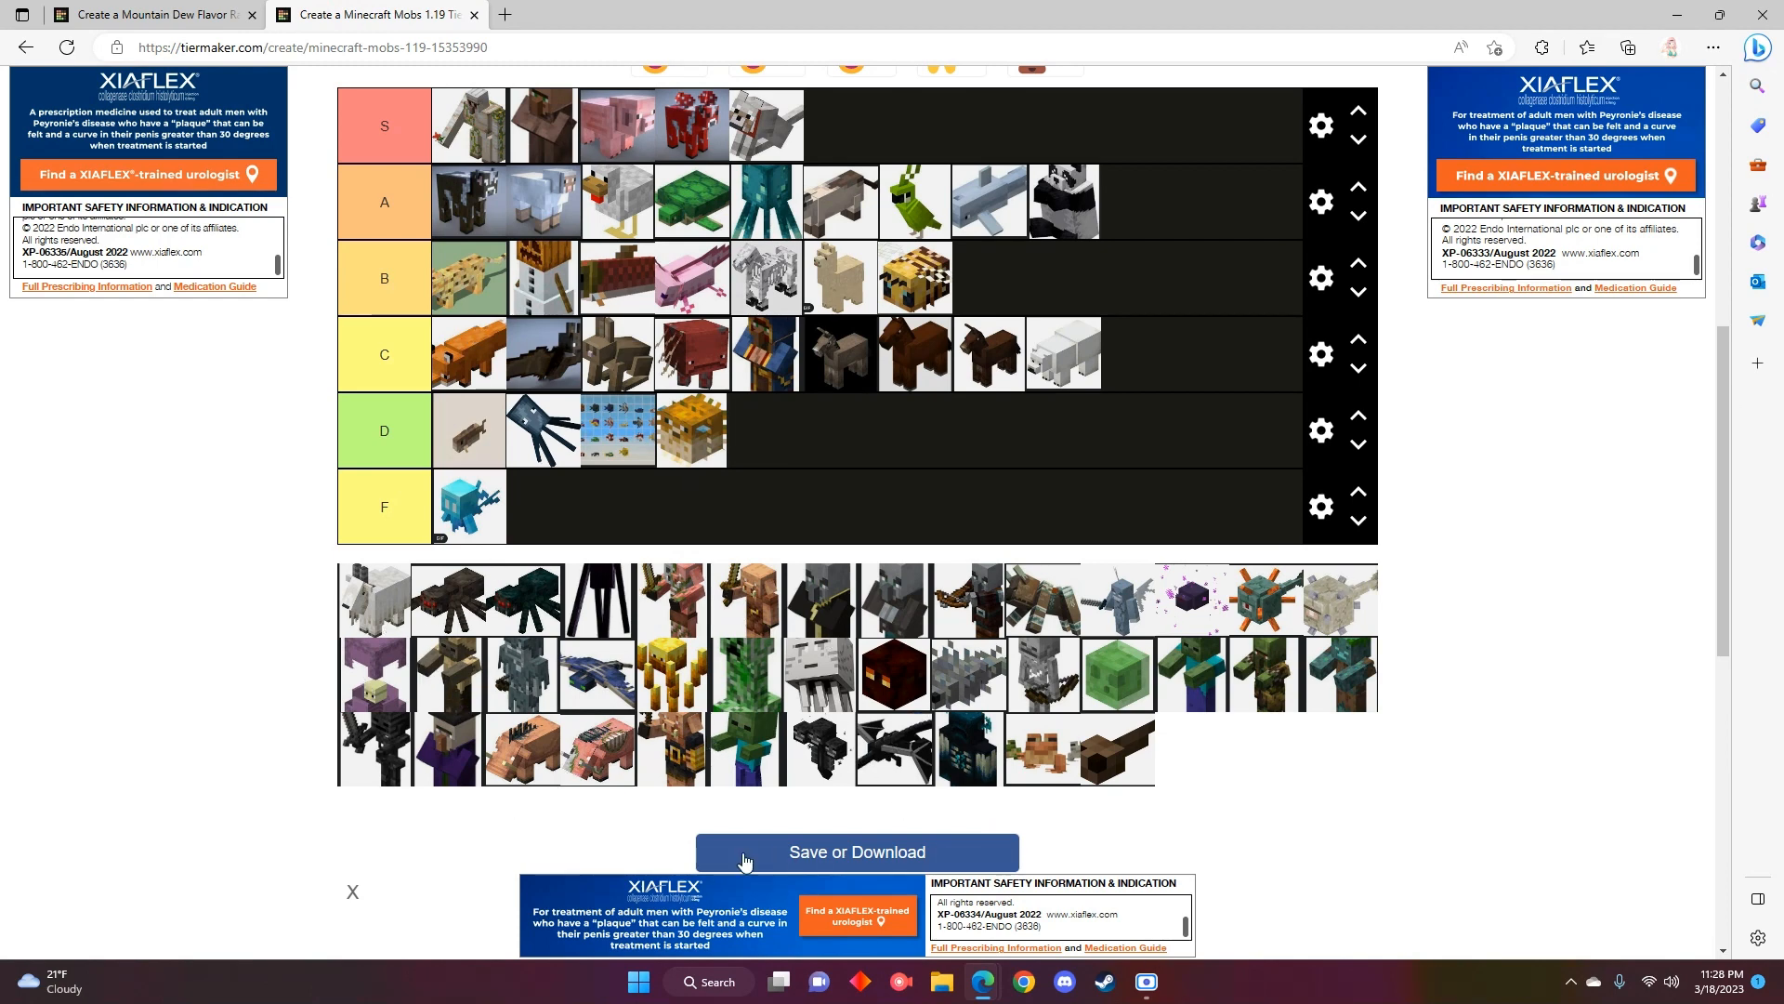
{"action": "mouse_move", "coordinate": [359, 606]}
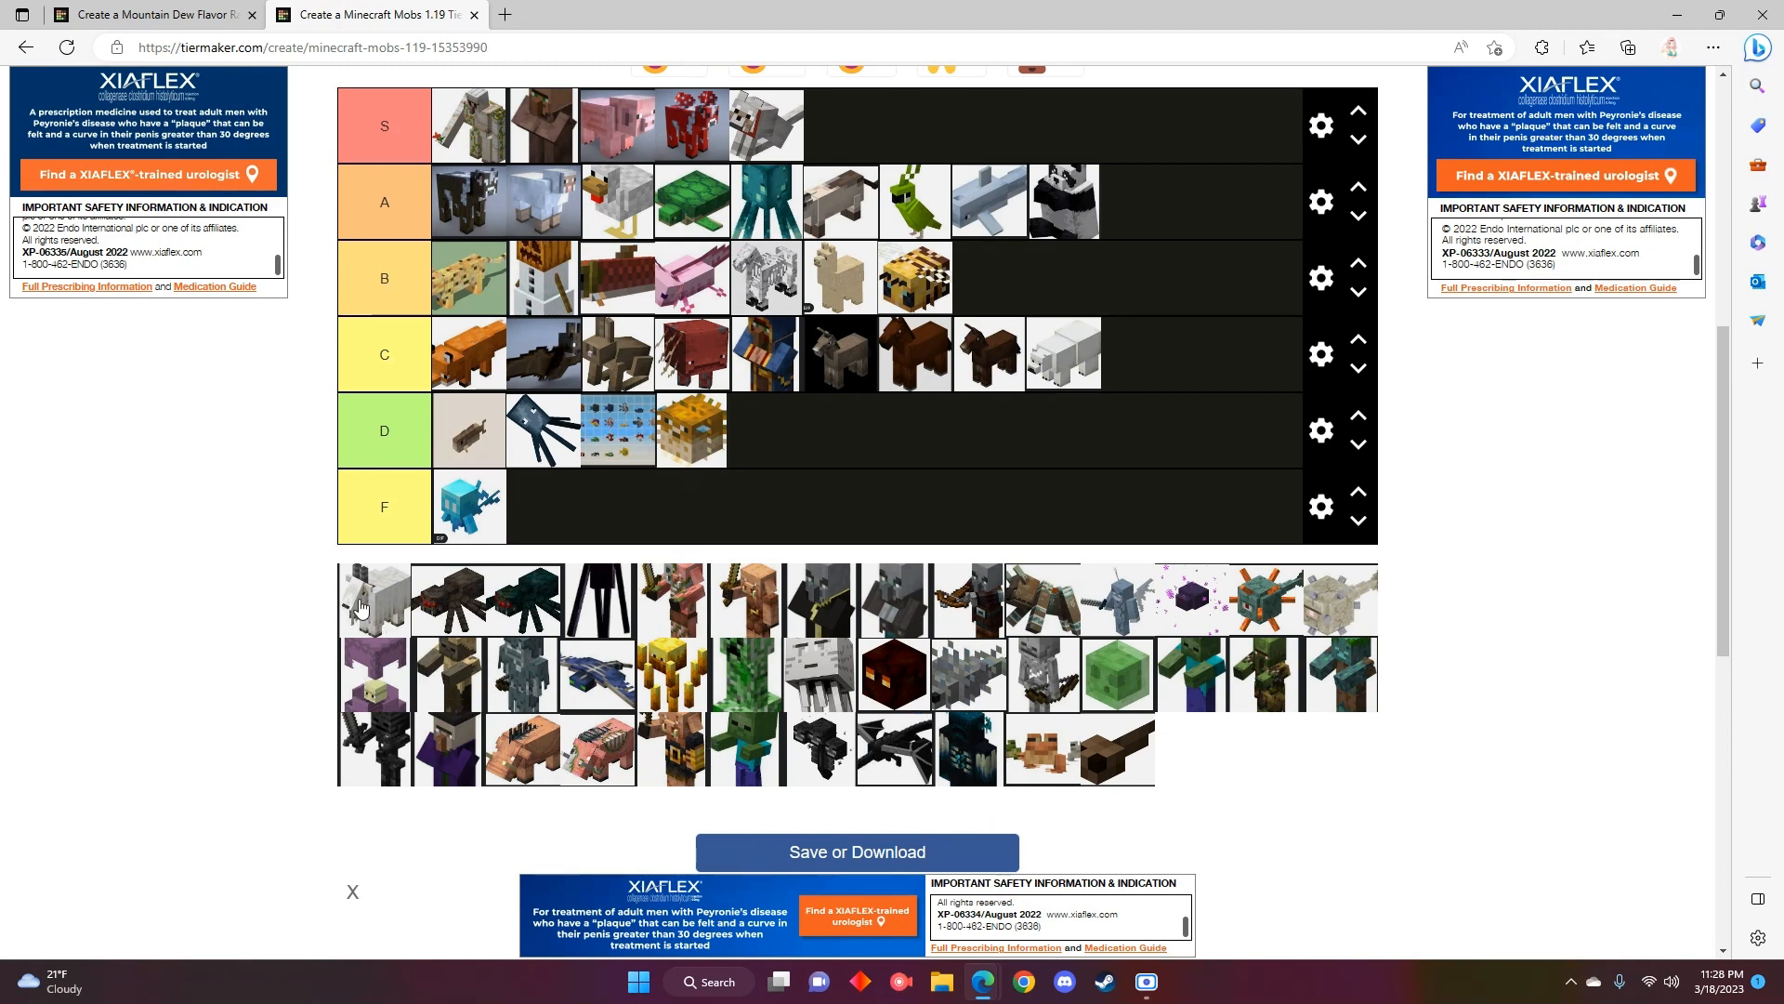
{"action": "mouse_move", "coordinate": [379, 599]}
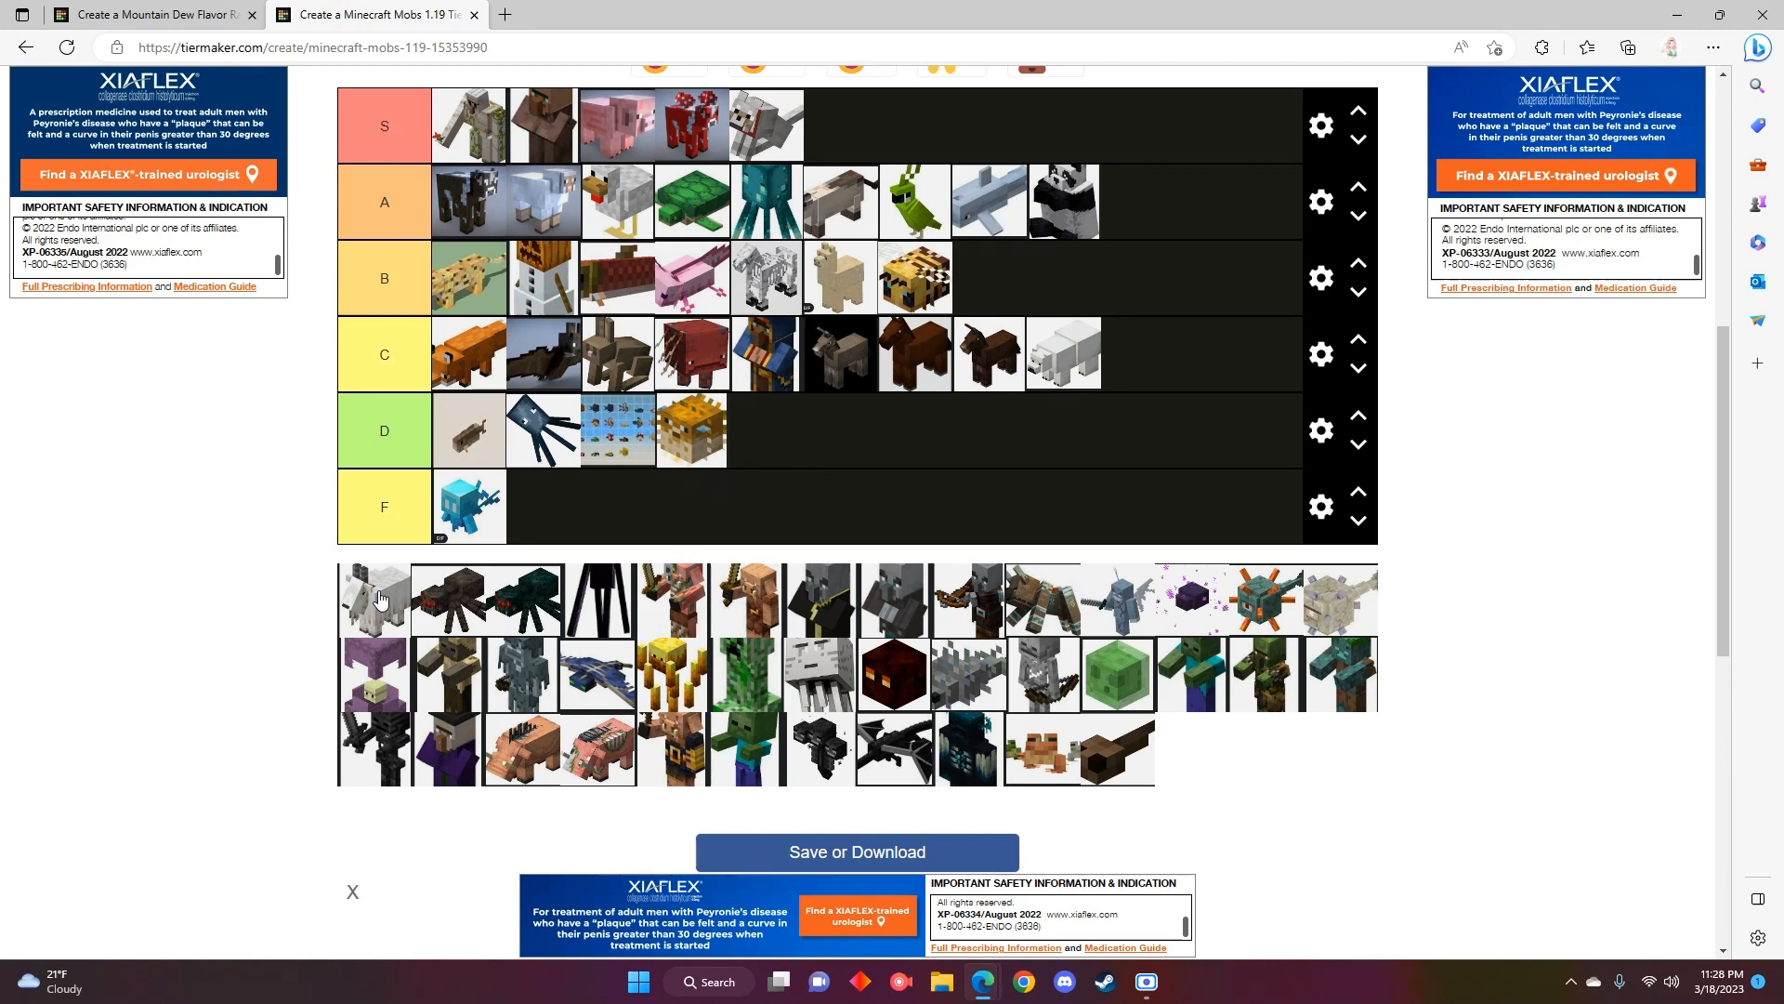
{"action": "mouse_move", "coordinate": [261, 710]}
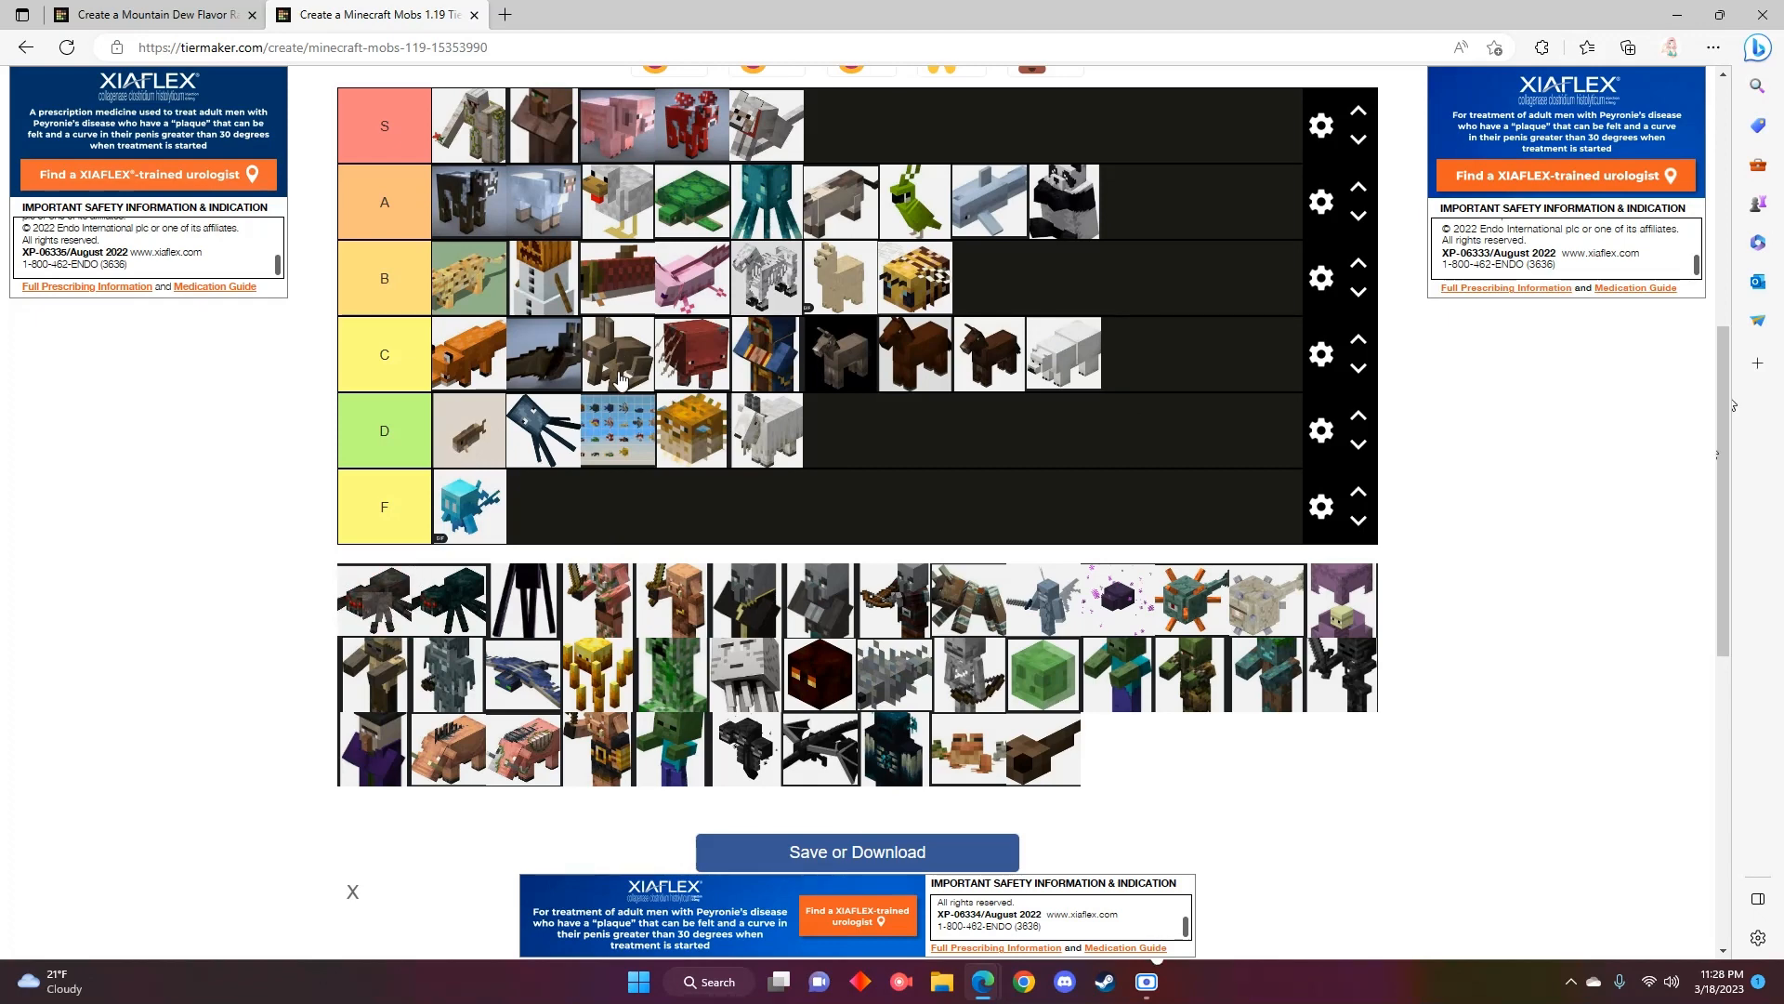
{"action": "mouse_move", "coordinate": [465, 581]}
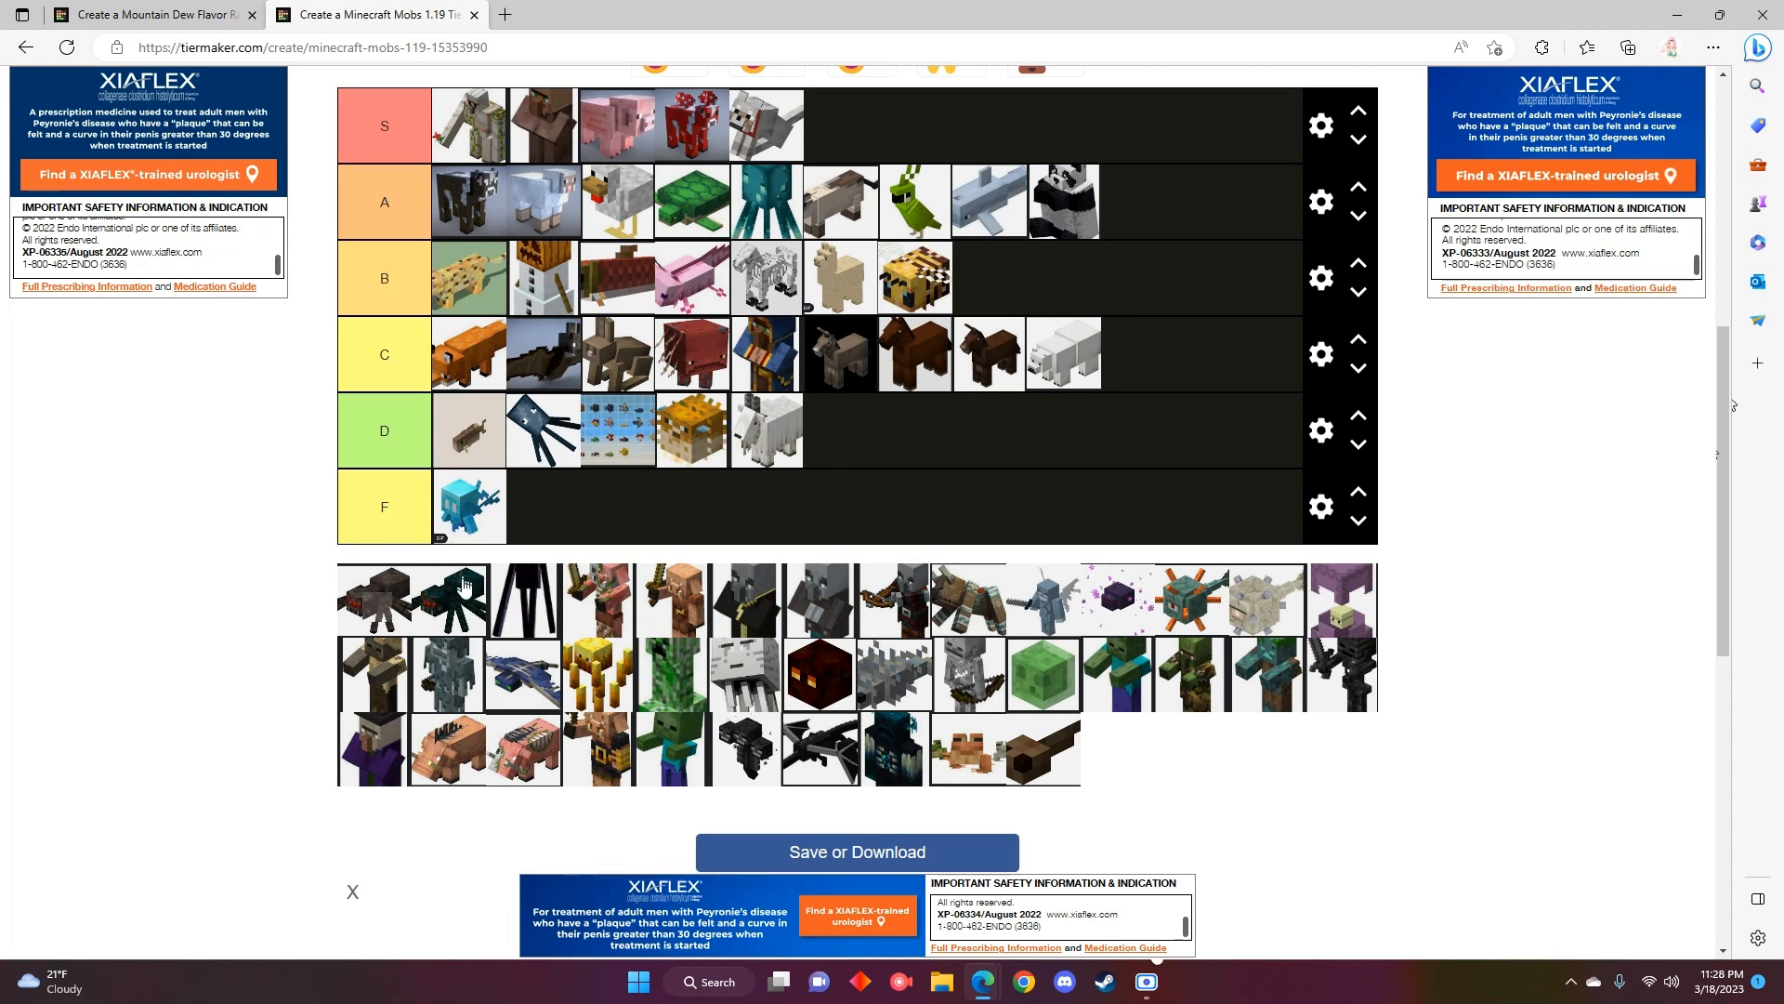
{"action": "mouse_move", "coordinate": [369, 601]}
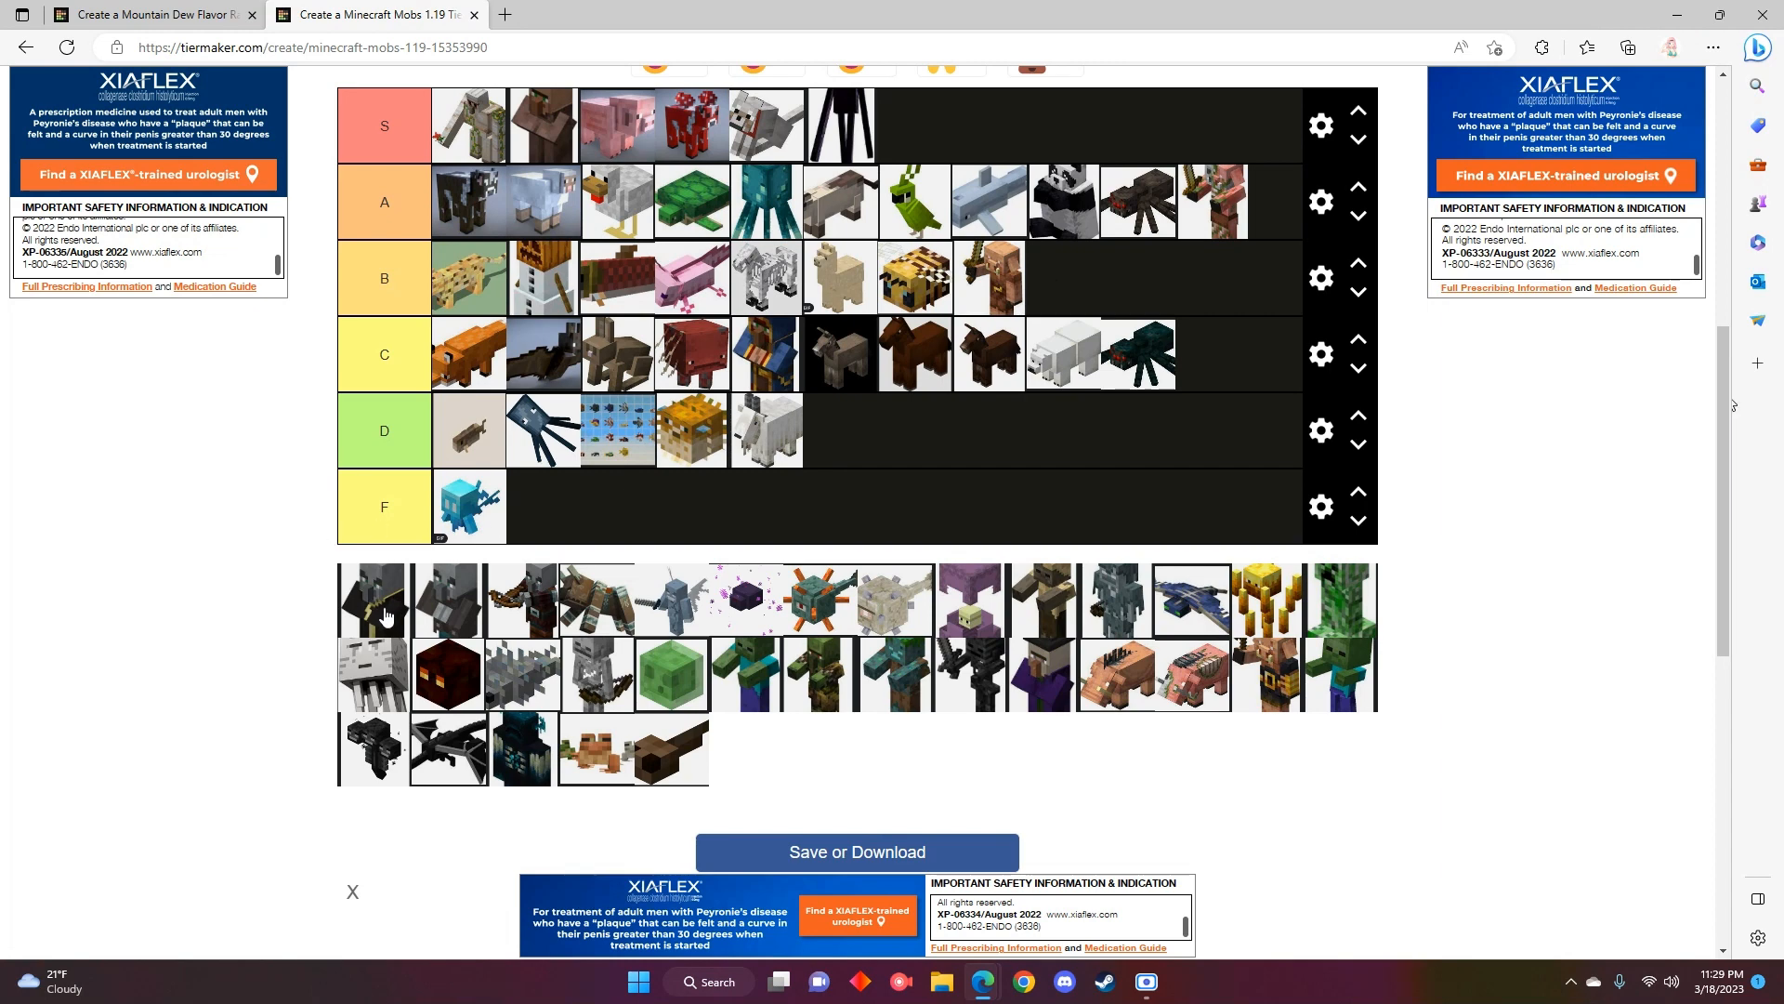
{"action": "mouse_move", "coordinate": [1048, 283]}
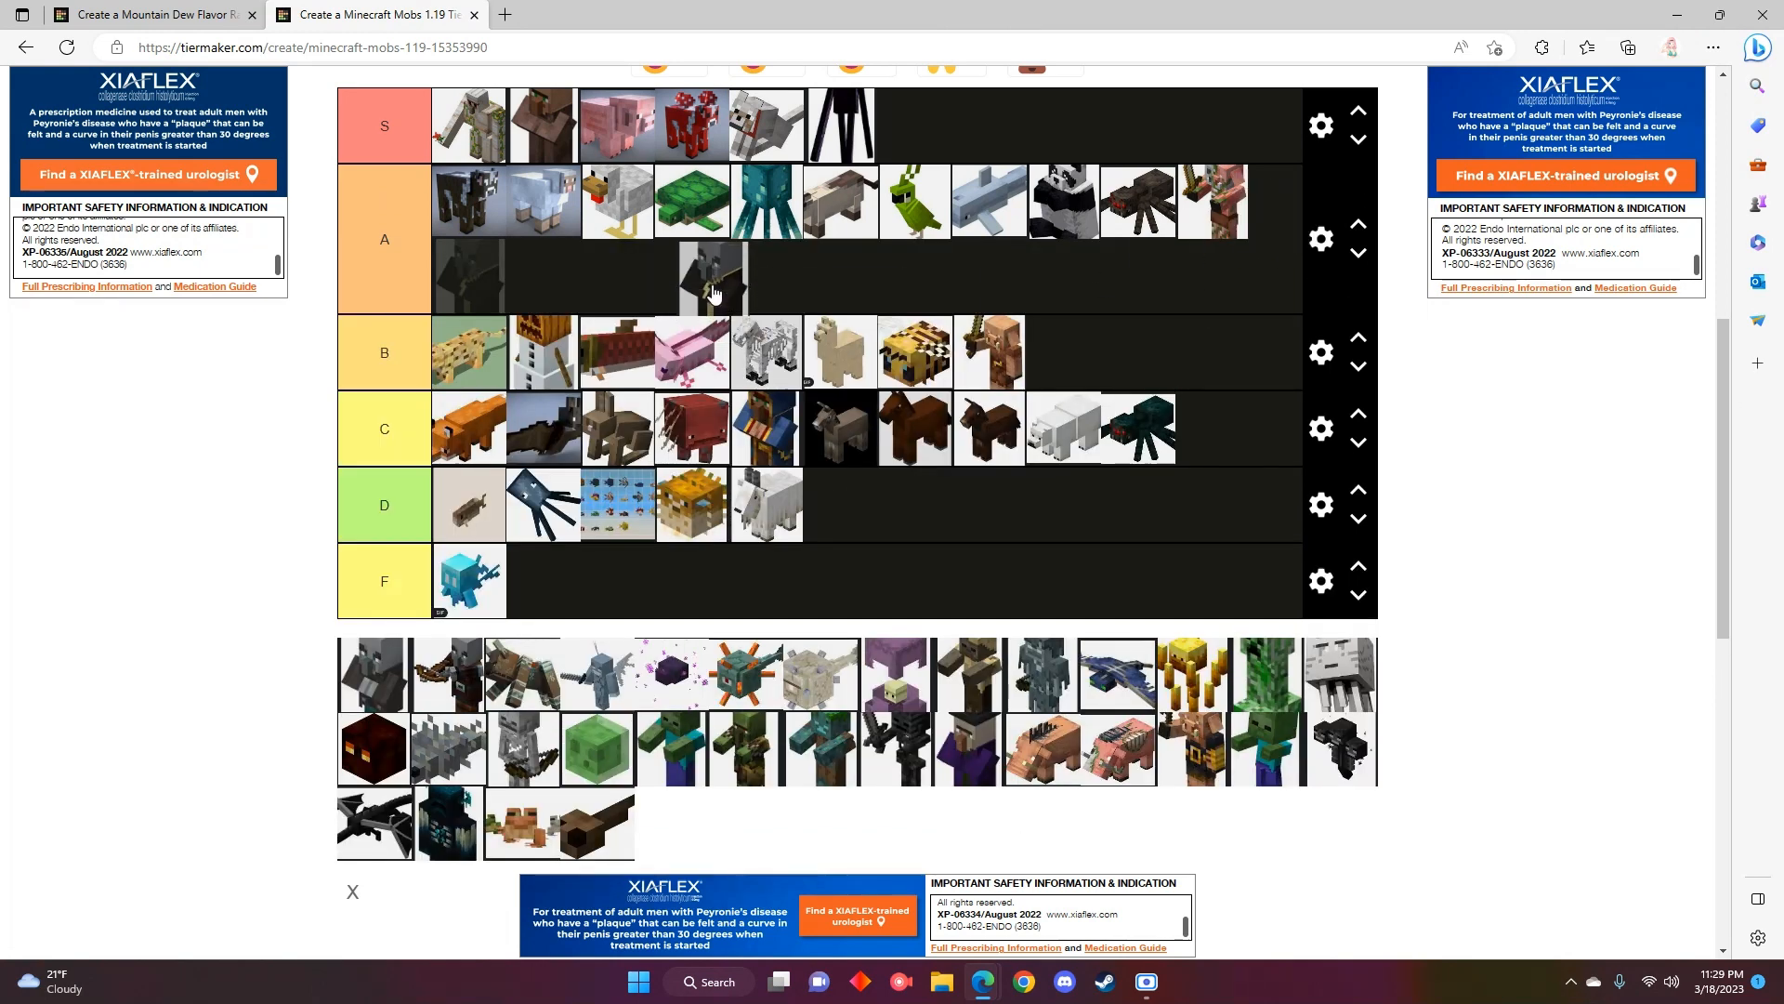
- Rank the gray illager in the A row alongside the spider and piglin
{"action": "left_click_drag", "start_coordinate": [712, 277], "coordinate": [470, 277]}
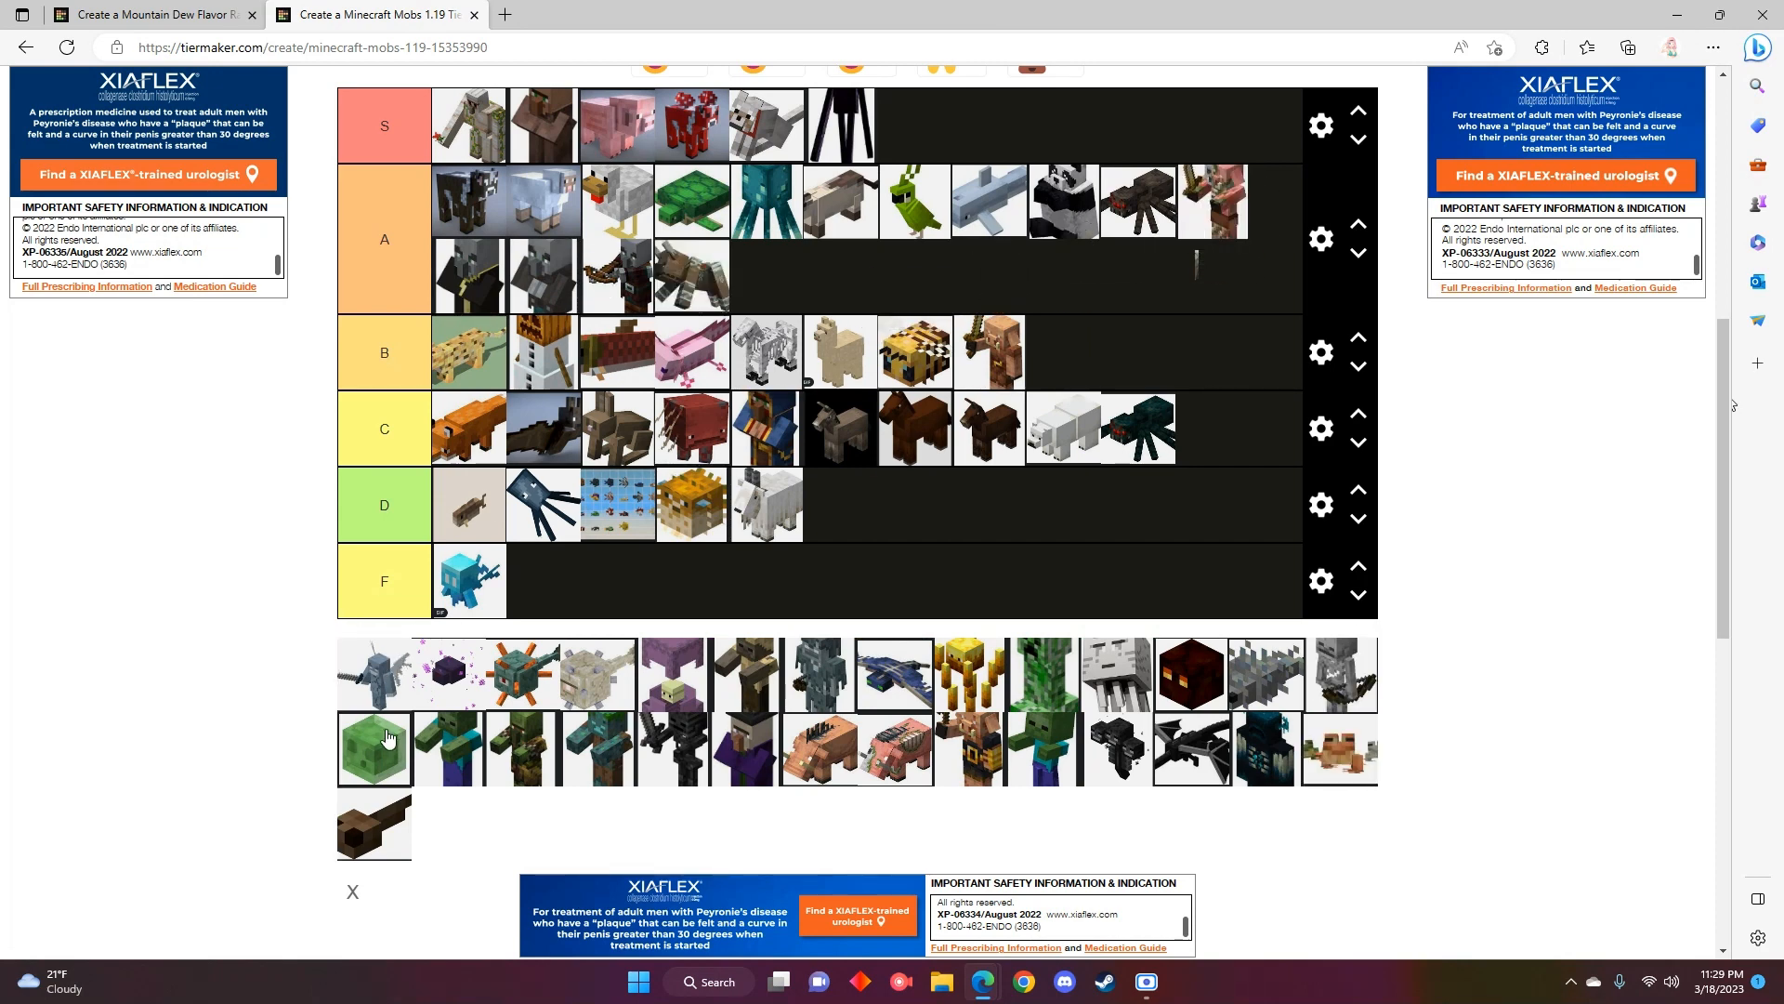
{"action": "mouse_move", "coordinate": [386, 669]}
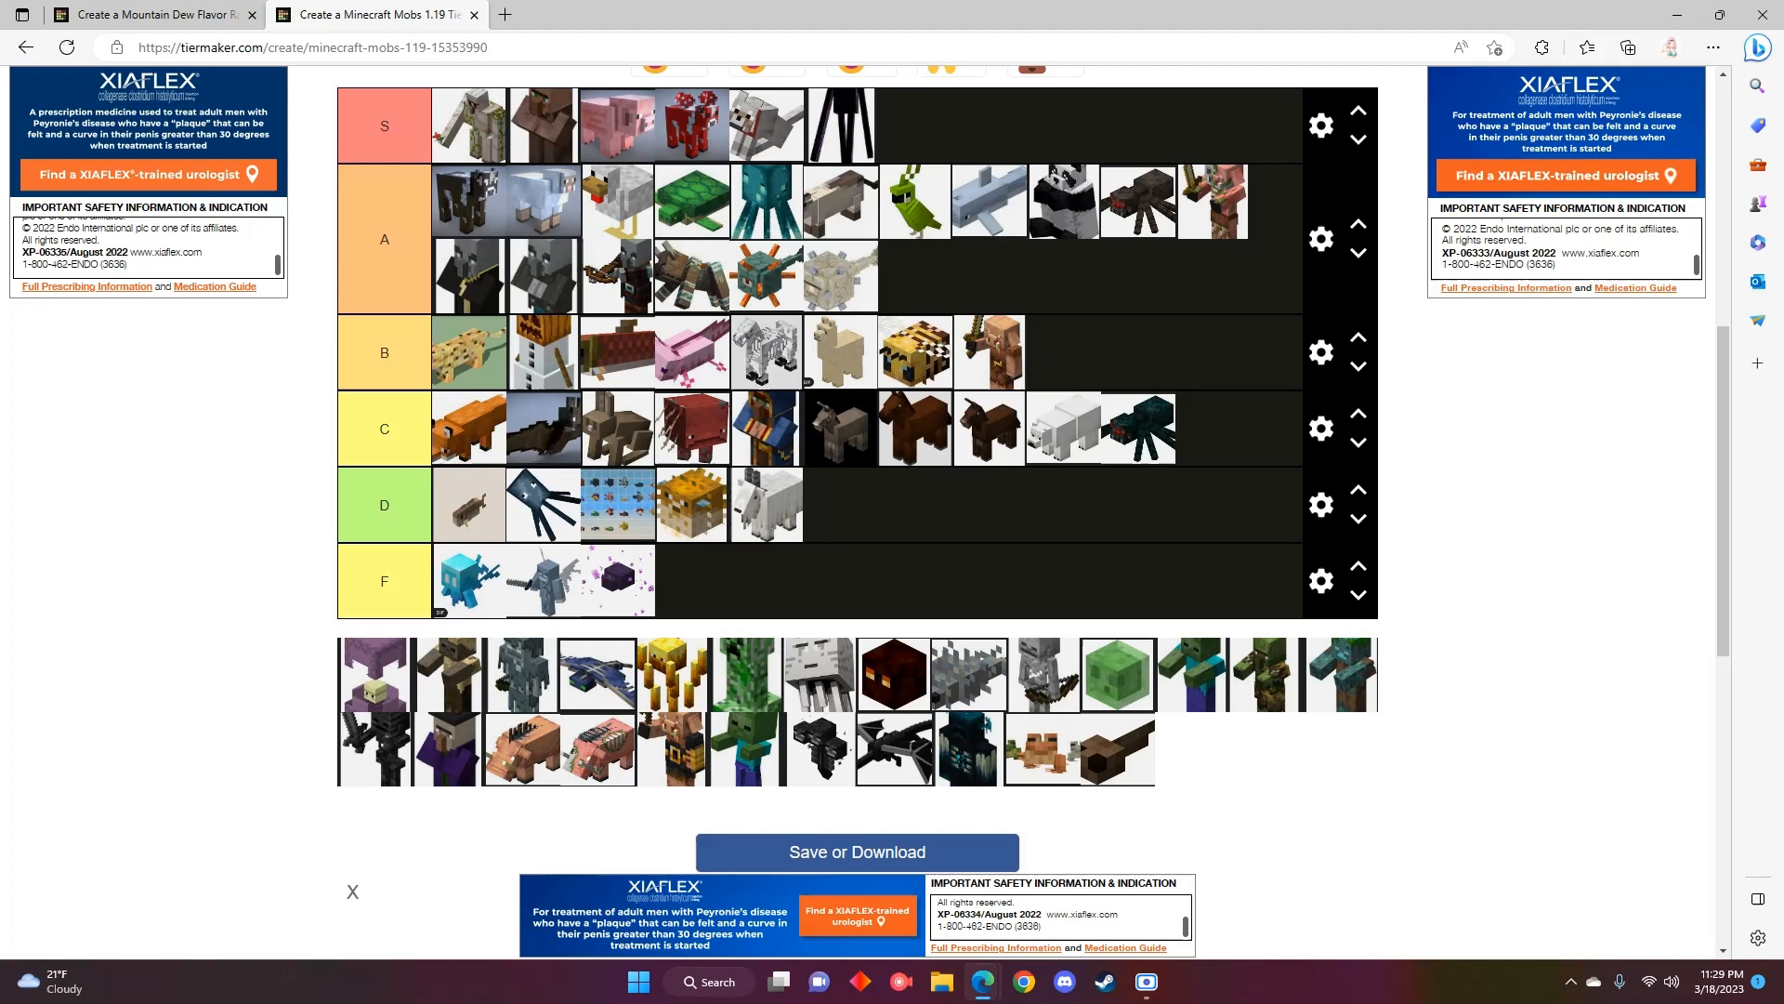
{"action": "mouse_move", "coordinate": [368, 683]}
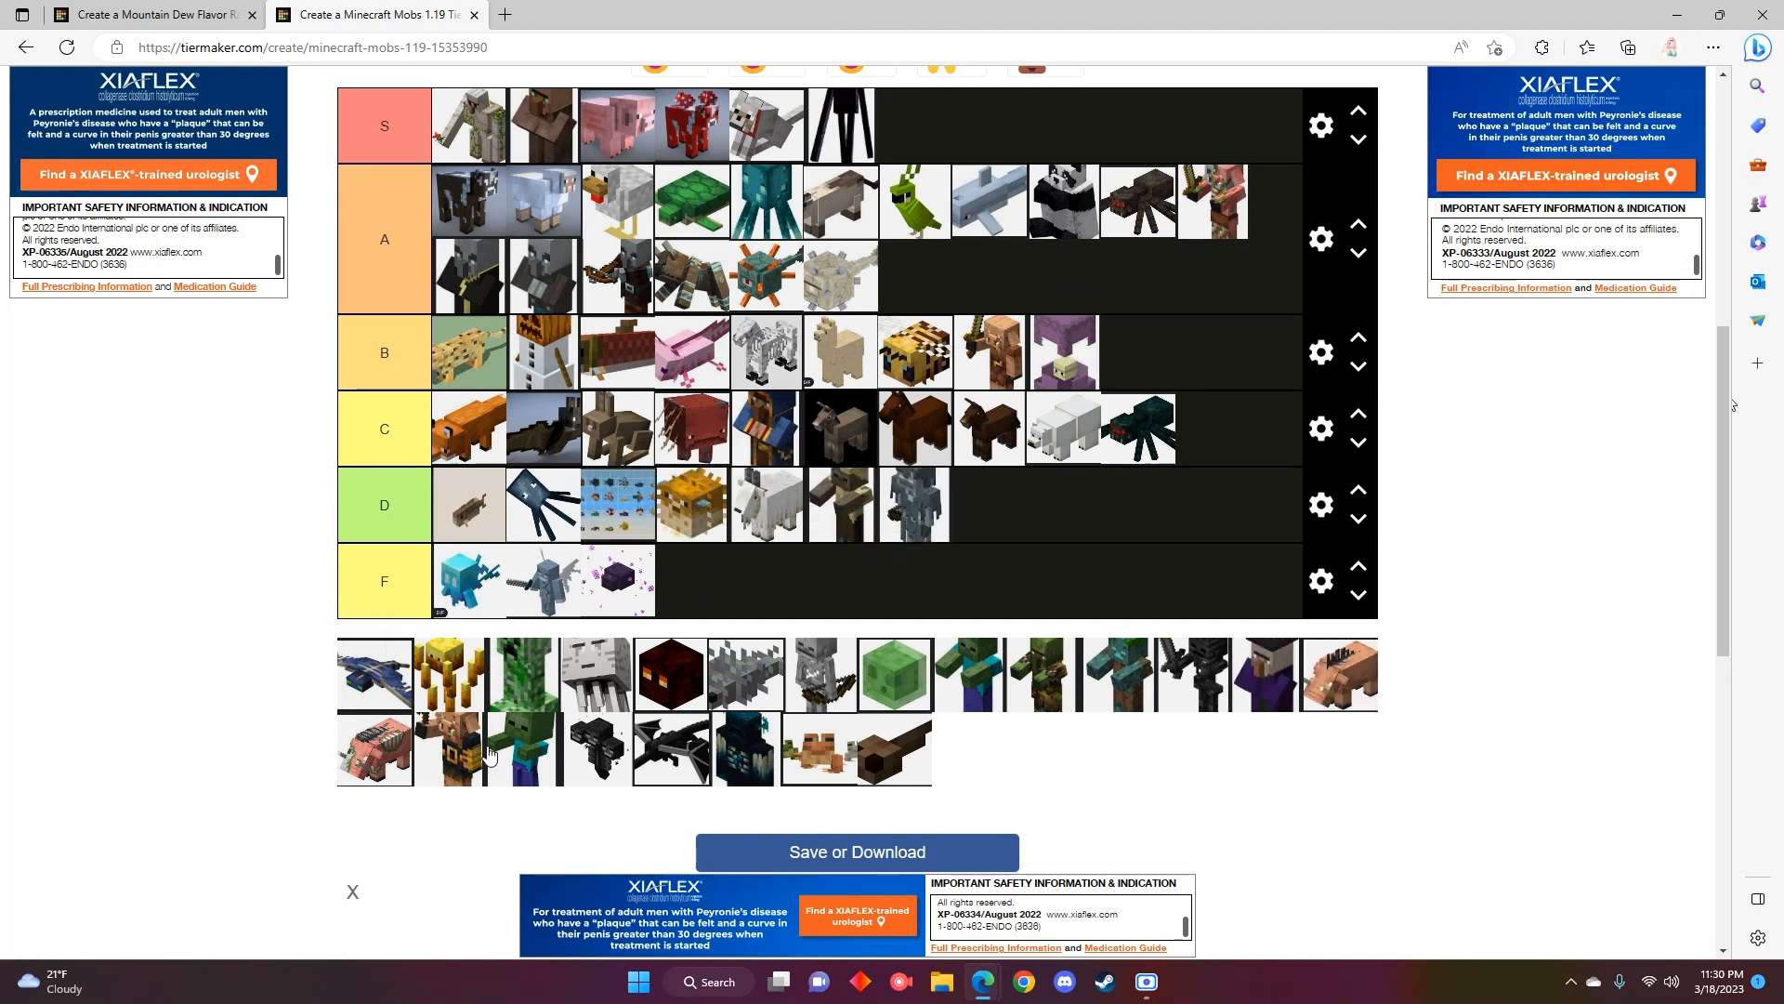
{"action": "mouse_move", "coordinate": [375, 706]}
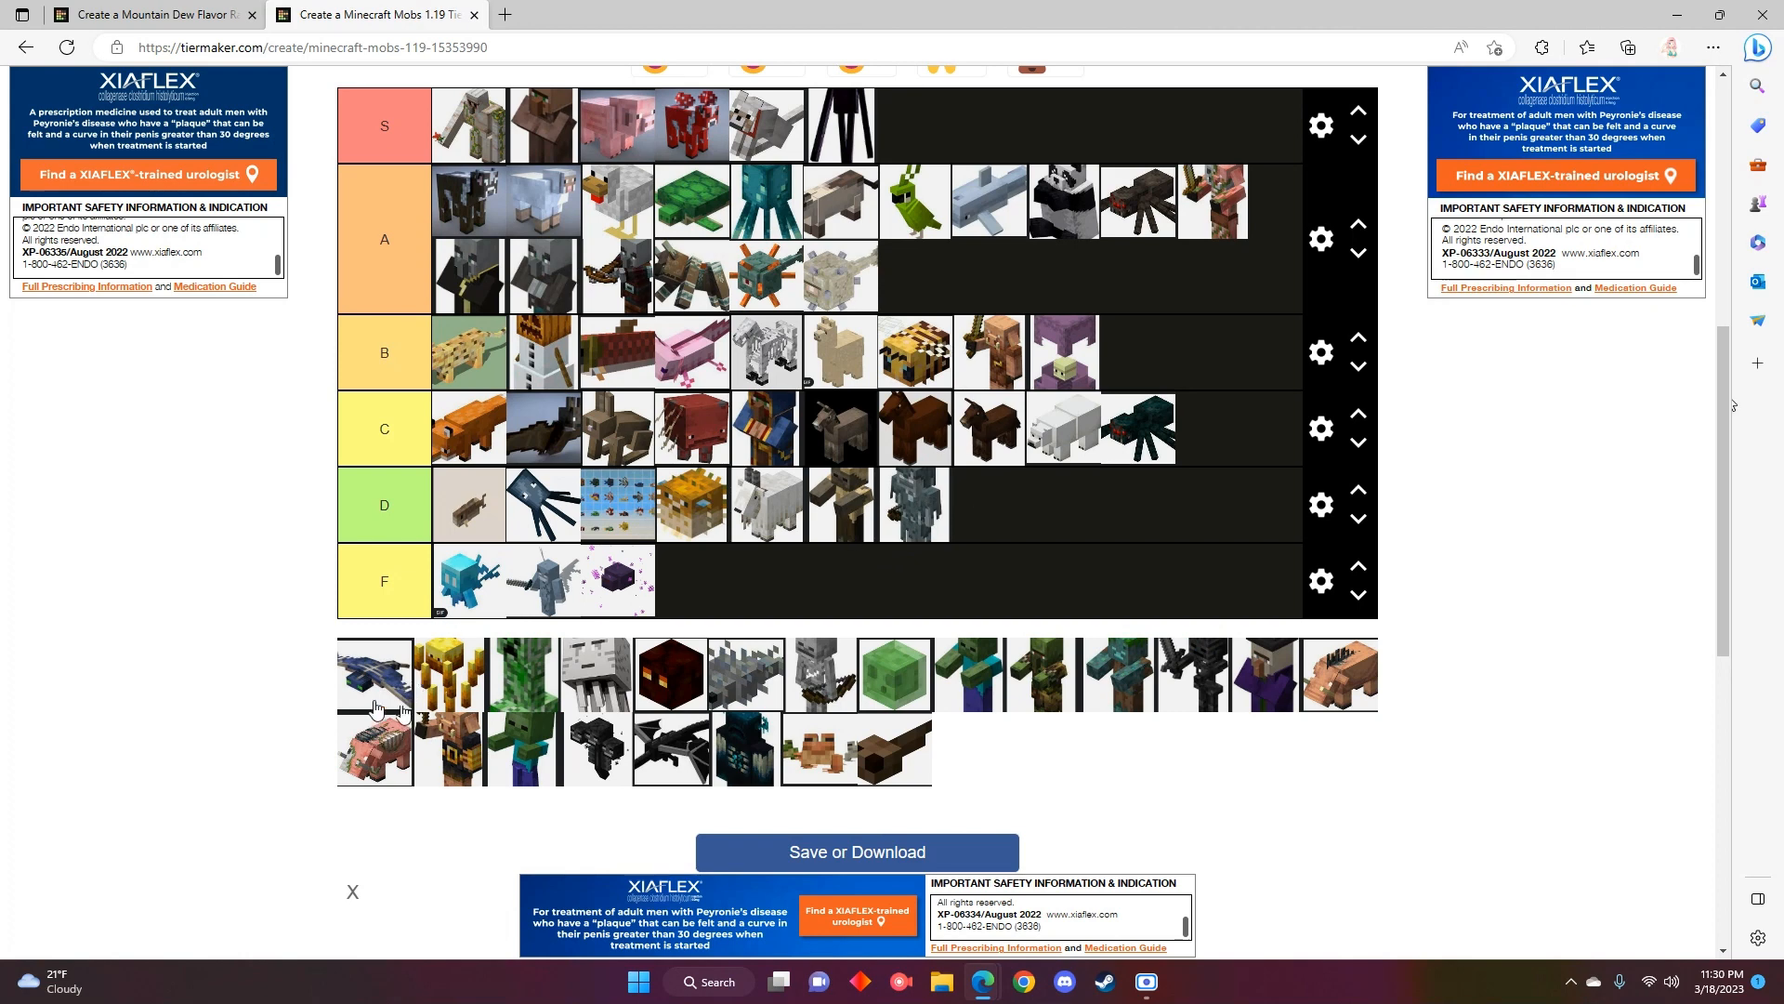
{"action": "mouse_move", "coordinate": [376, 697]}
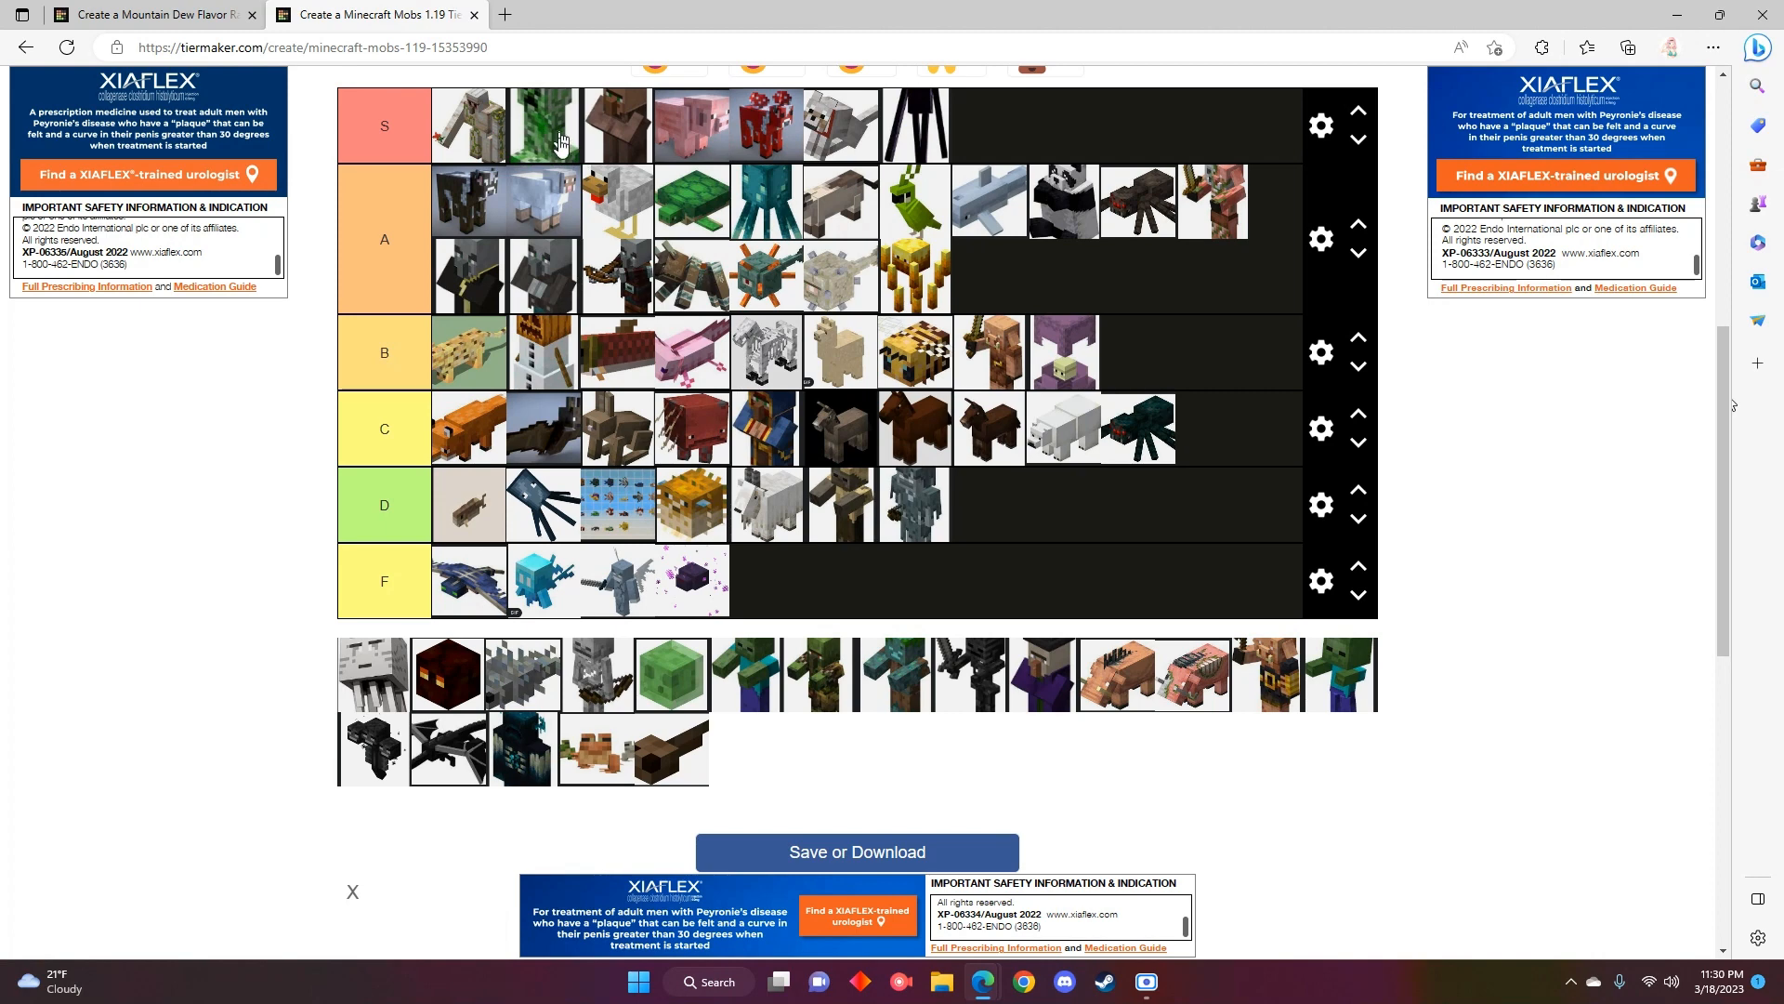
{"action": "mouse_move", "coordinate": [595, 560]}
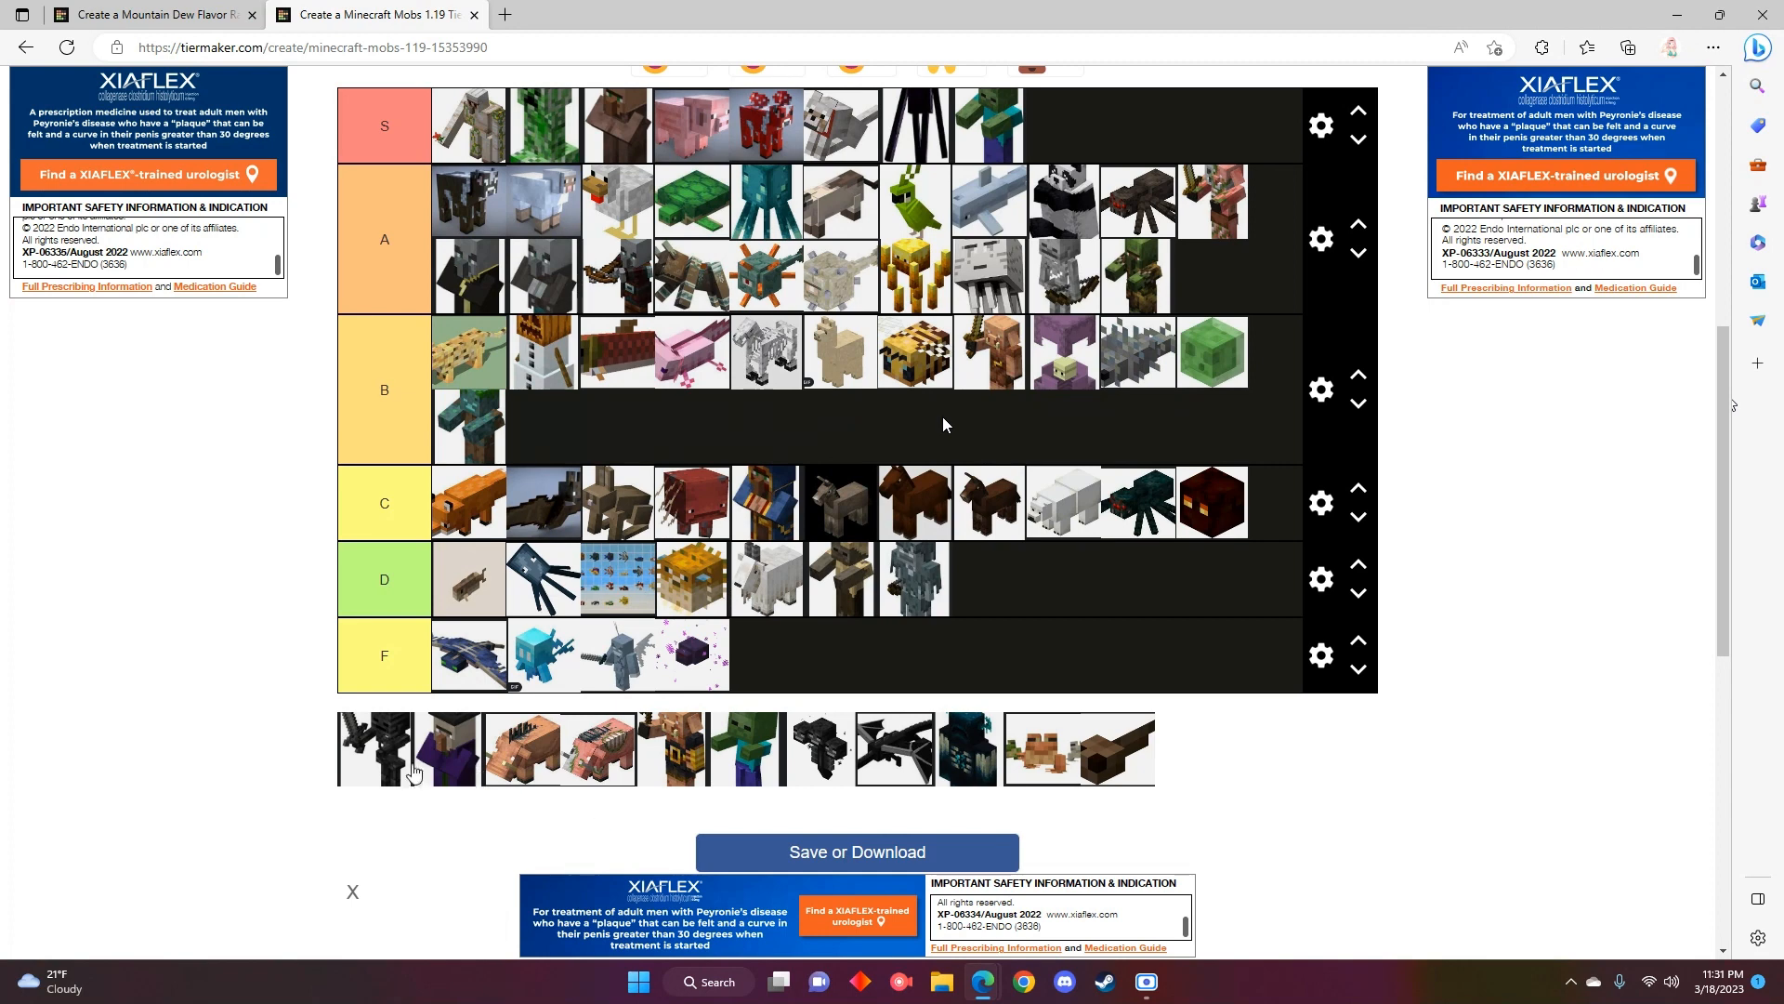
{"action": "mouse_move", "coordinate": [346, 760]}
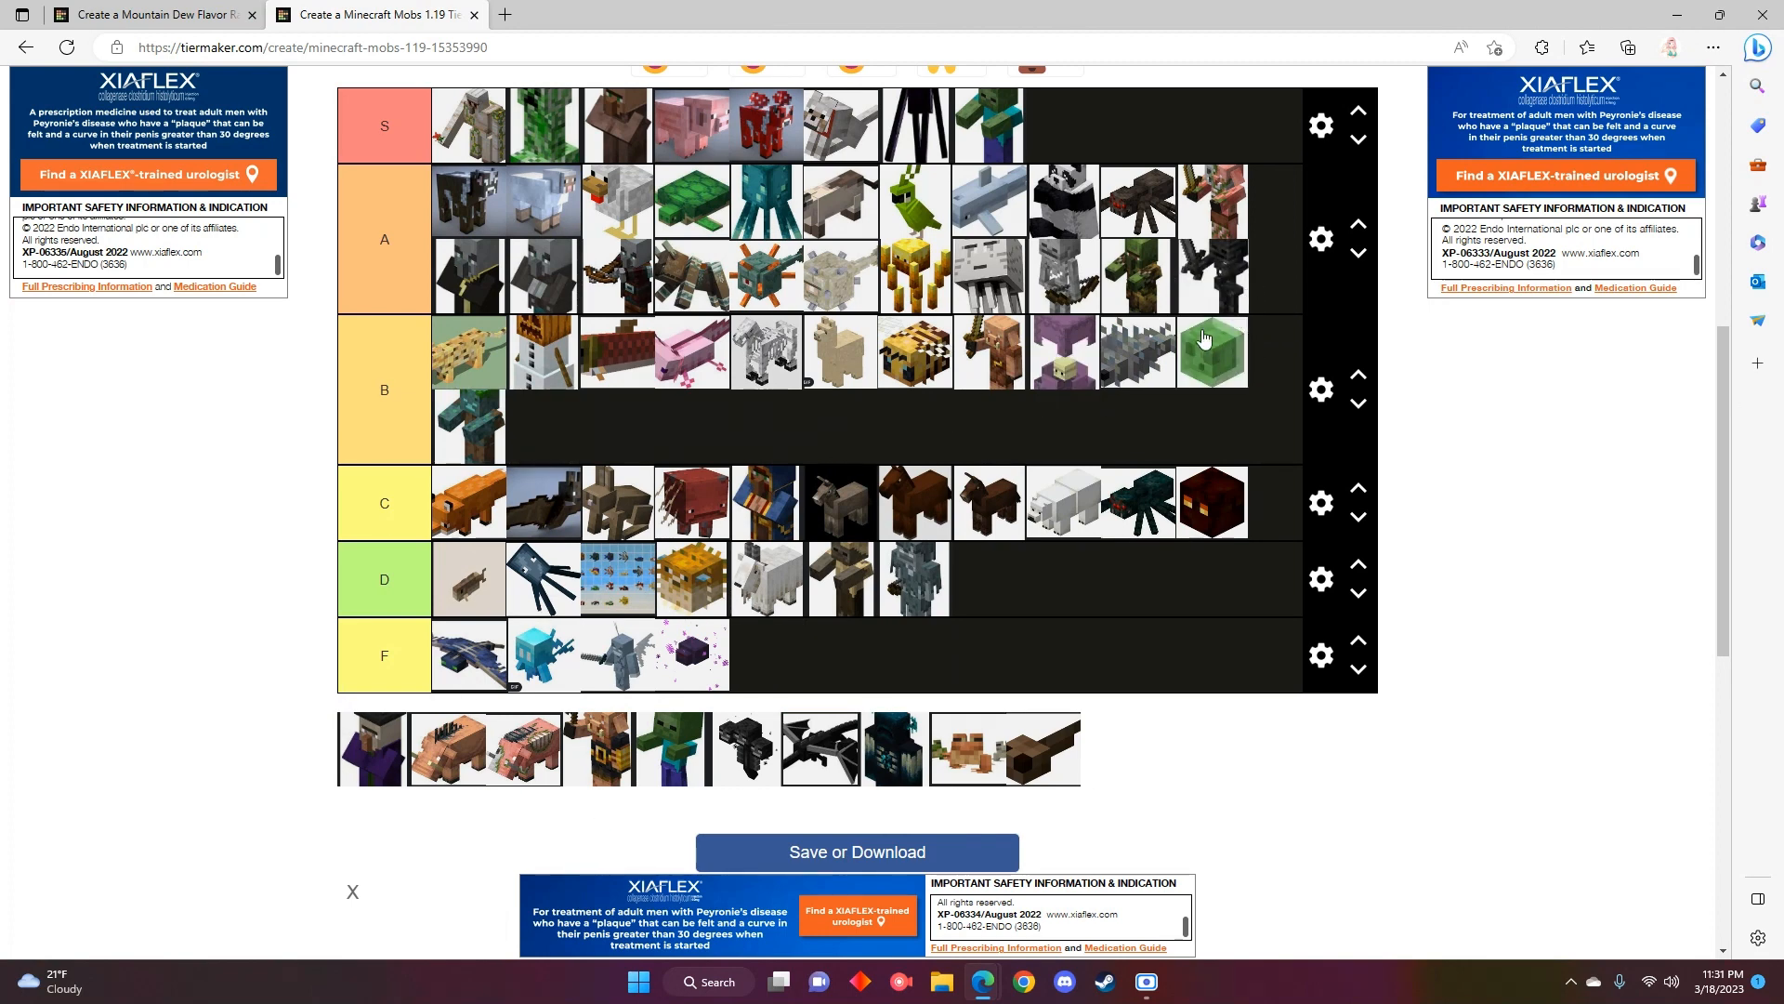
{"action": "mouse_move", "coordinate": [1255, 287]}
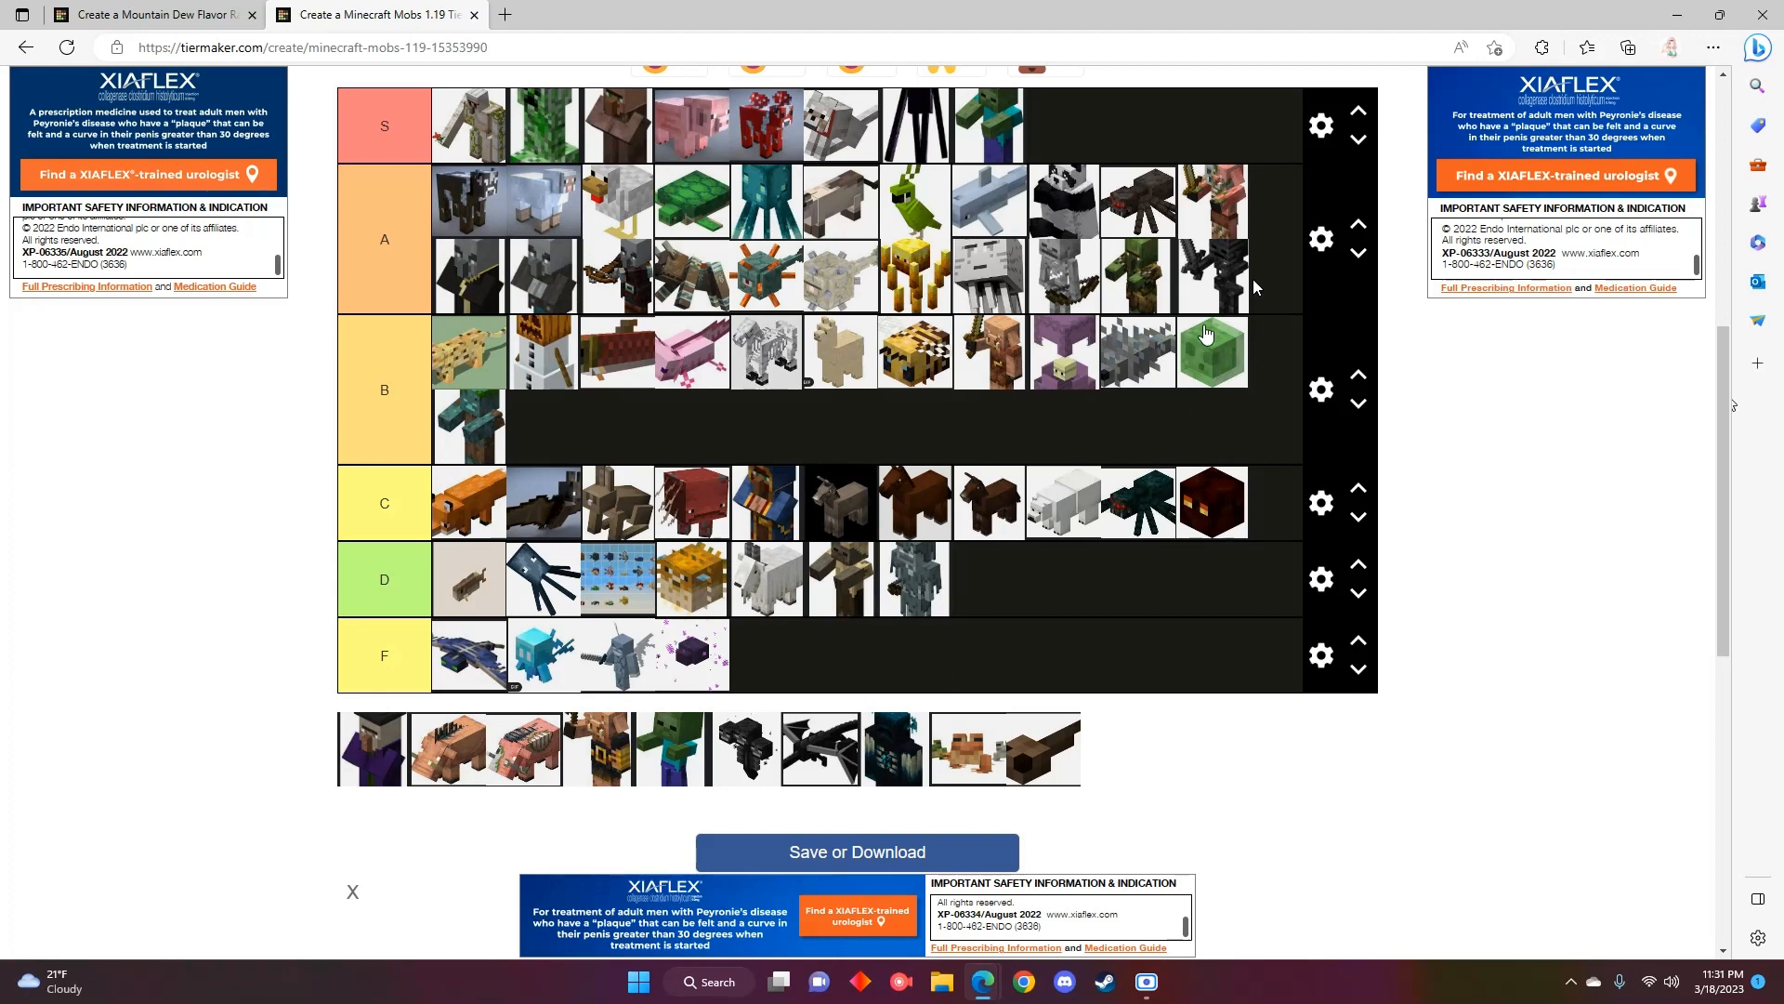
{"action": "mouse_move", "coordinate": [753, 483]}
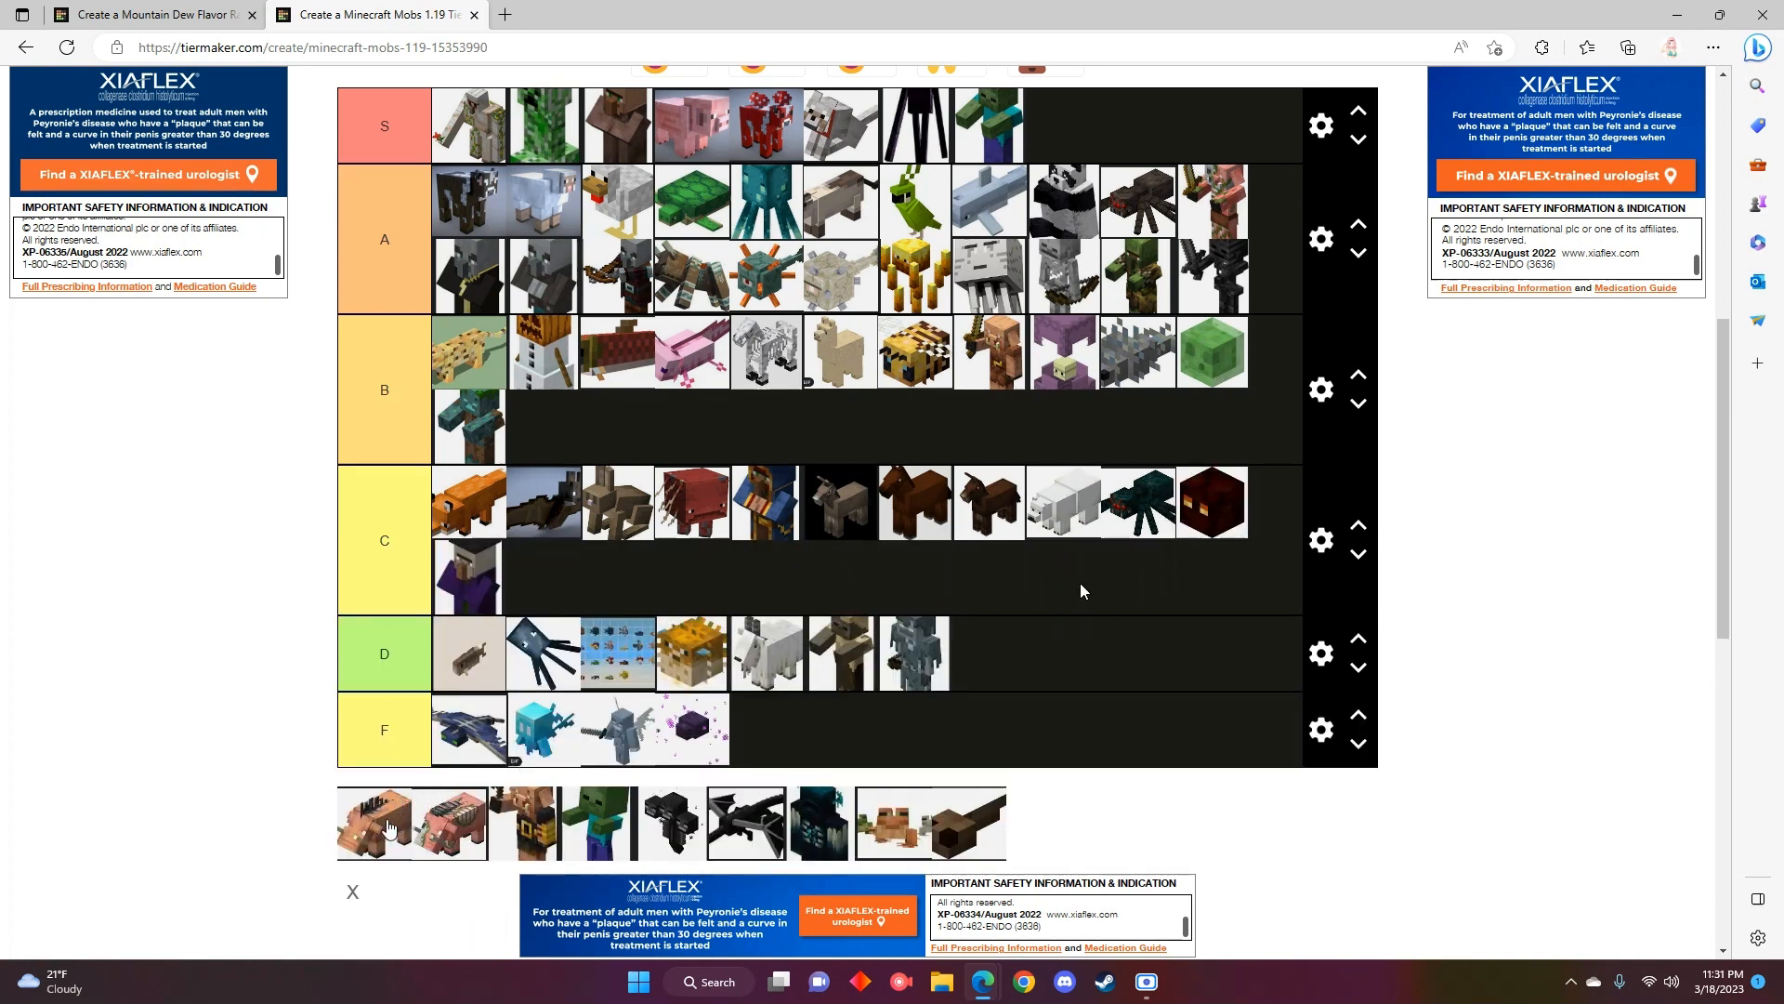
- Scroll through the remaining pool while sorting the witch, zombie, wither, ender dragon and hoglins
{"action": "scroll", "scroll_direction": "down", "scroll_amount": 3}
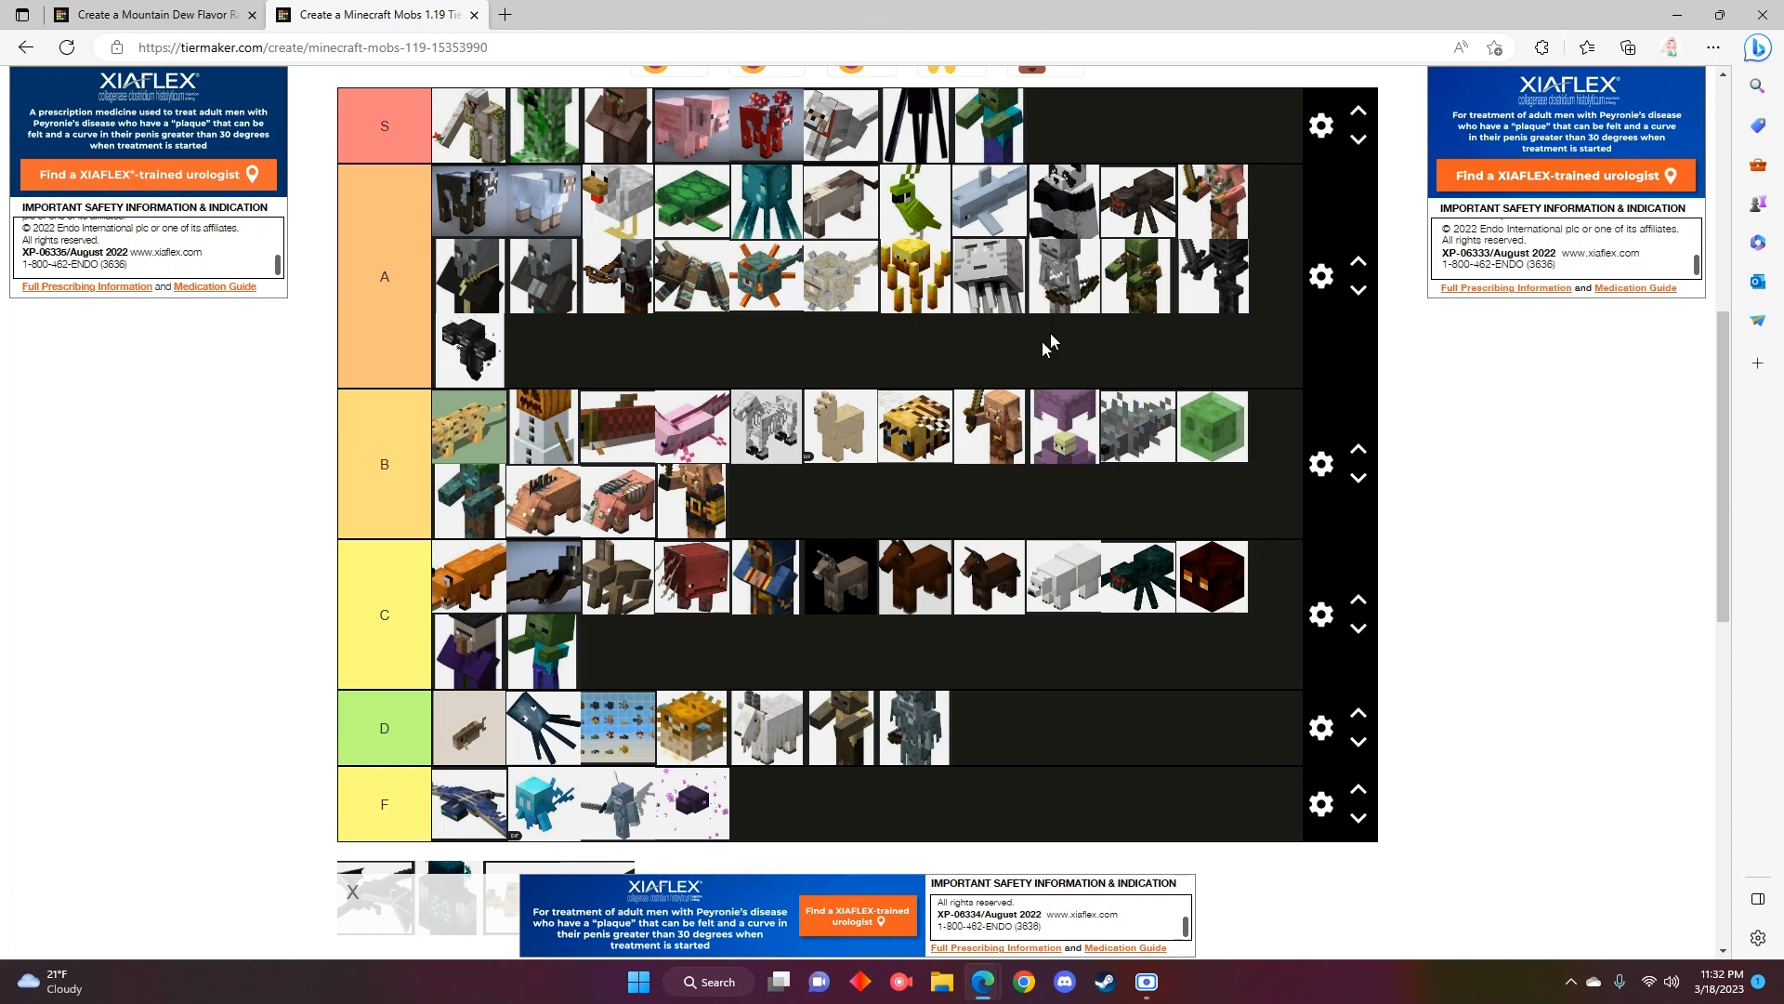
{"action": "scroll", "scroll_direction": "down", "scroll_amount": 3}
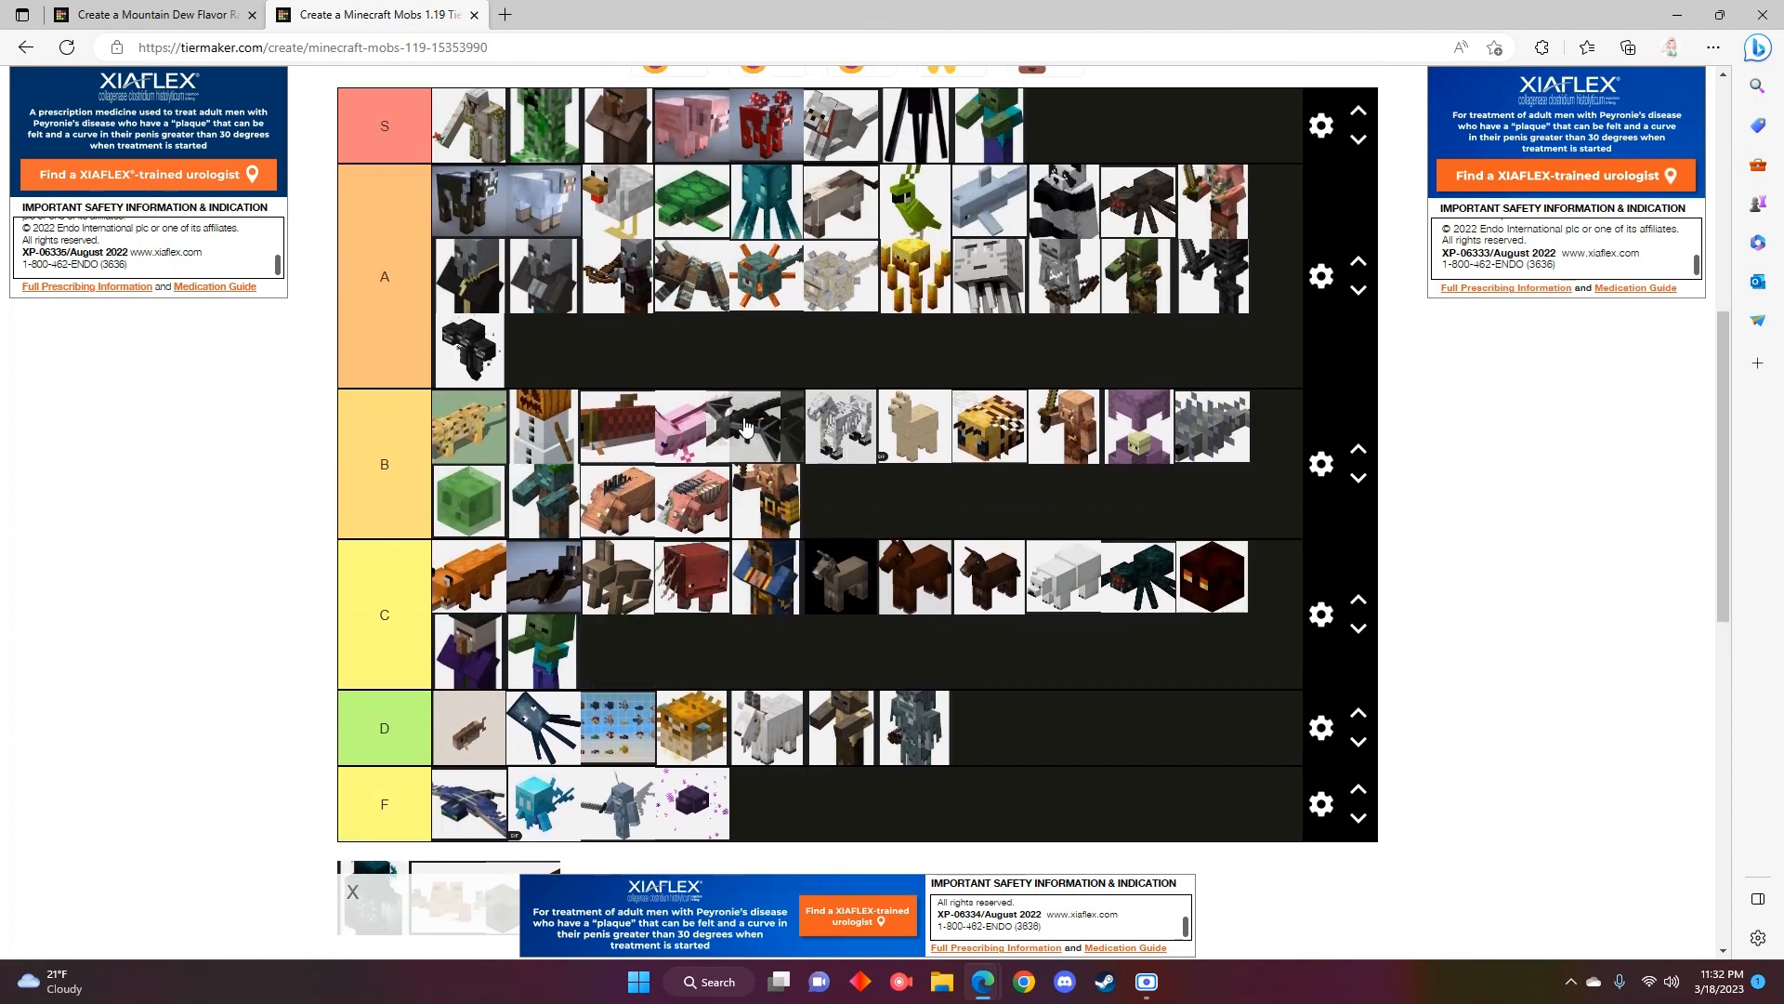
{"action": "scroll", "scroll_direction": "down", "scroll_amount": 3}
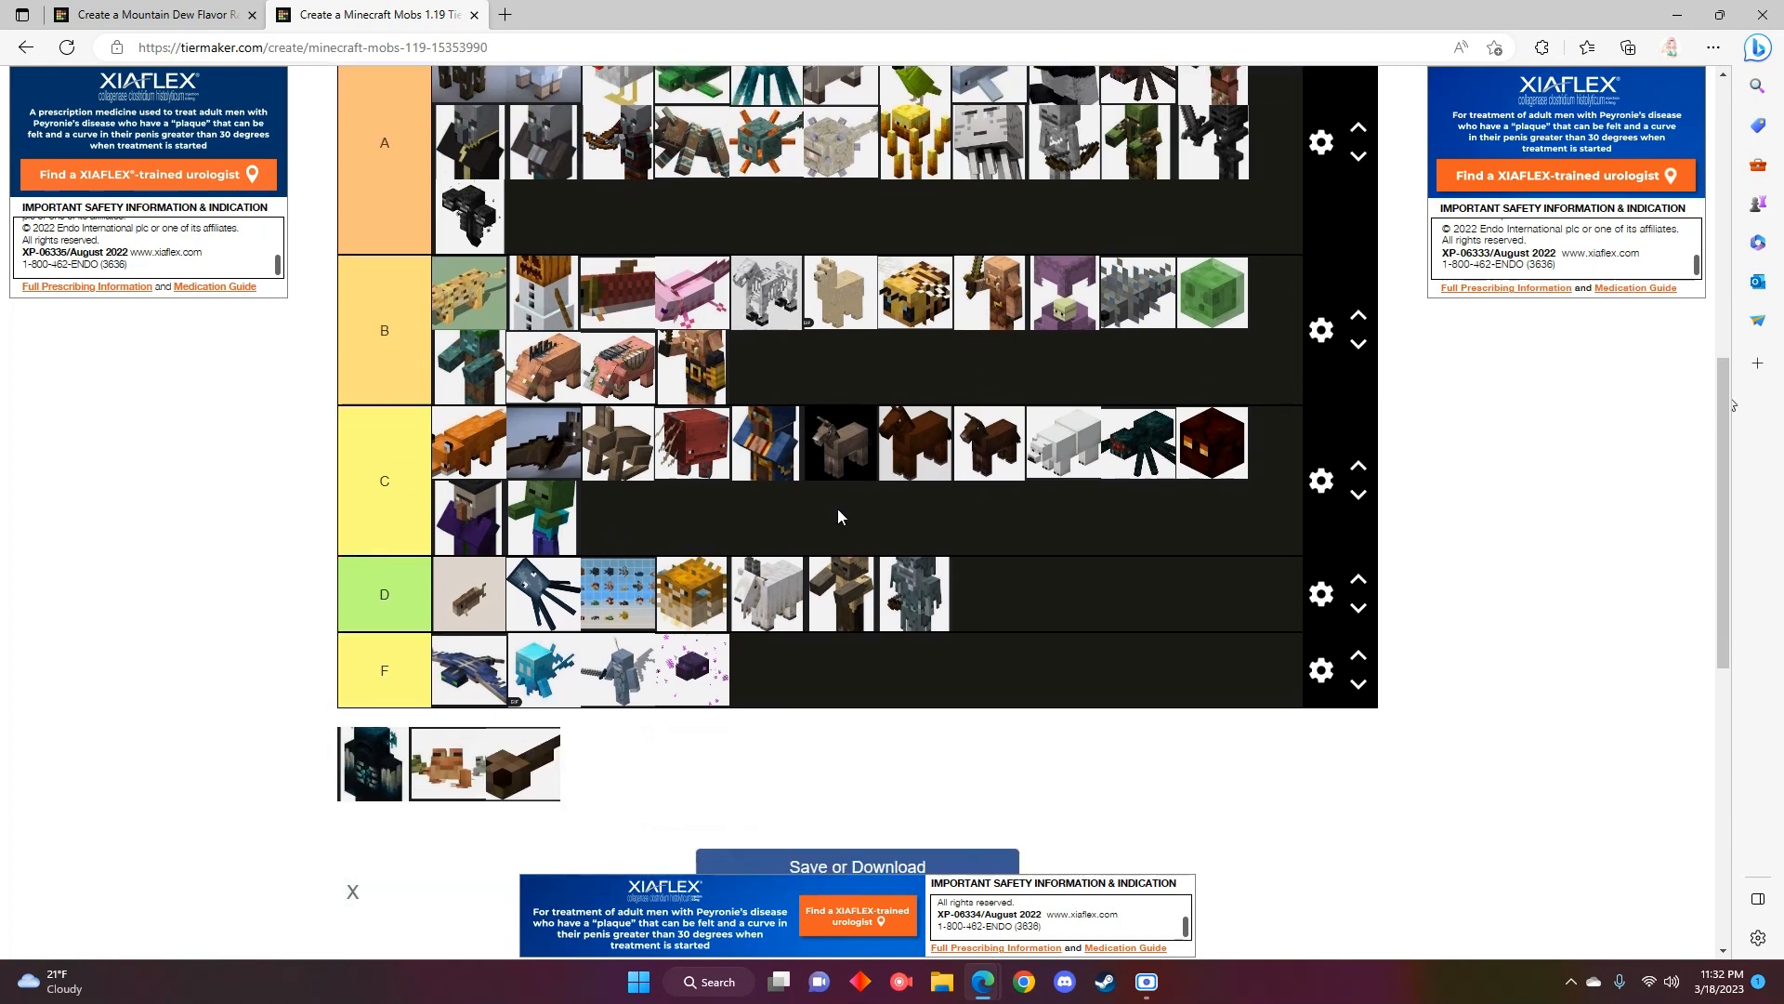
{"action": "mouse_move", "coordinate": [1717, 591]}
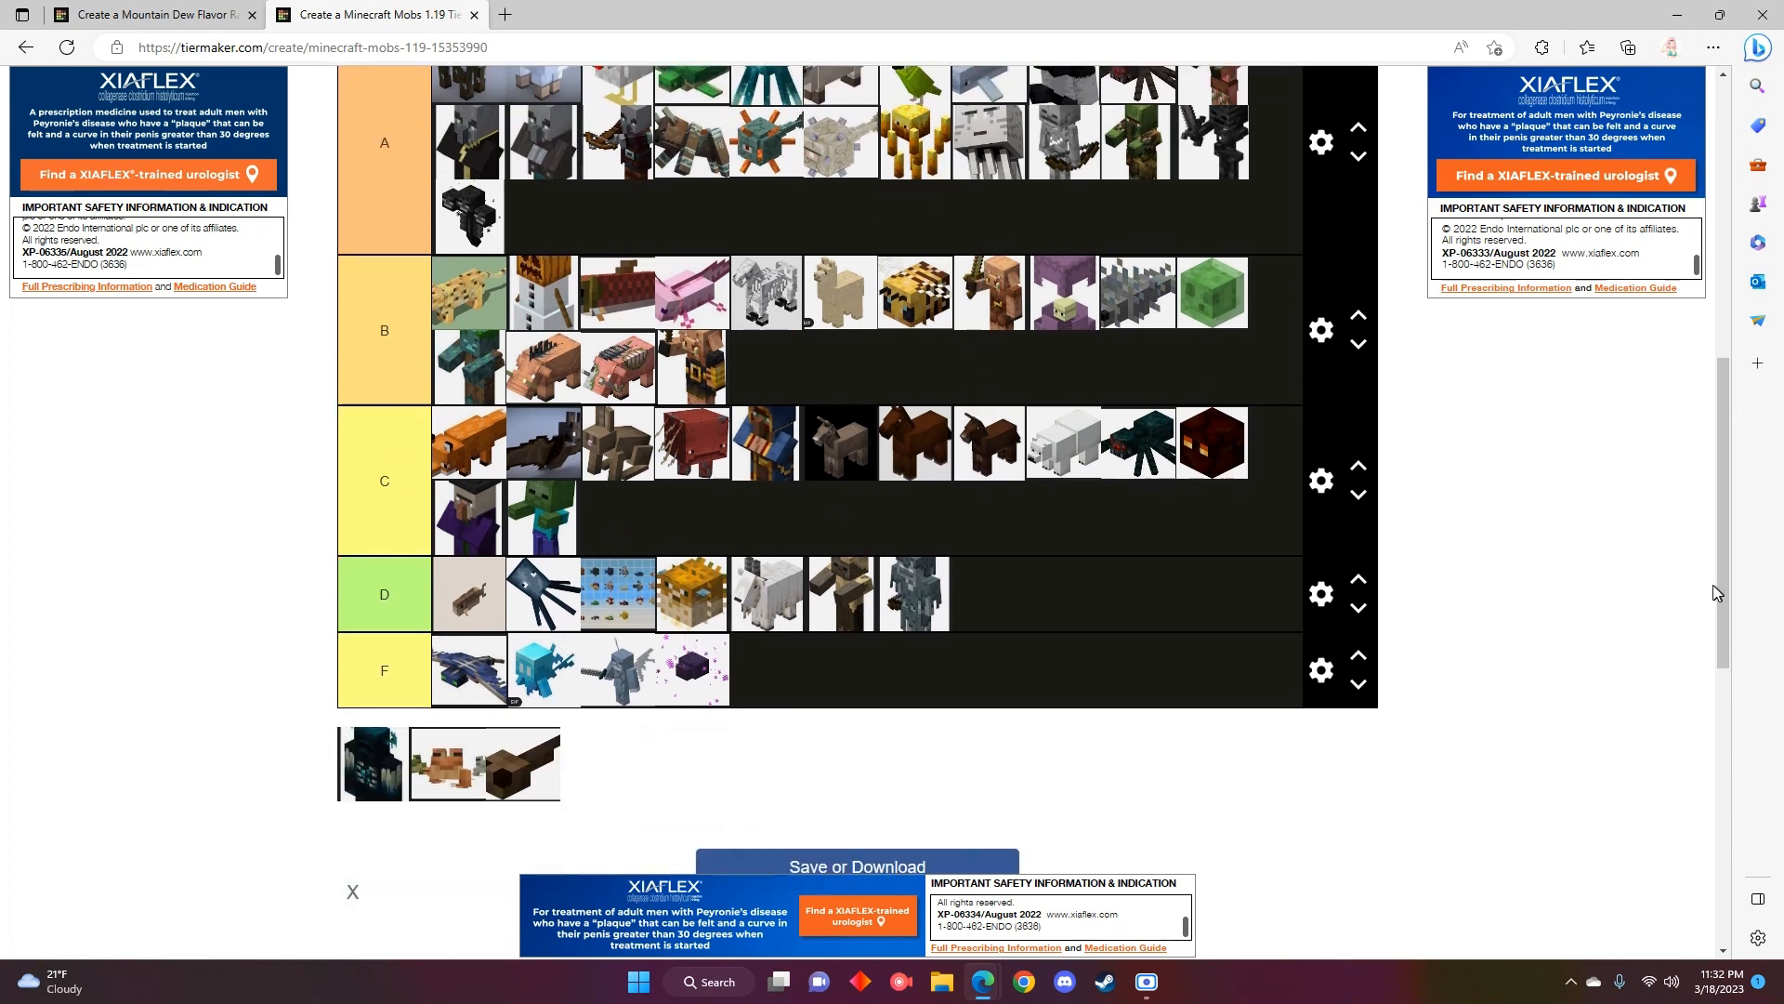
{"action": "scroll", "scroll_direction": "up", "scroll_amount": 3}
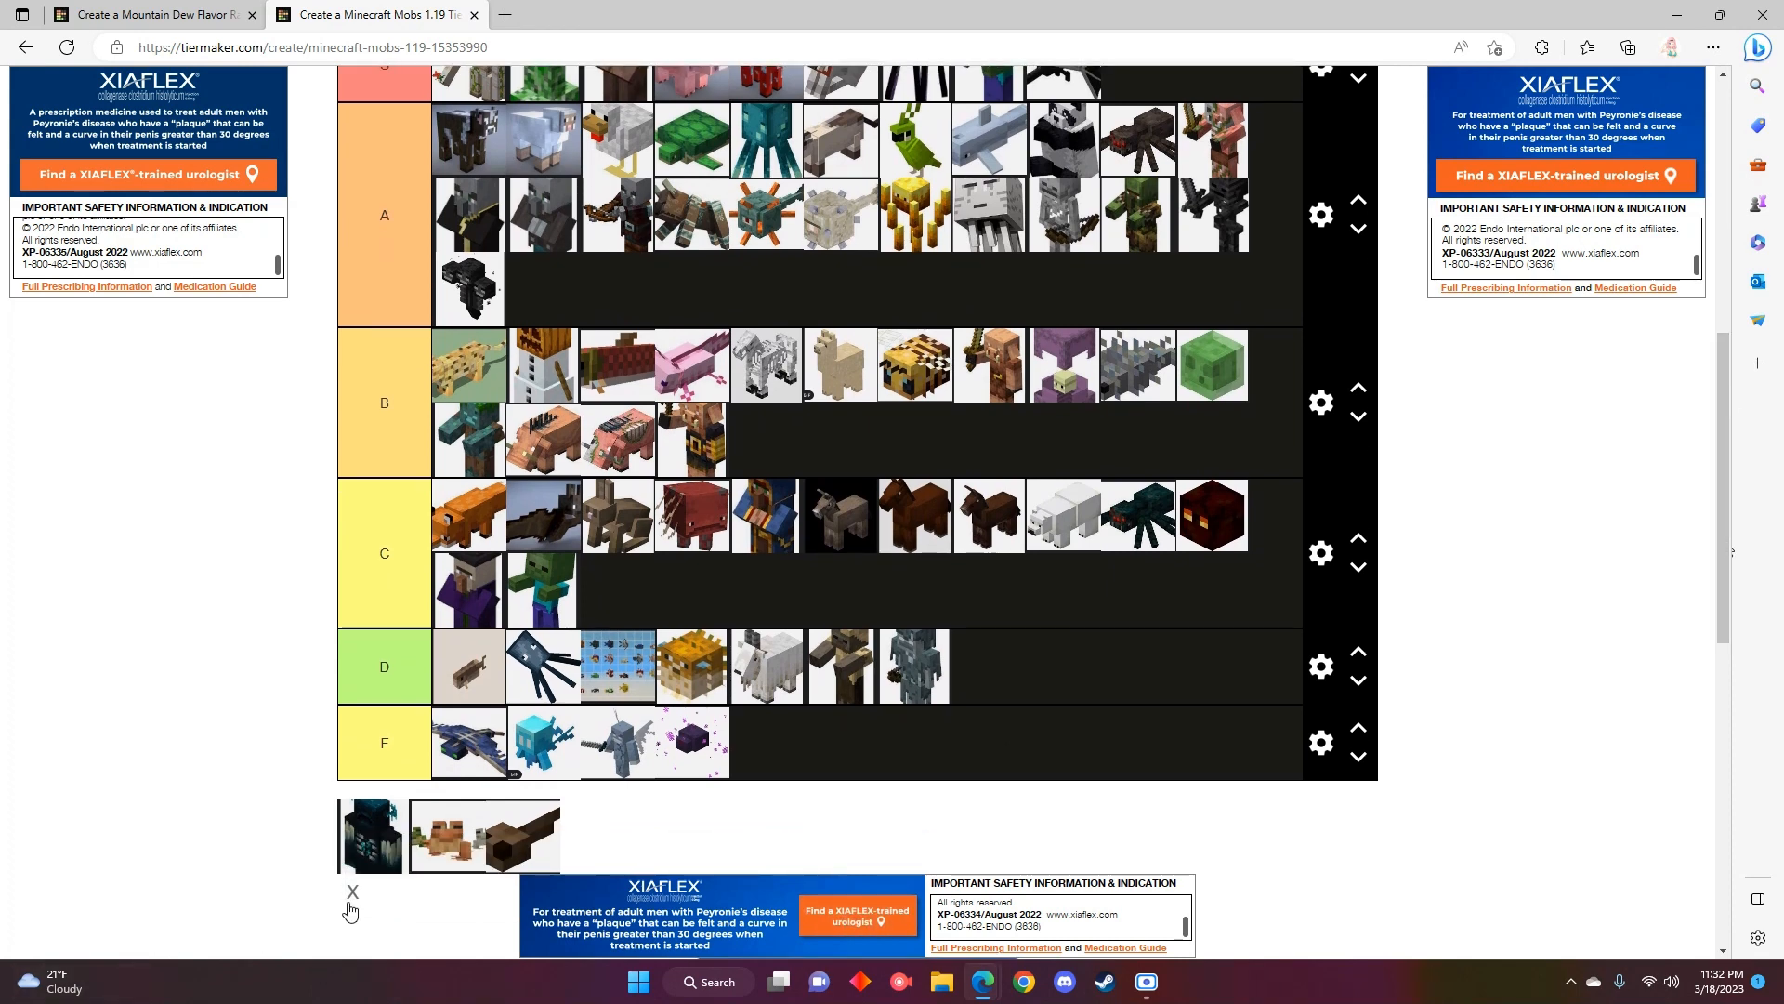
- Scroll between pool and rows to rank the warden in S, frog in A and last brown mob in D
{"action": "scroll", "scroll_direction": "up", "scroll_amount": 3}
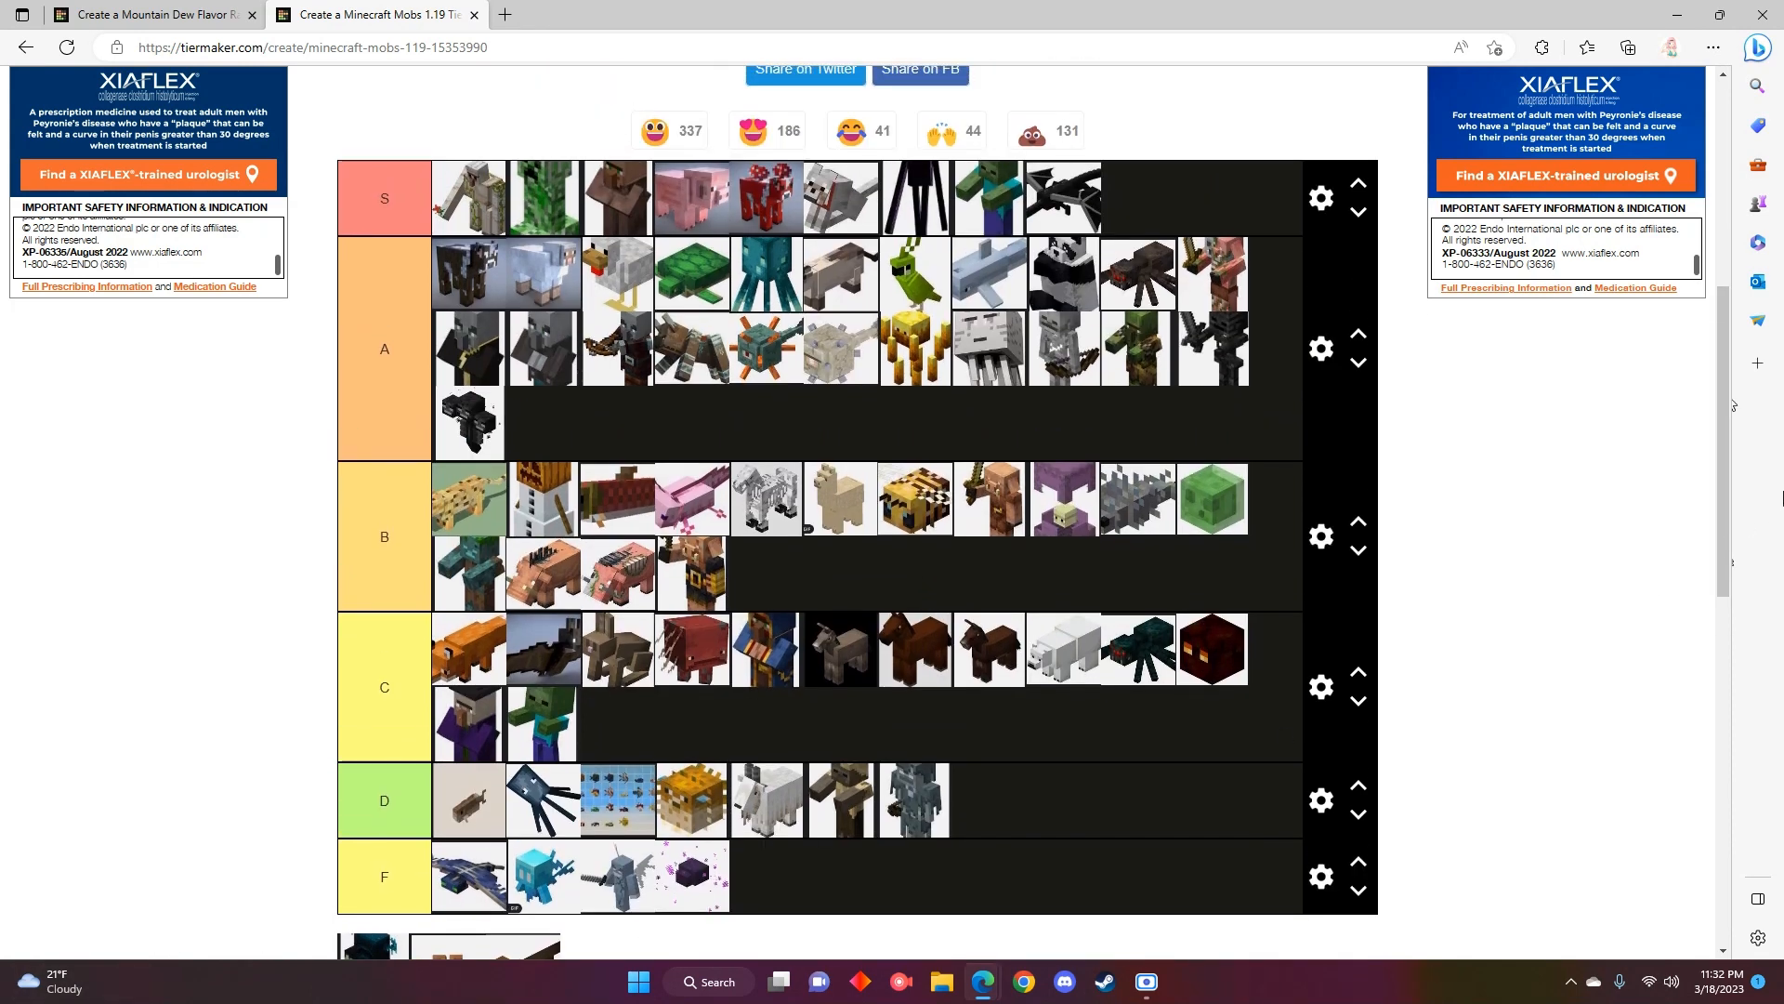
{"action": "scroll", "scroll_direction": "down", "scroll_amount": 3}
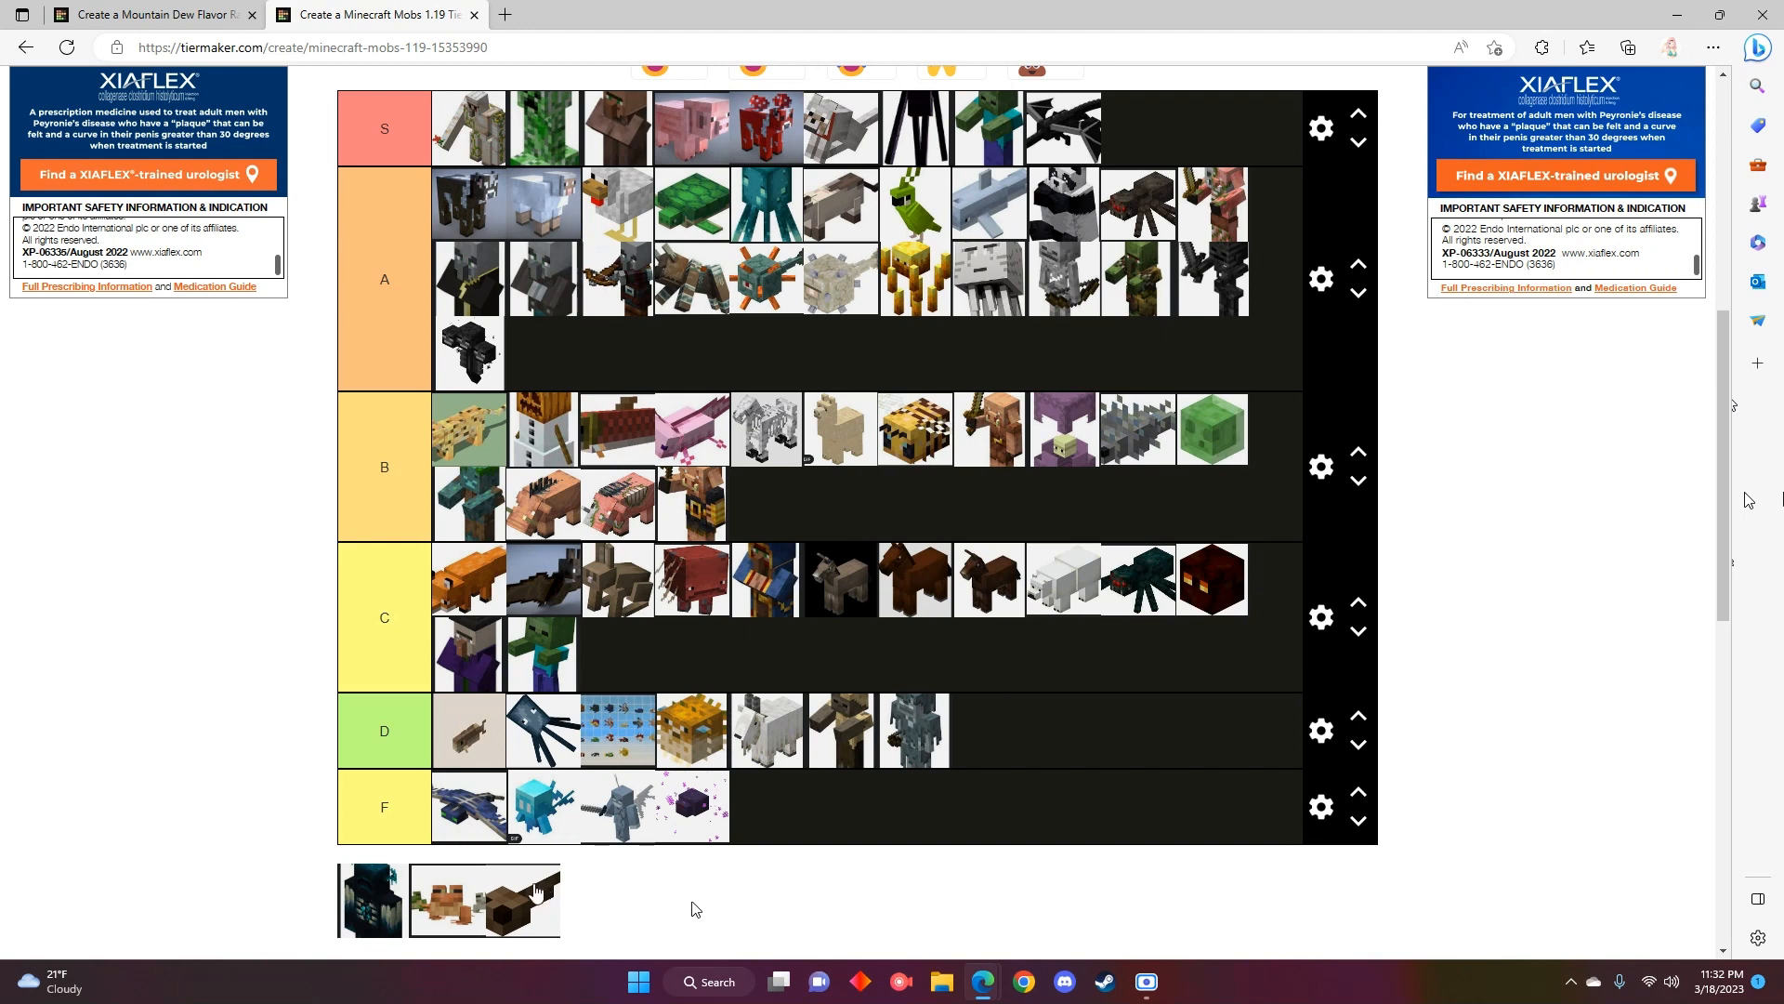
{"action": "mouse_move", "coordinate": [262, 830]}
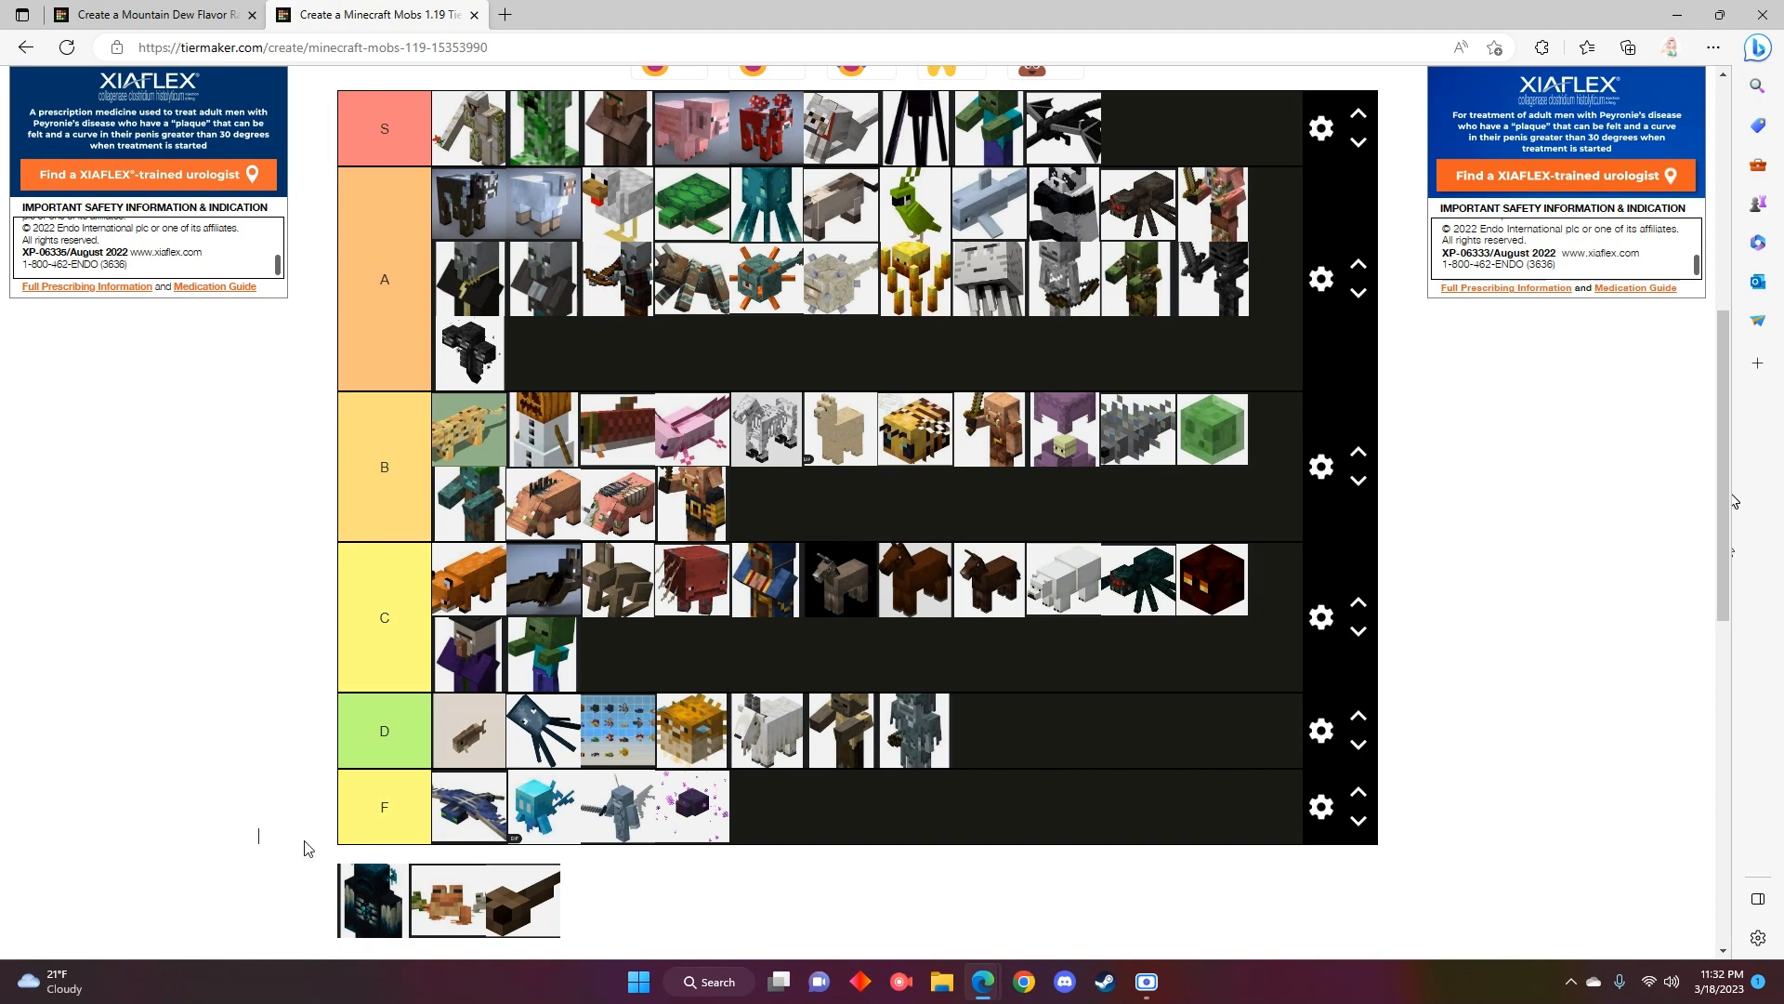
{"action": "mouse_move", "coordinate": [260, 838]}
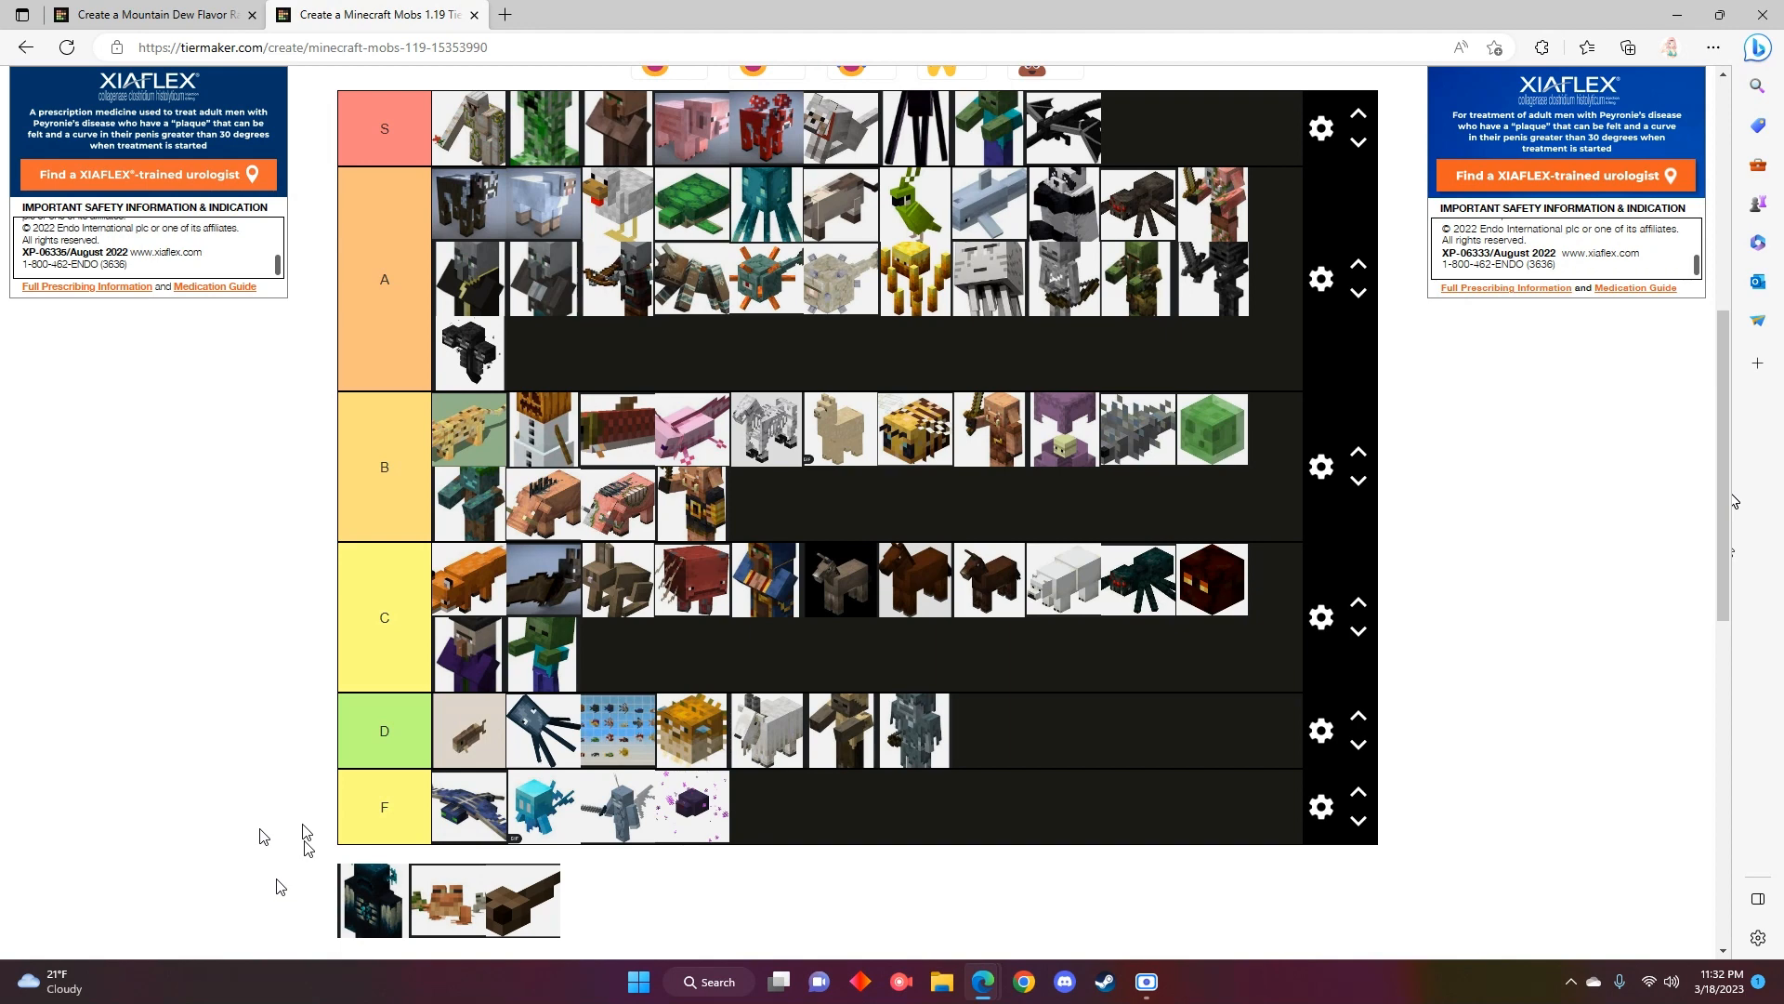
{"action": "mouse_move", "coordinate": [695, 909]}
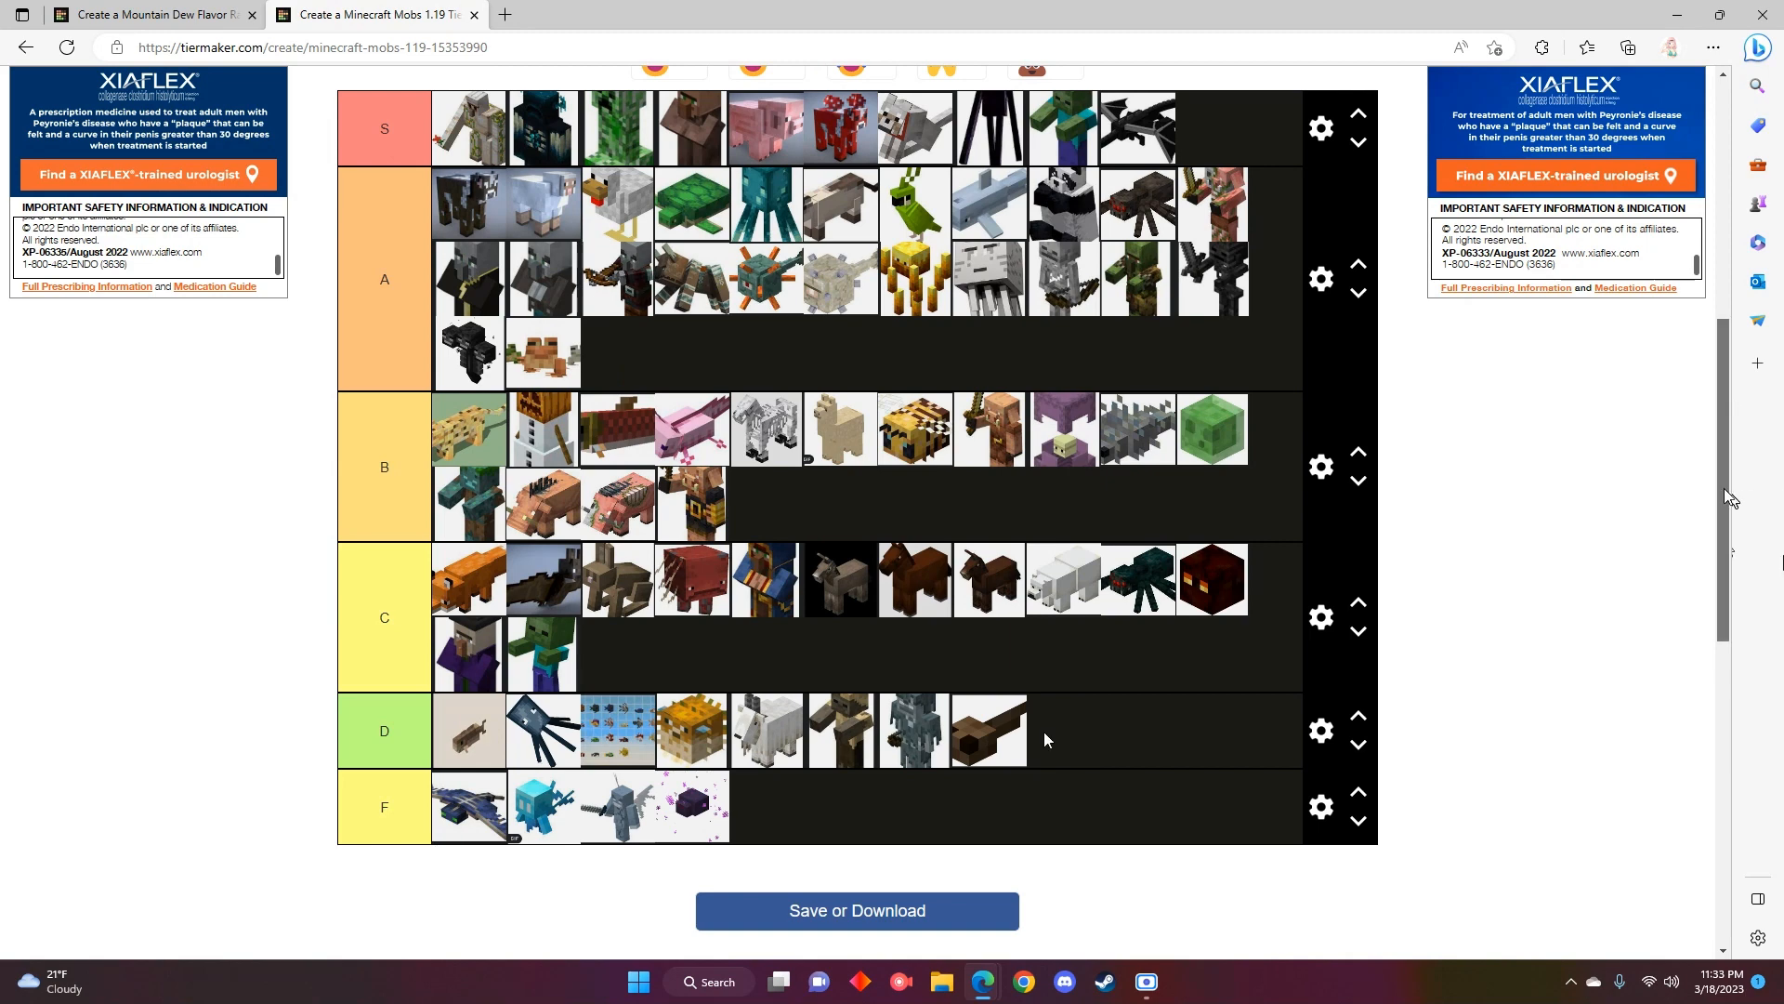
{"action": "scroll", "scroll_direction": "up", "scroll_amount": 3}
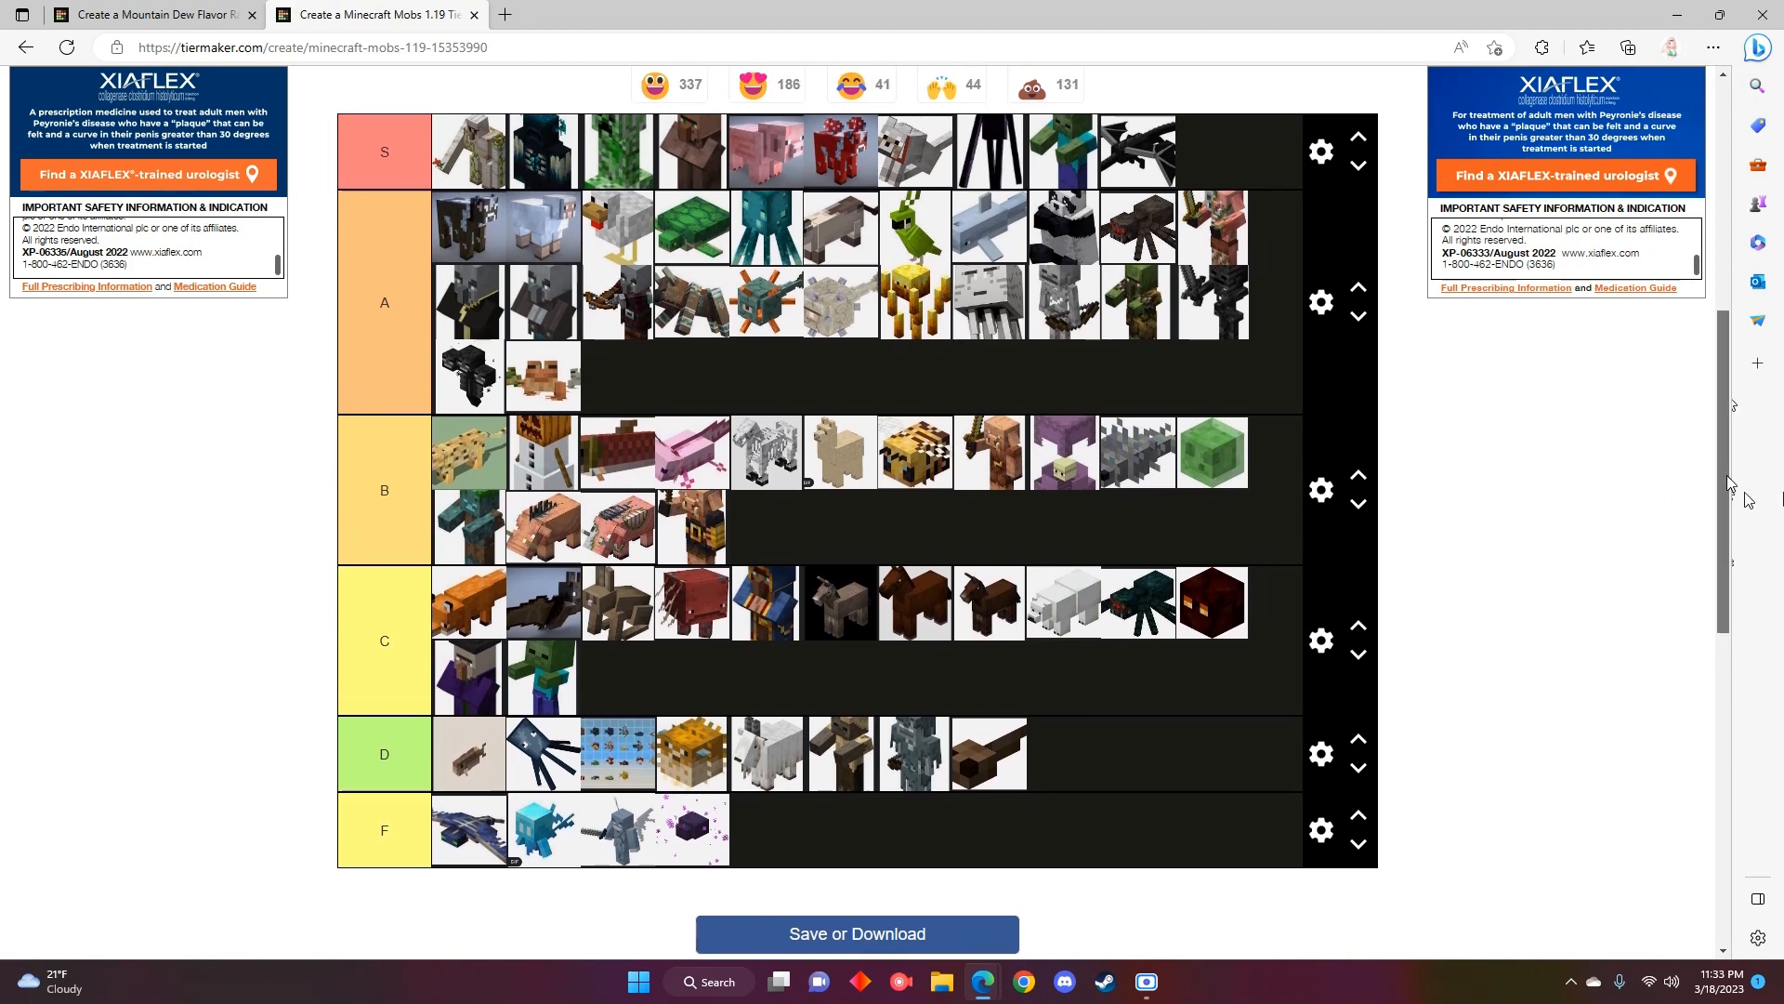
{"action": "scroll", "scroll_direction": "down", "scroll_amount": 3}
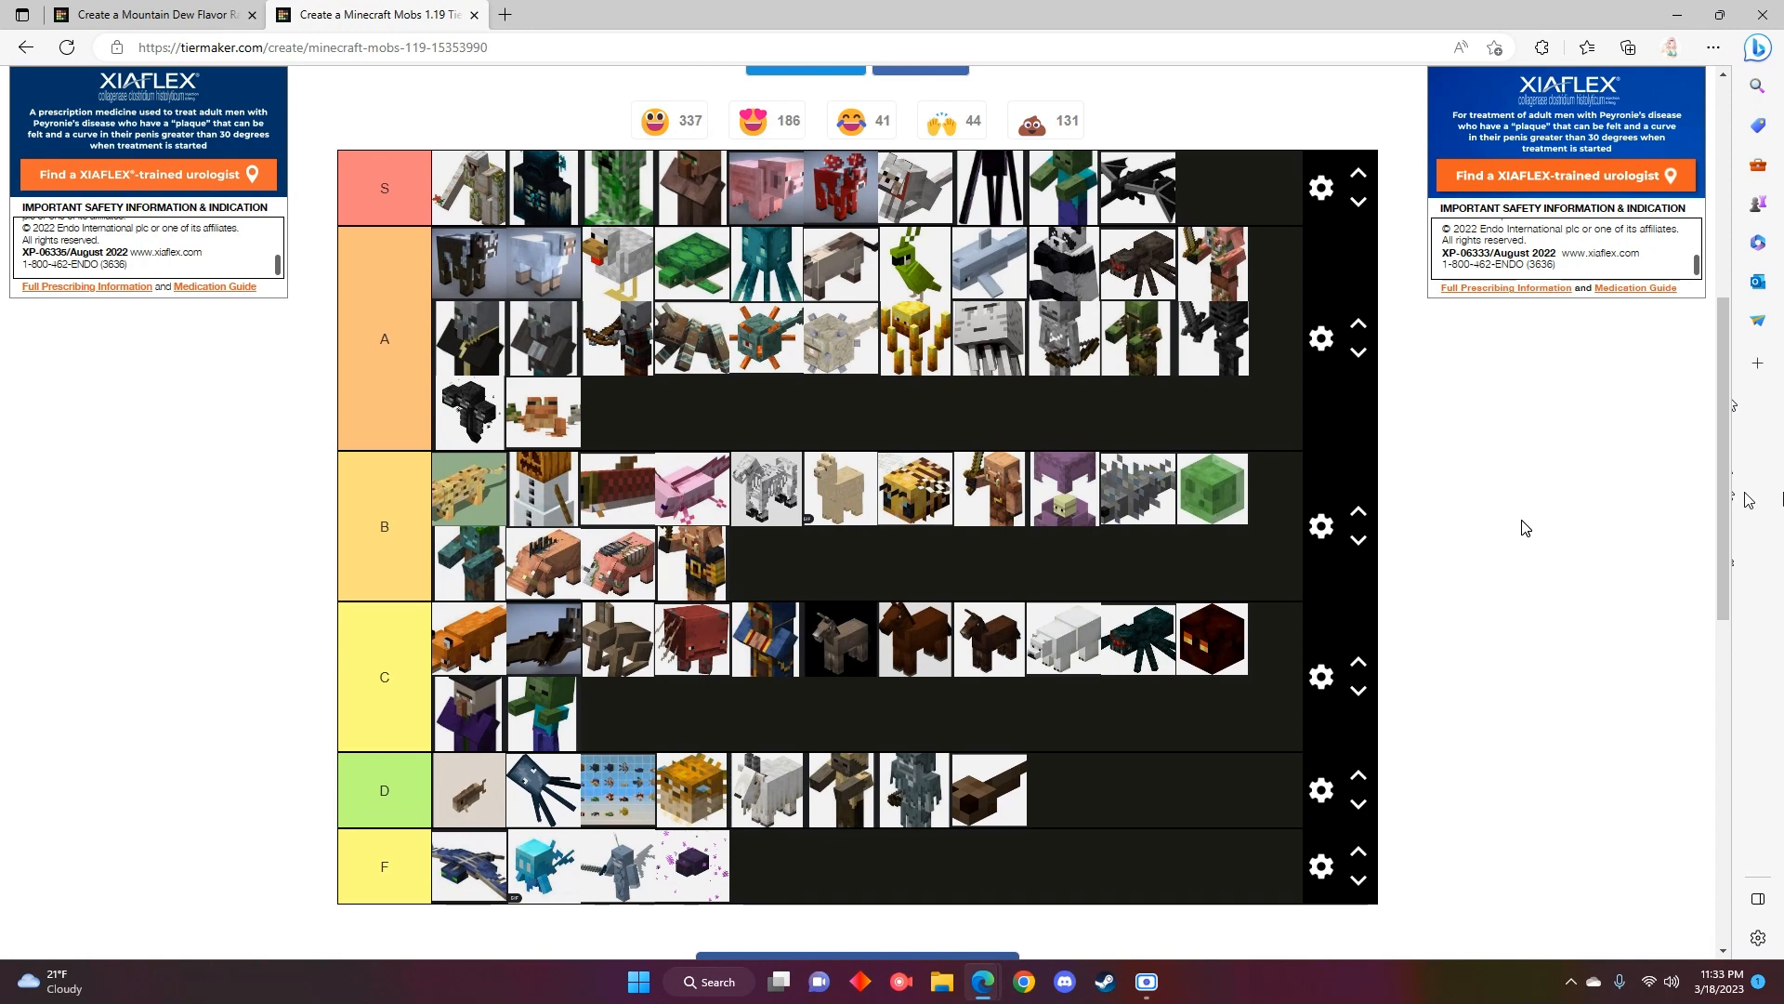
{"action": "mouse_move", "coordinate": [1747, 477]}
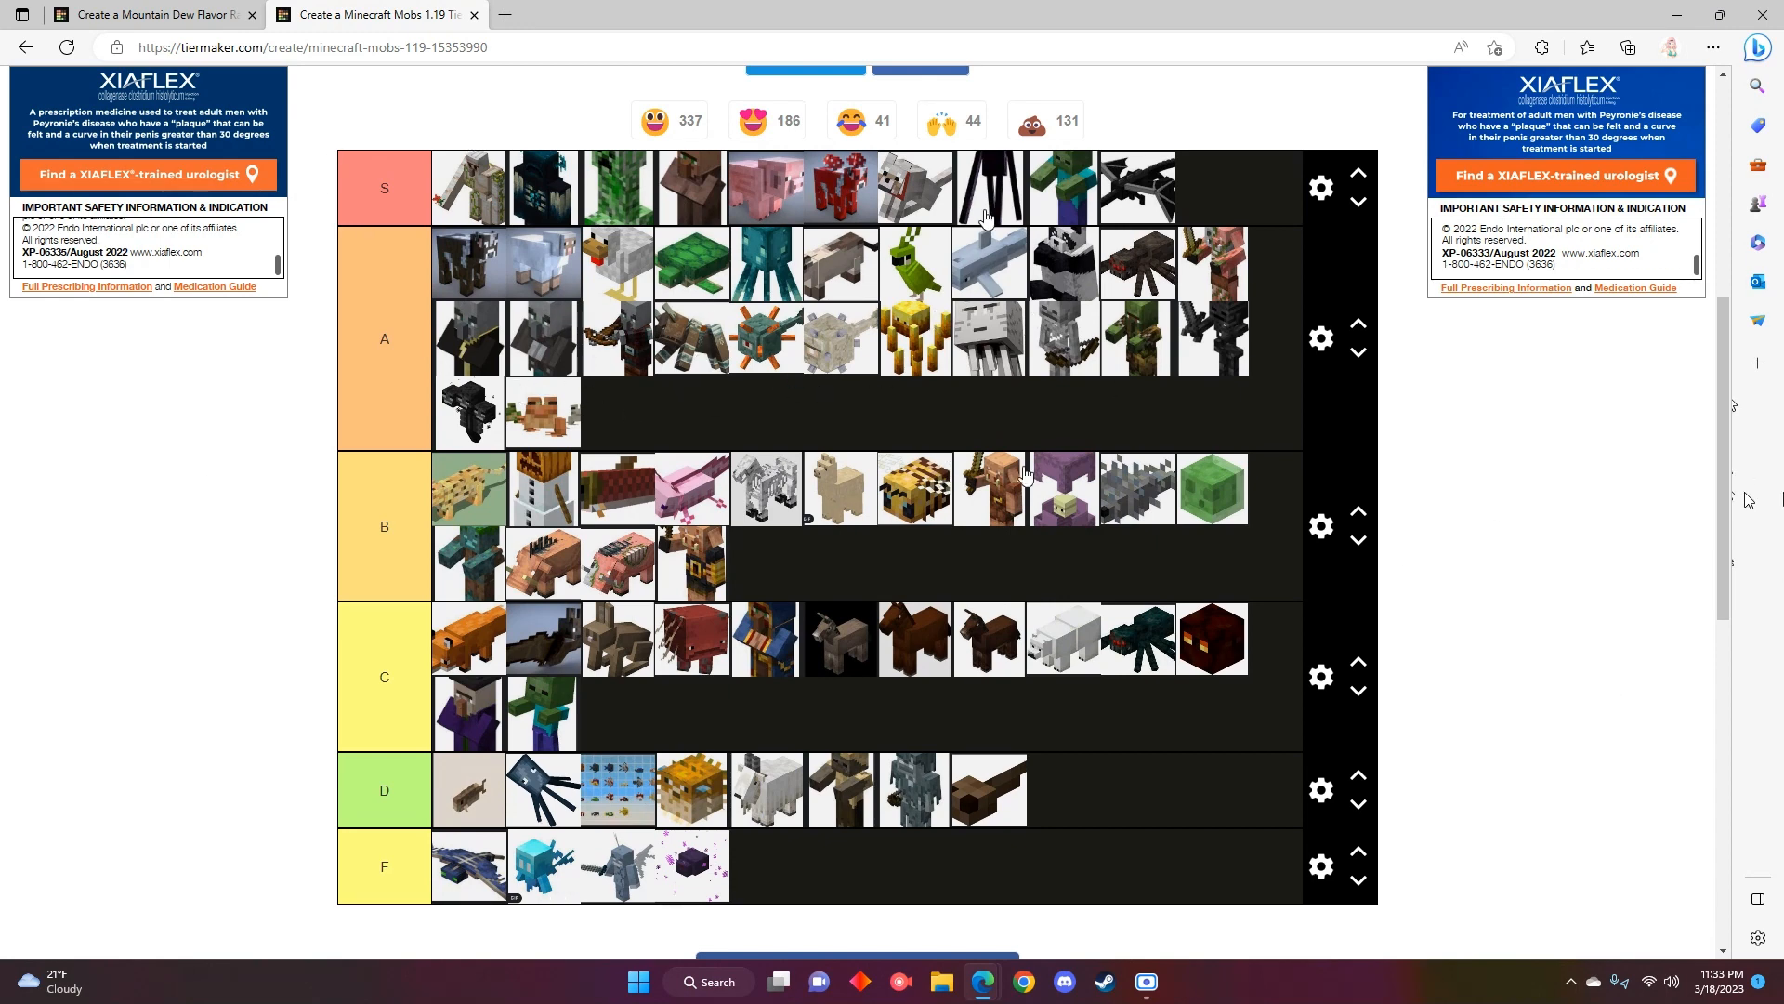
{"action": "mouse_move", "coordinate": [686, 234]}
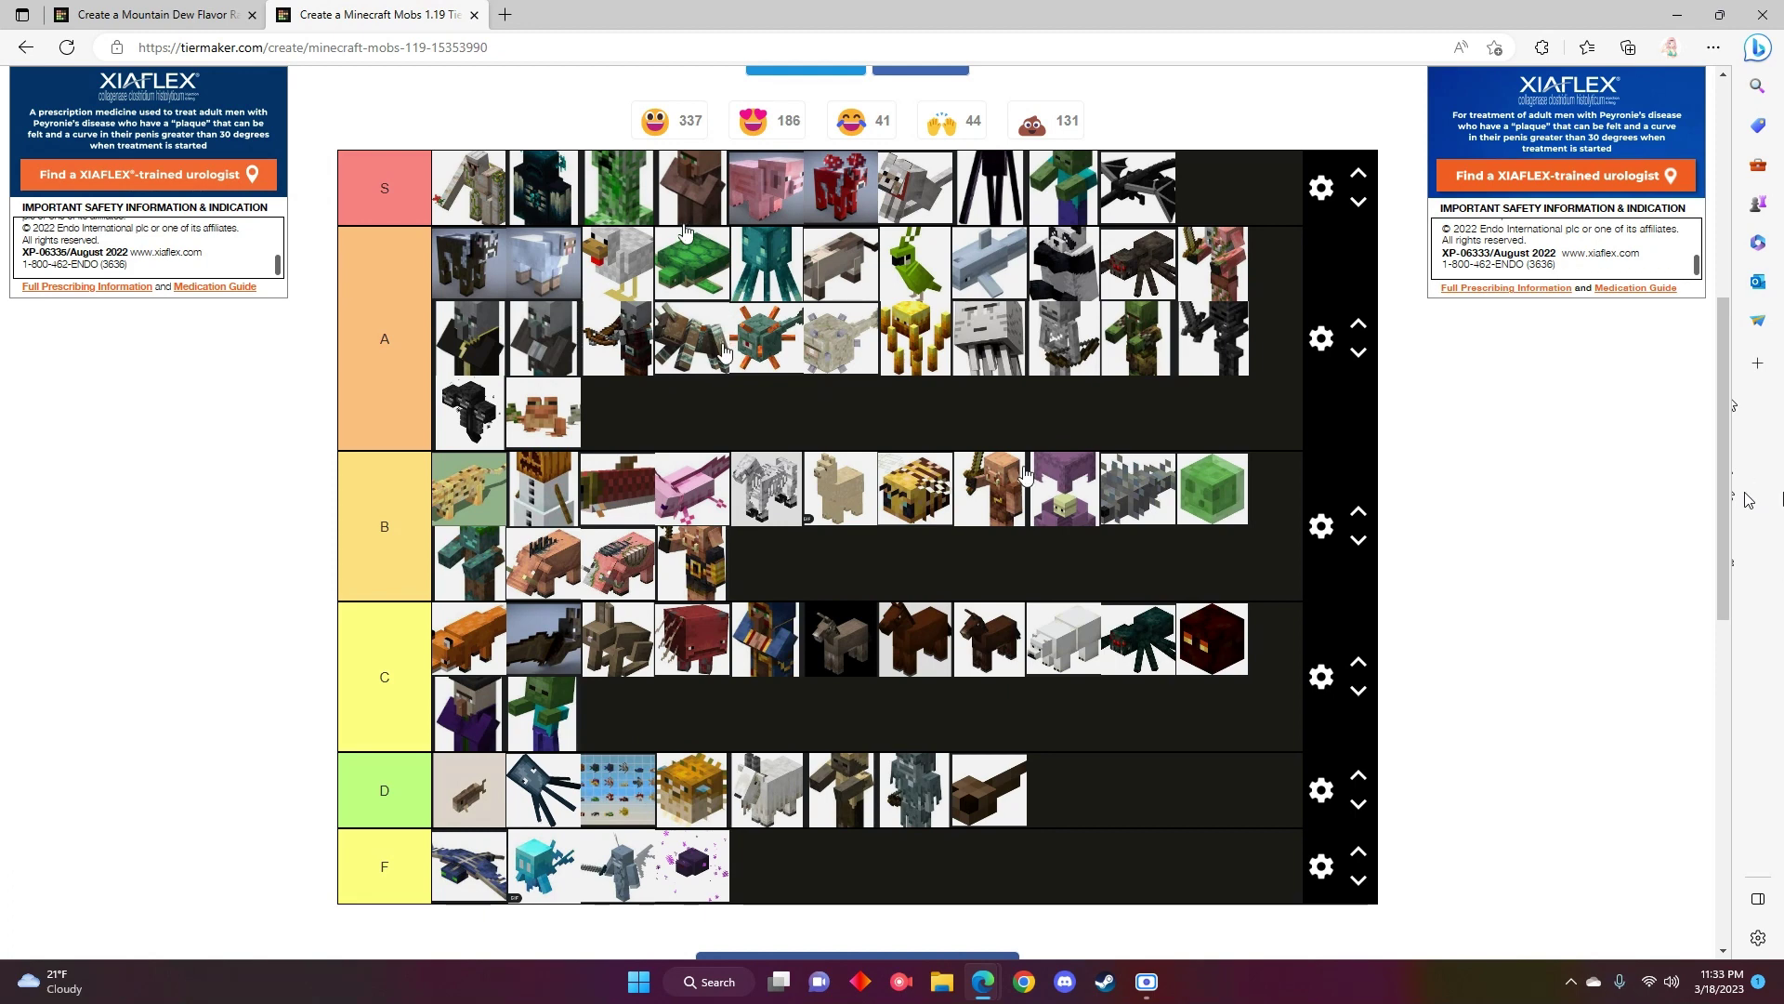
{"action": "mouse_move", "coordinate": [693, 370]}
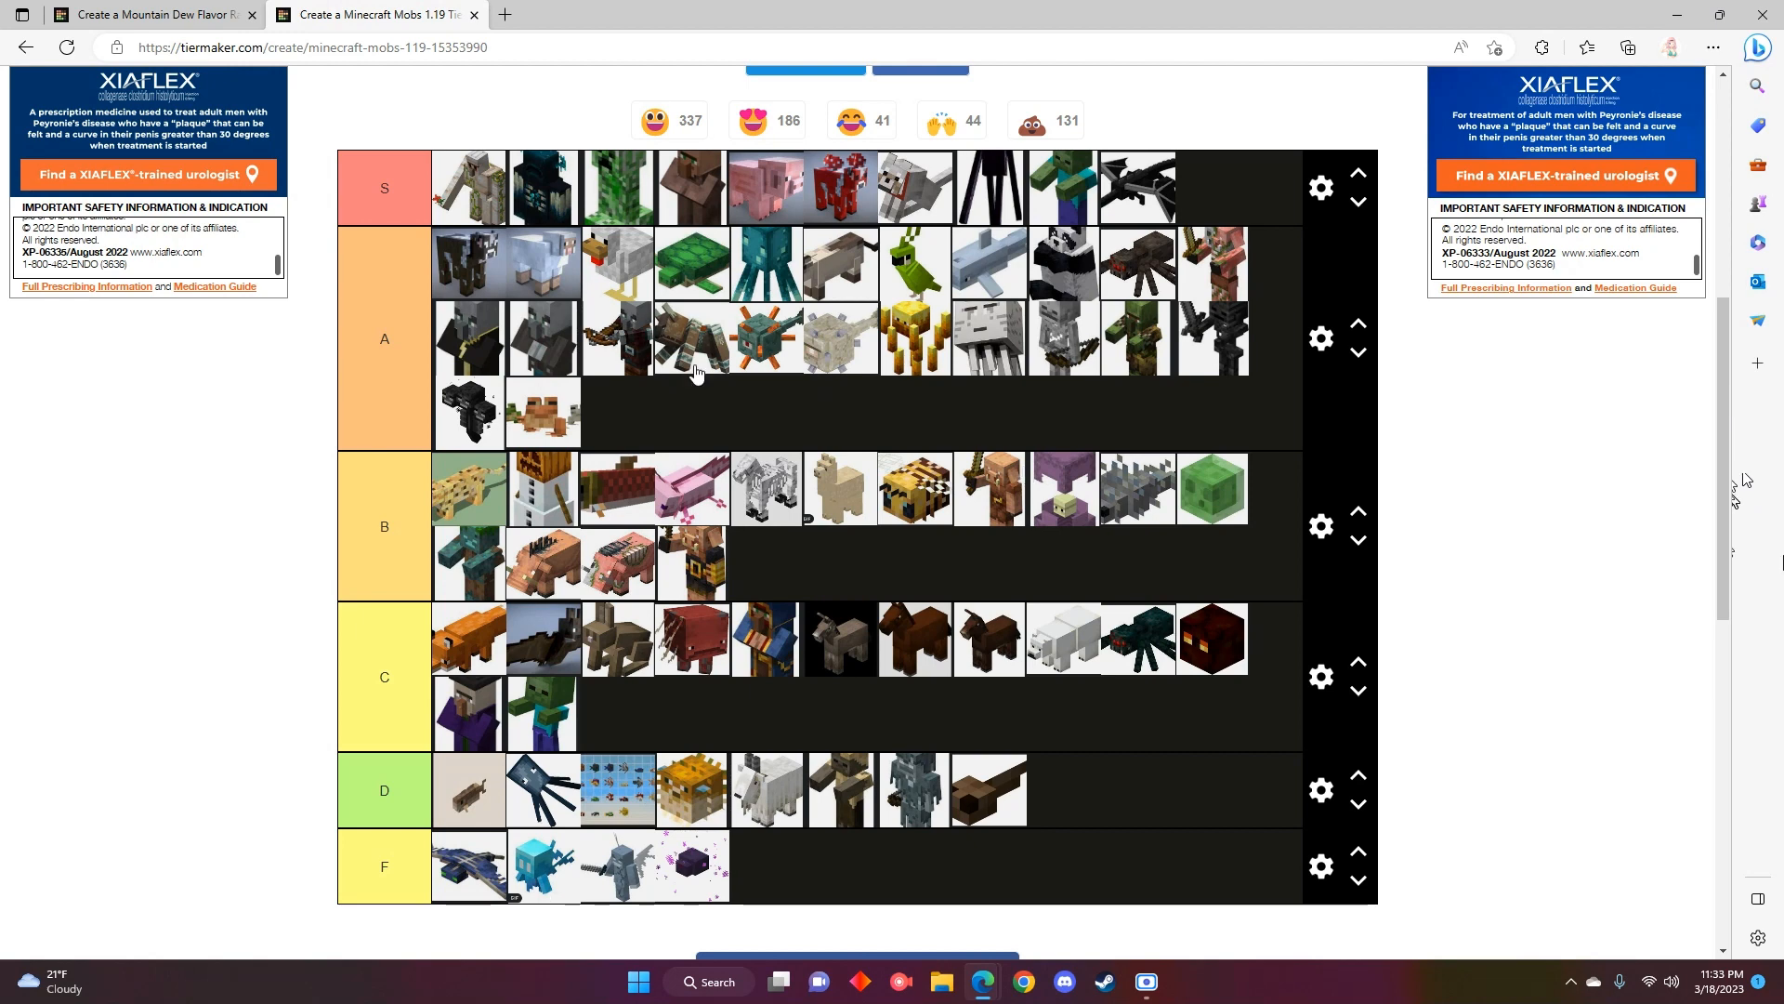
{"action": "mouse_move", "coordinate": [1139, 345]}
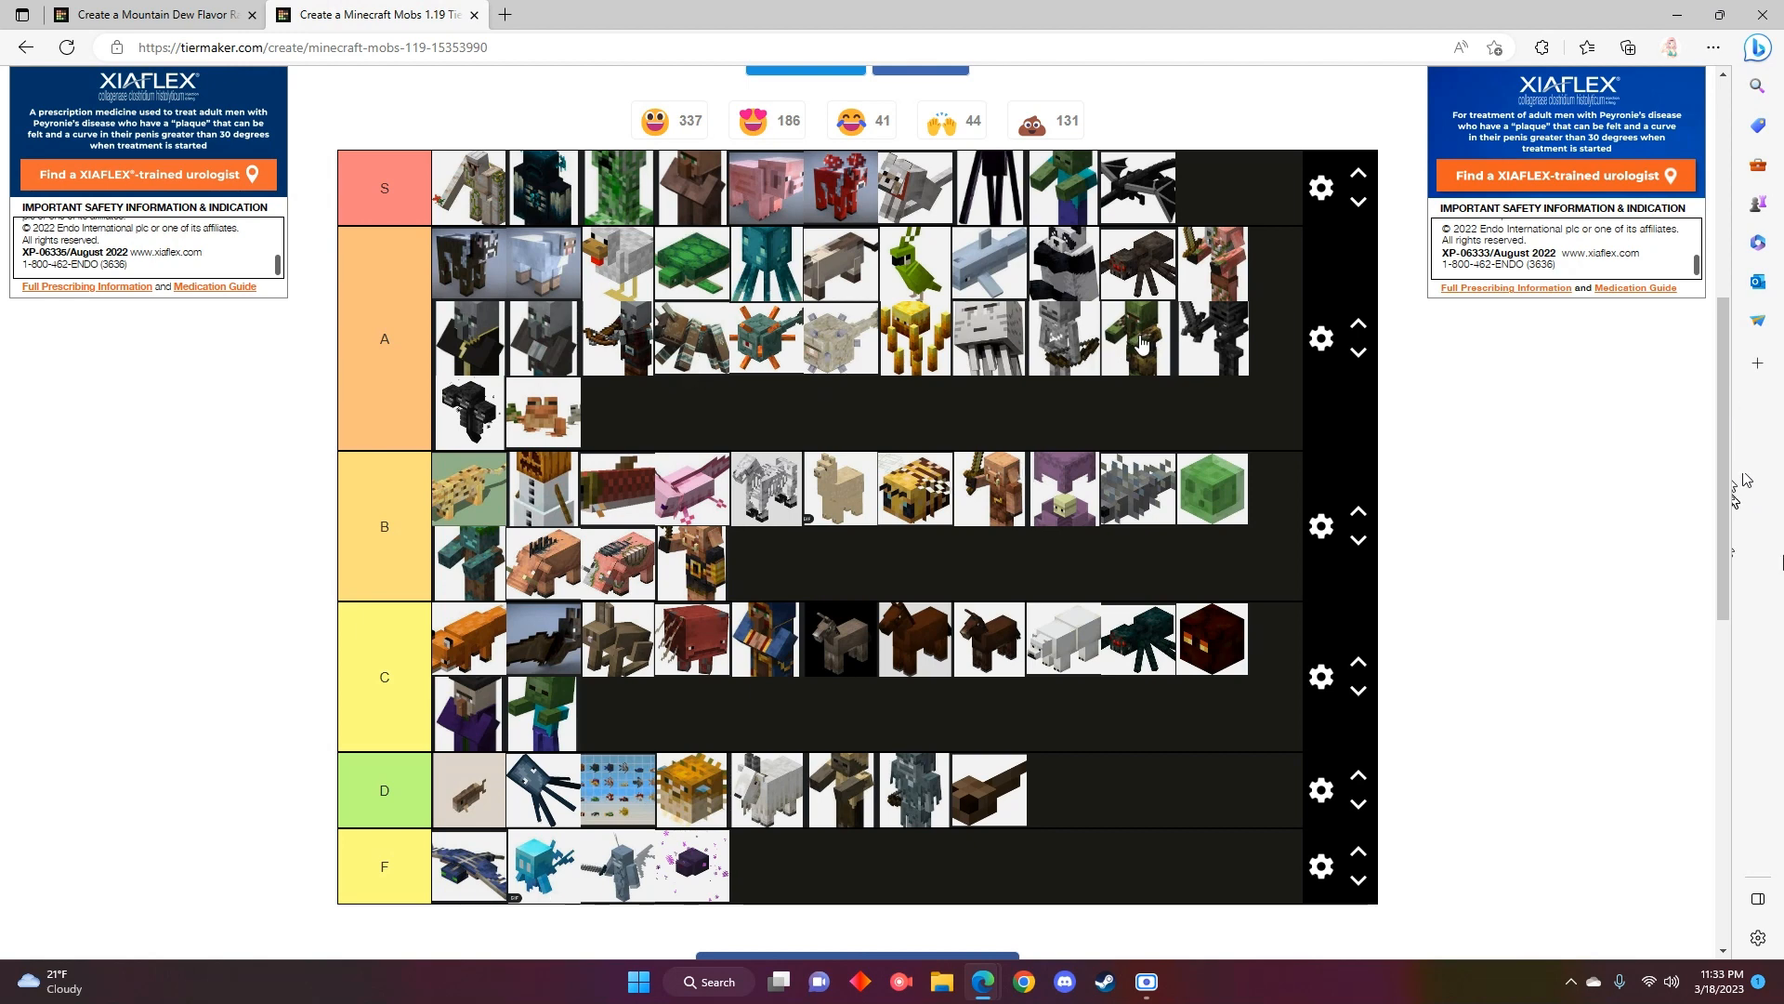
{"action": "mouse_move", "coordinate": [623, 345]}
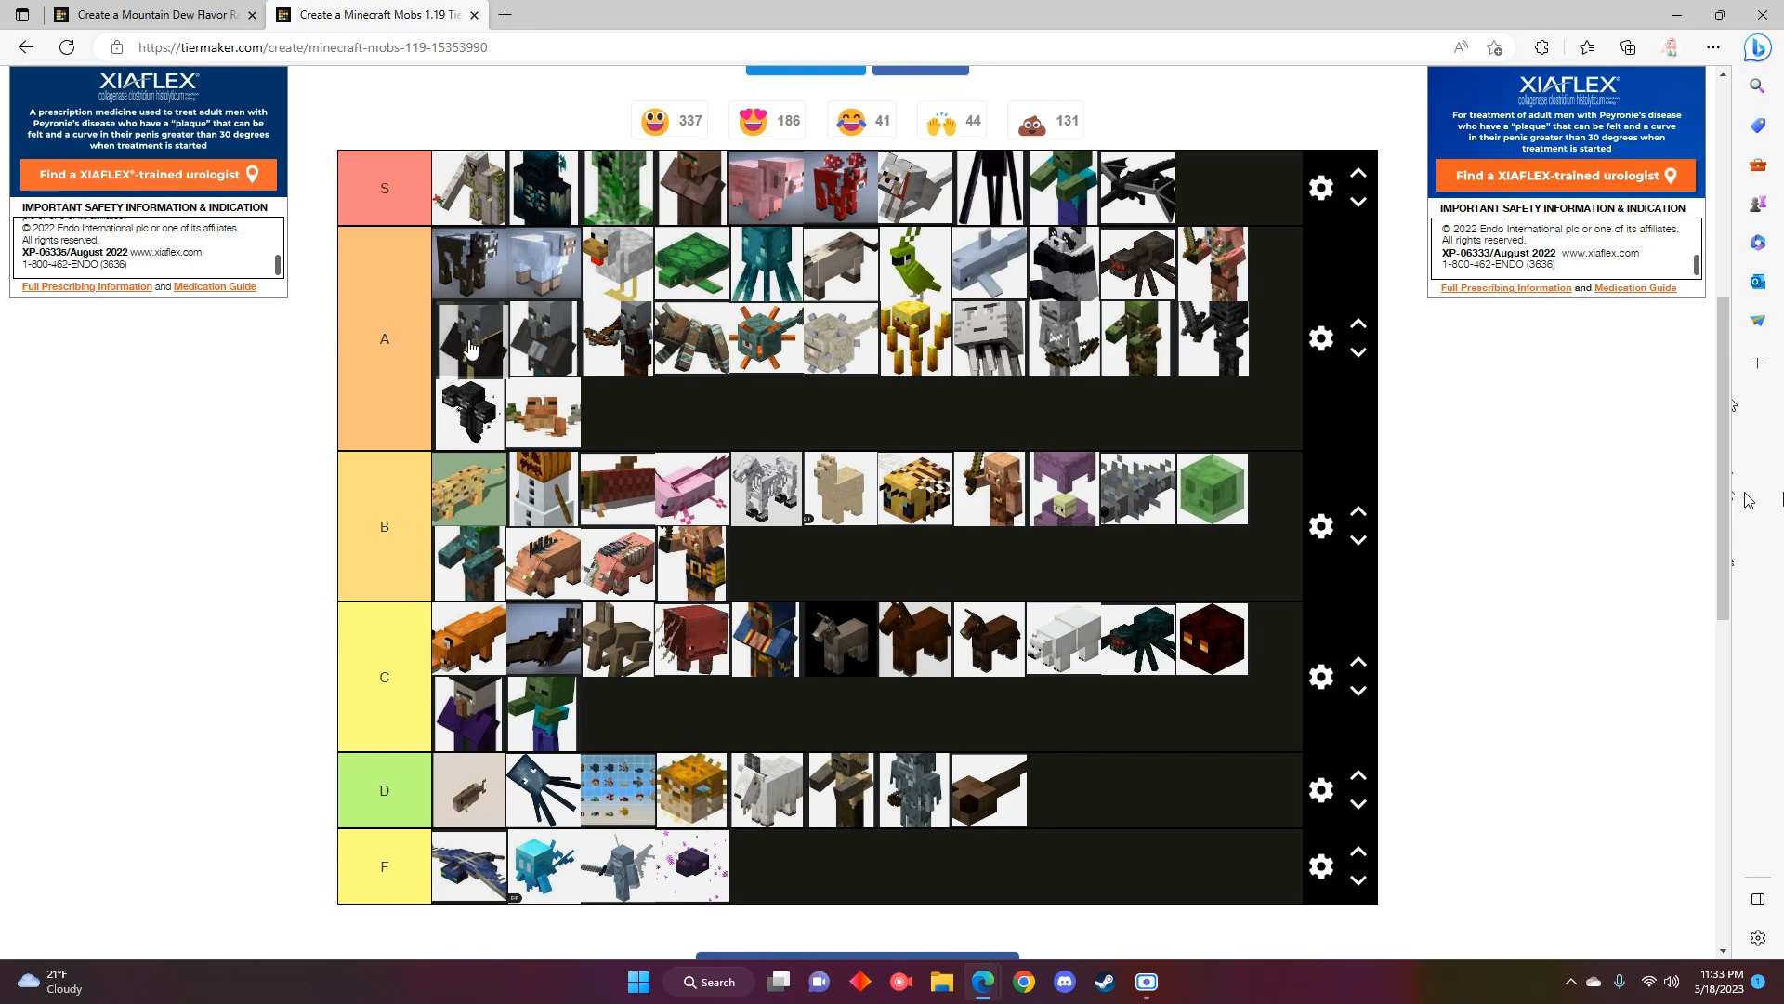
{"action": "mouse_move", "coordinate": [876, 393]}
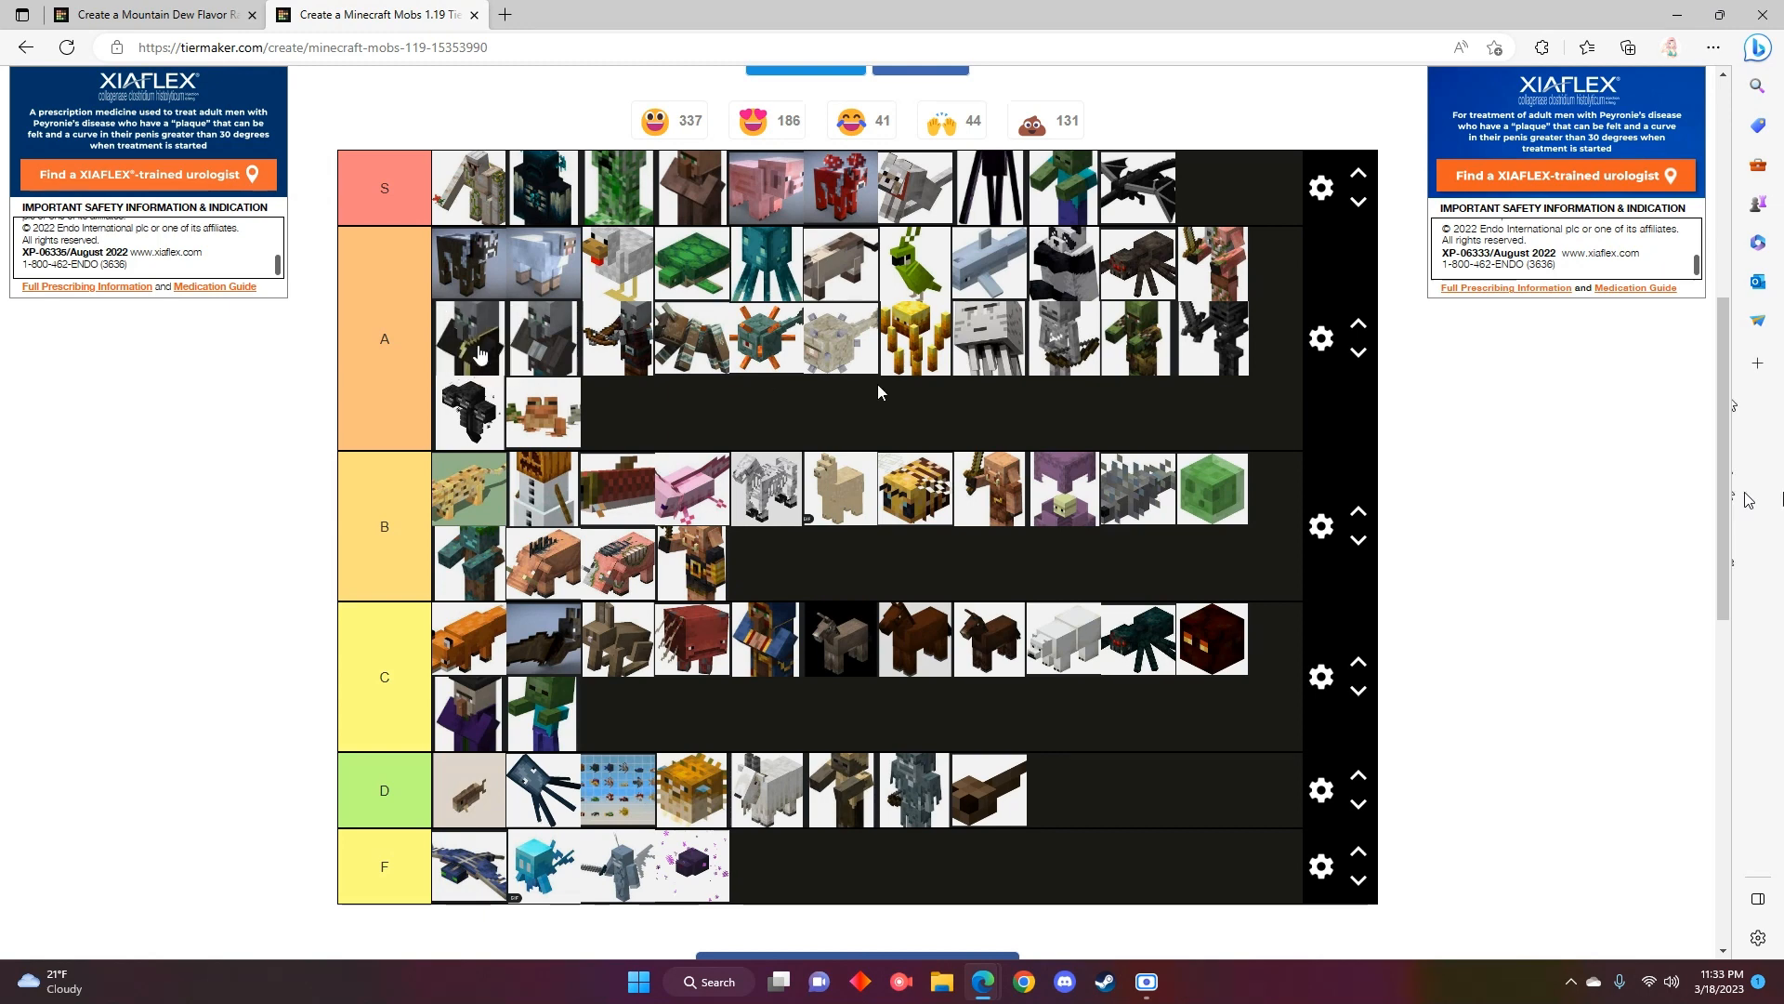
{"action": "mouse_move", "coordinate": [847, 398]}
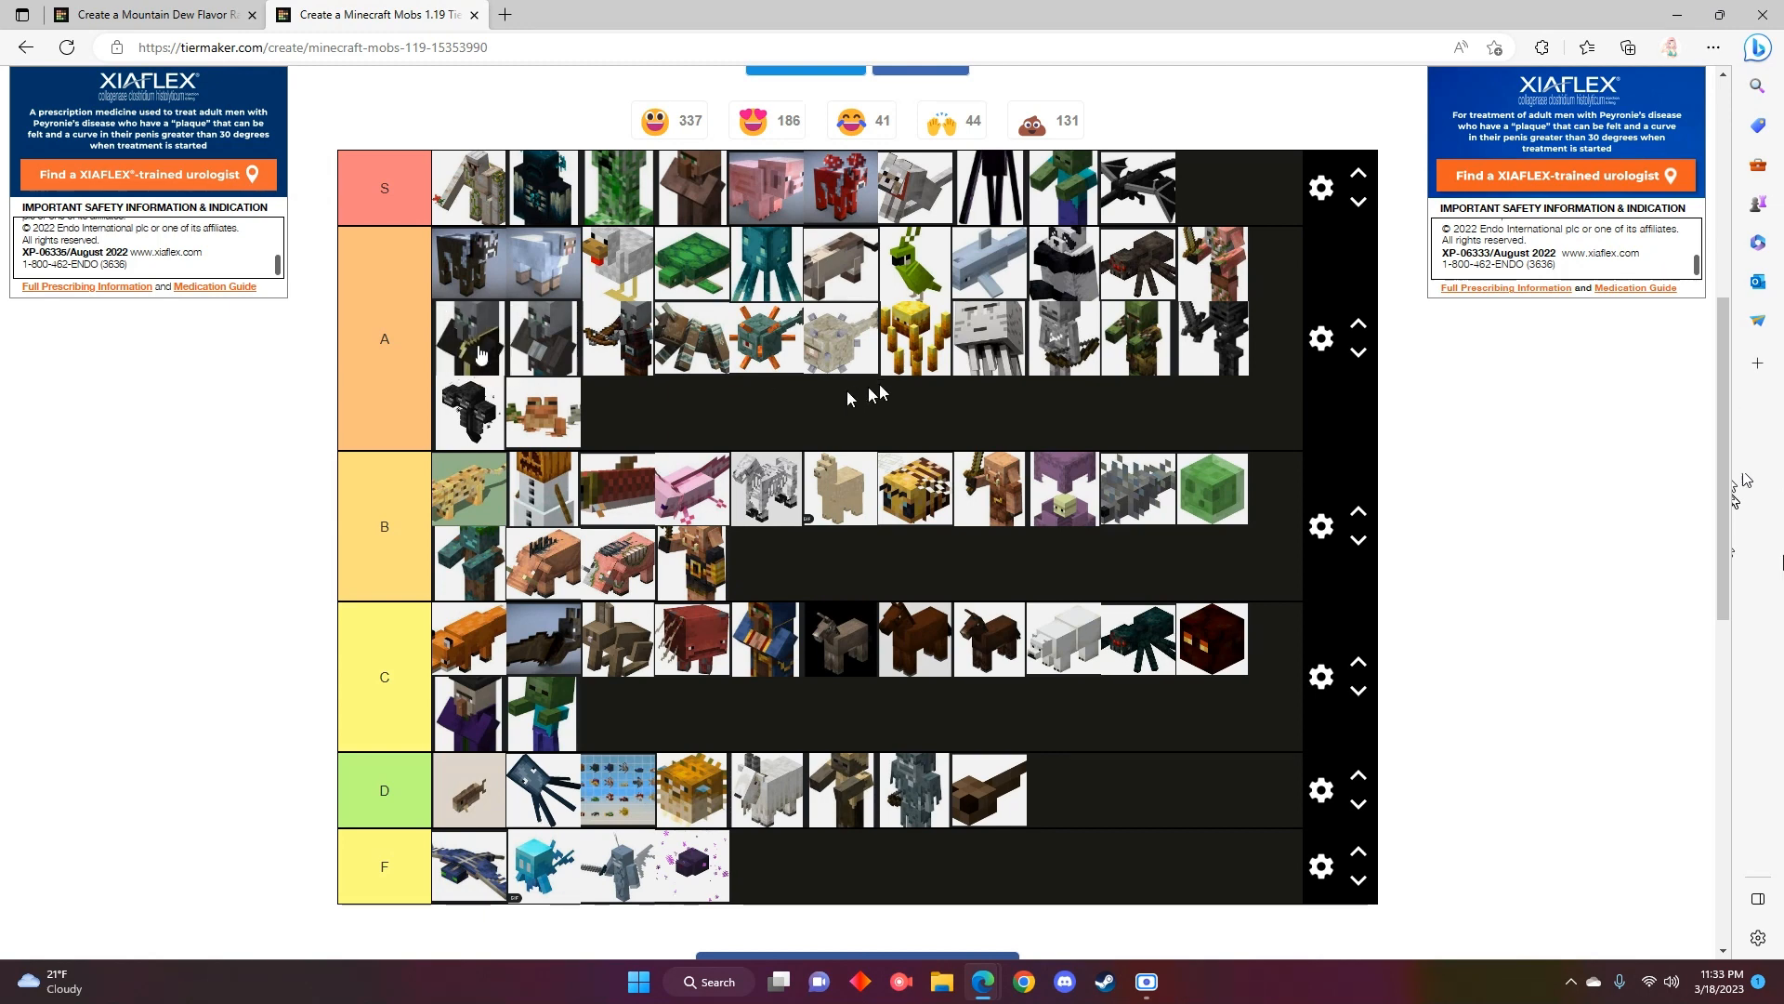
{"action": "mouse_move", "coordinate": [774, 288]}
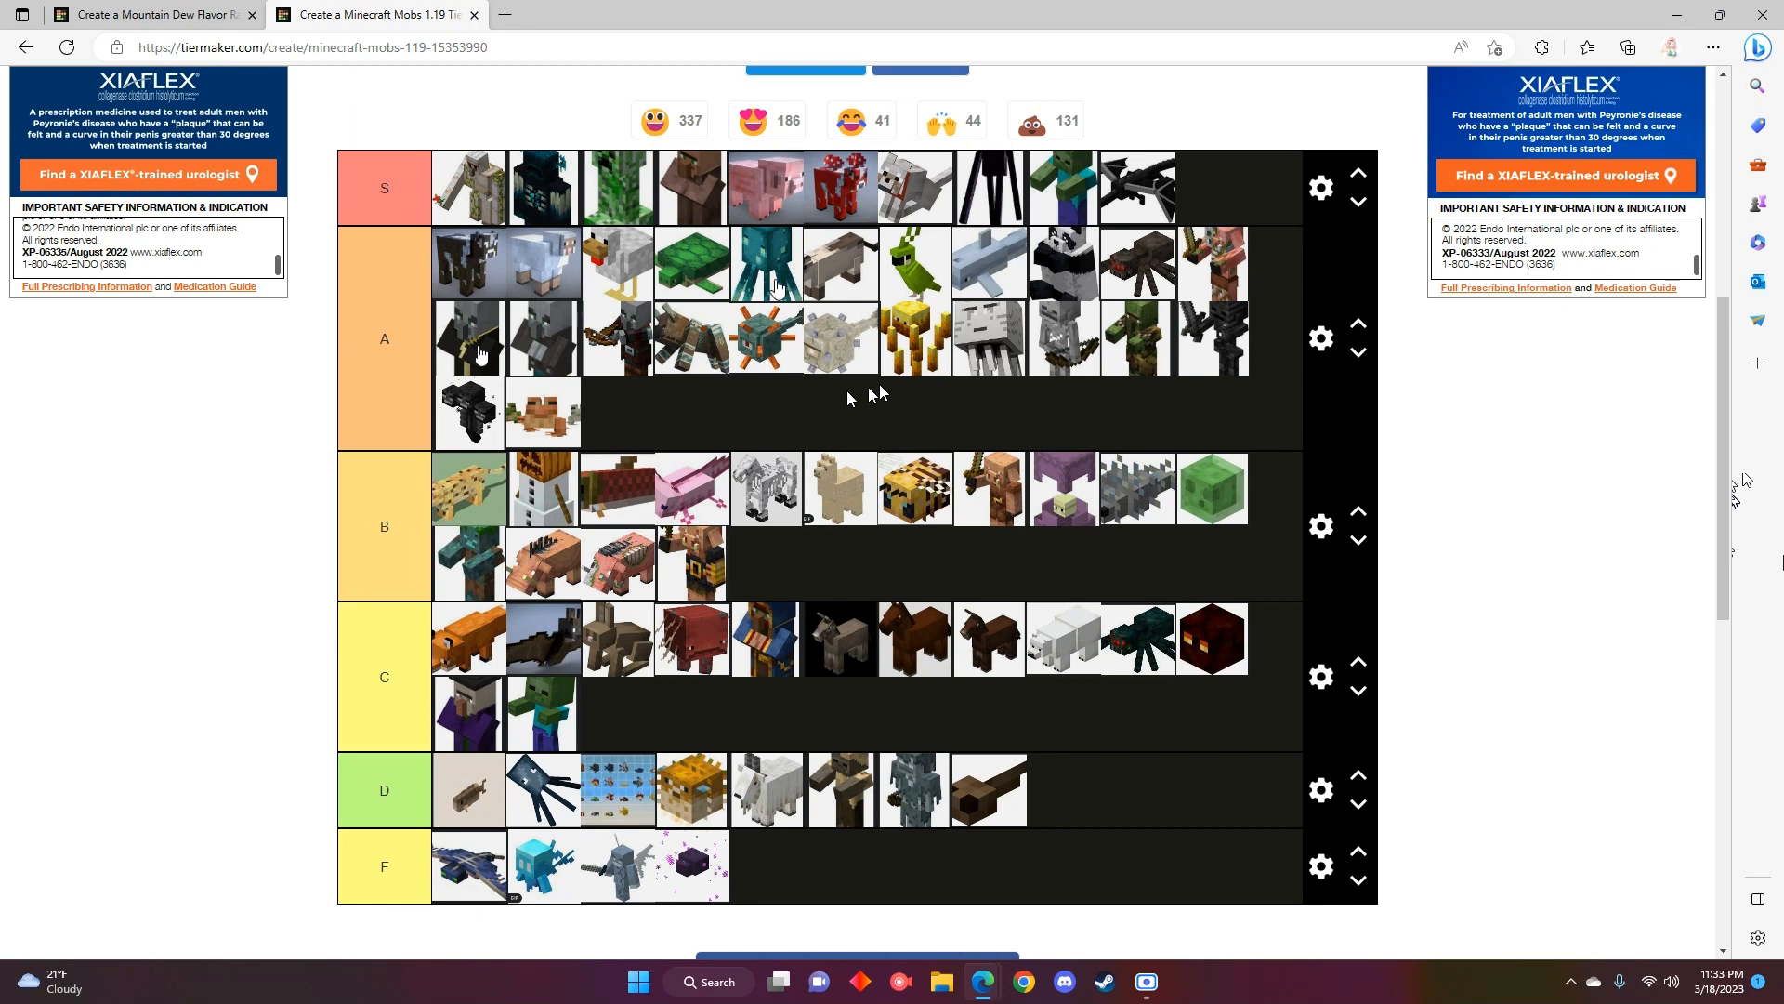
{"action": "mouse_move", "coordinate": [643, 414]}
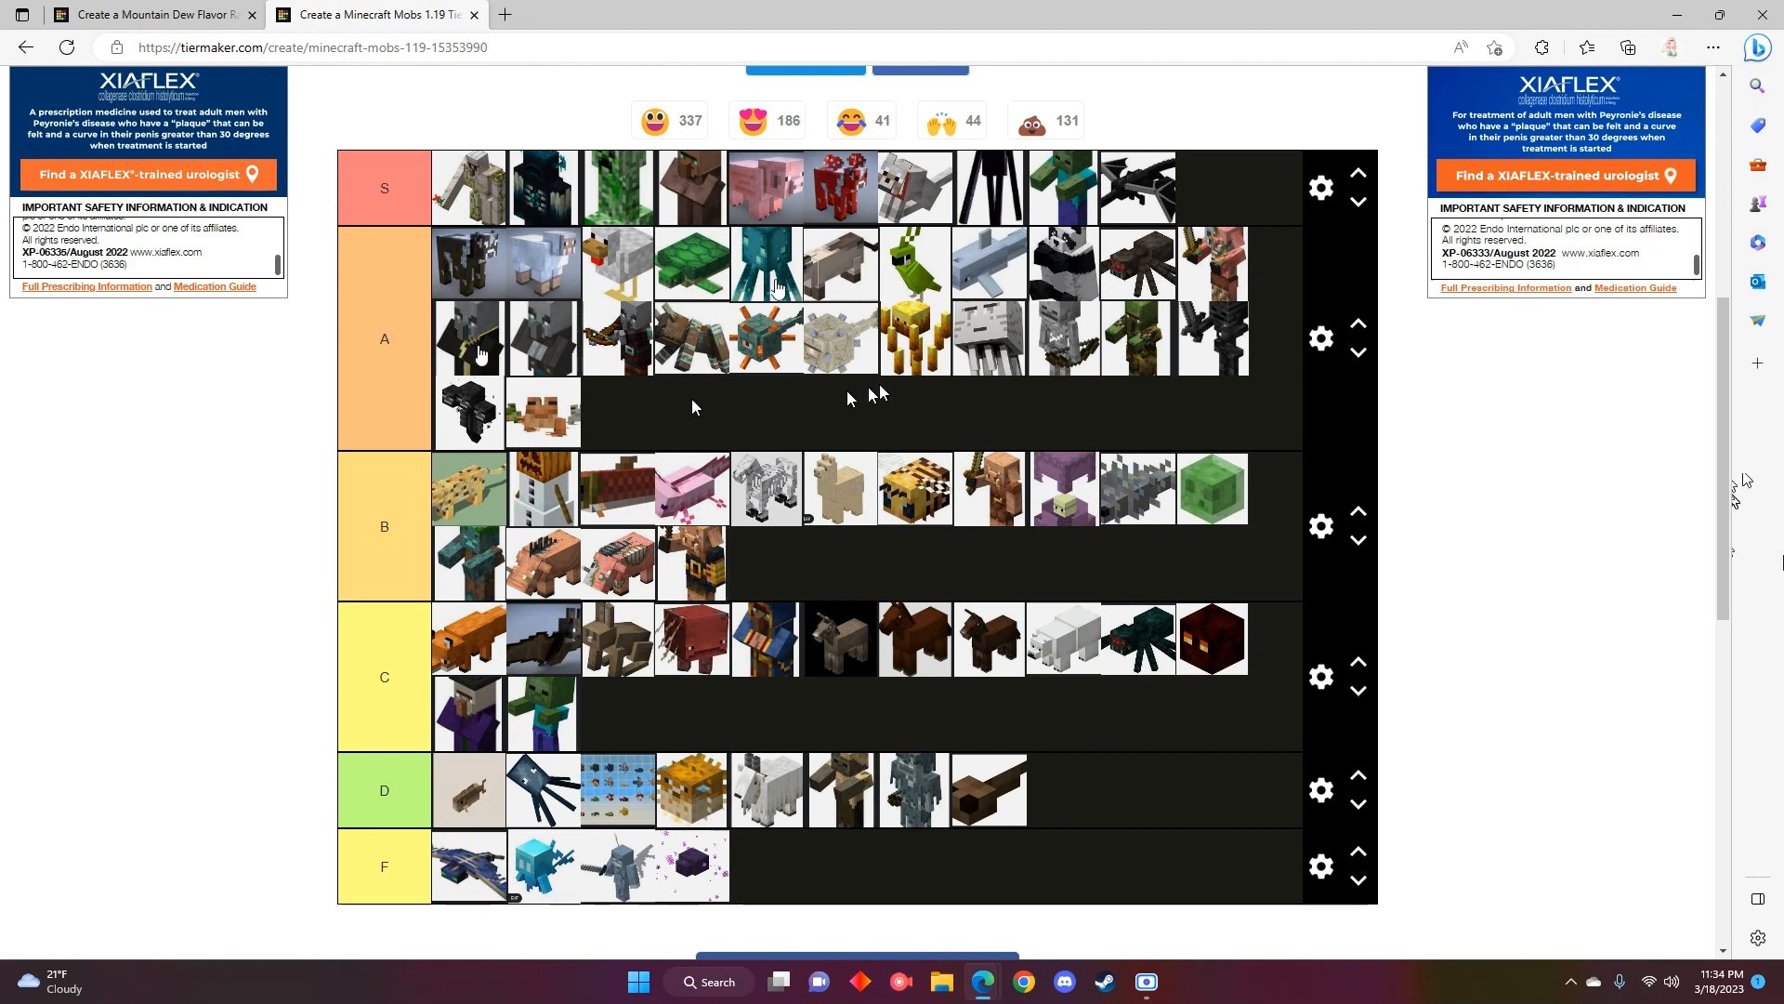
{"action": "mouse_move", "coordinate": [1483, 375]}
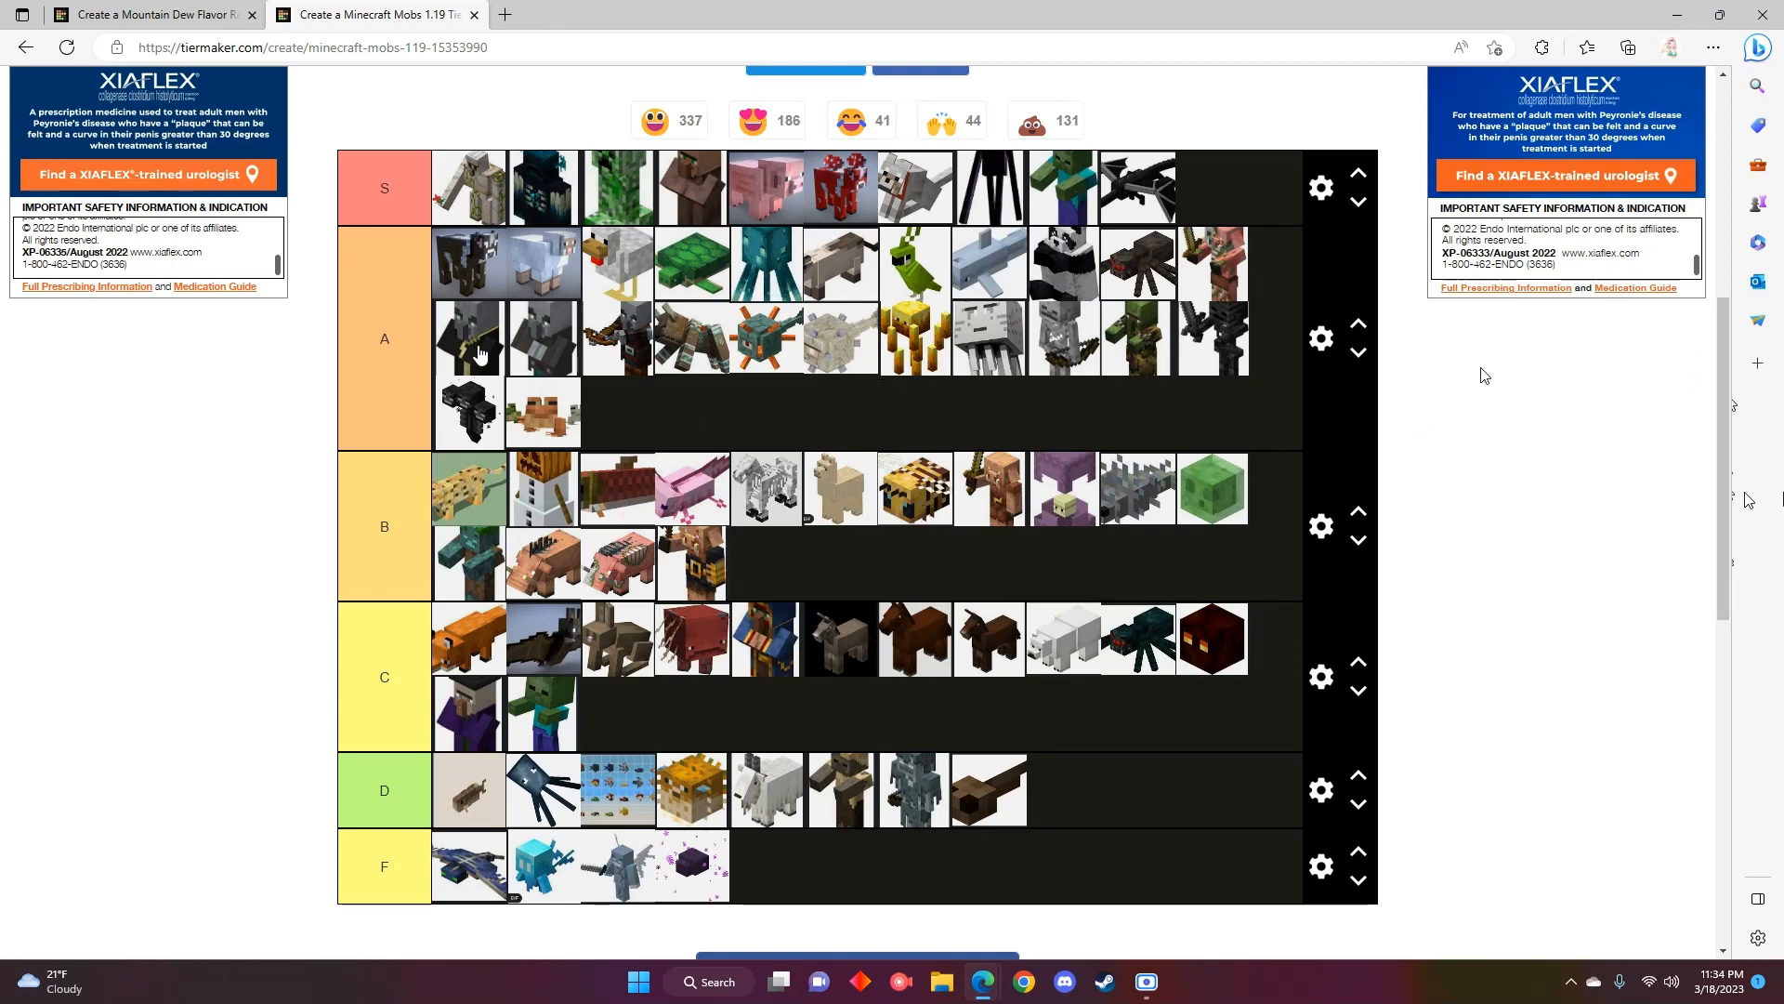
{"action": "mouse_move", "coordinate": [1472, 394]}
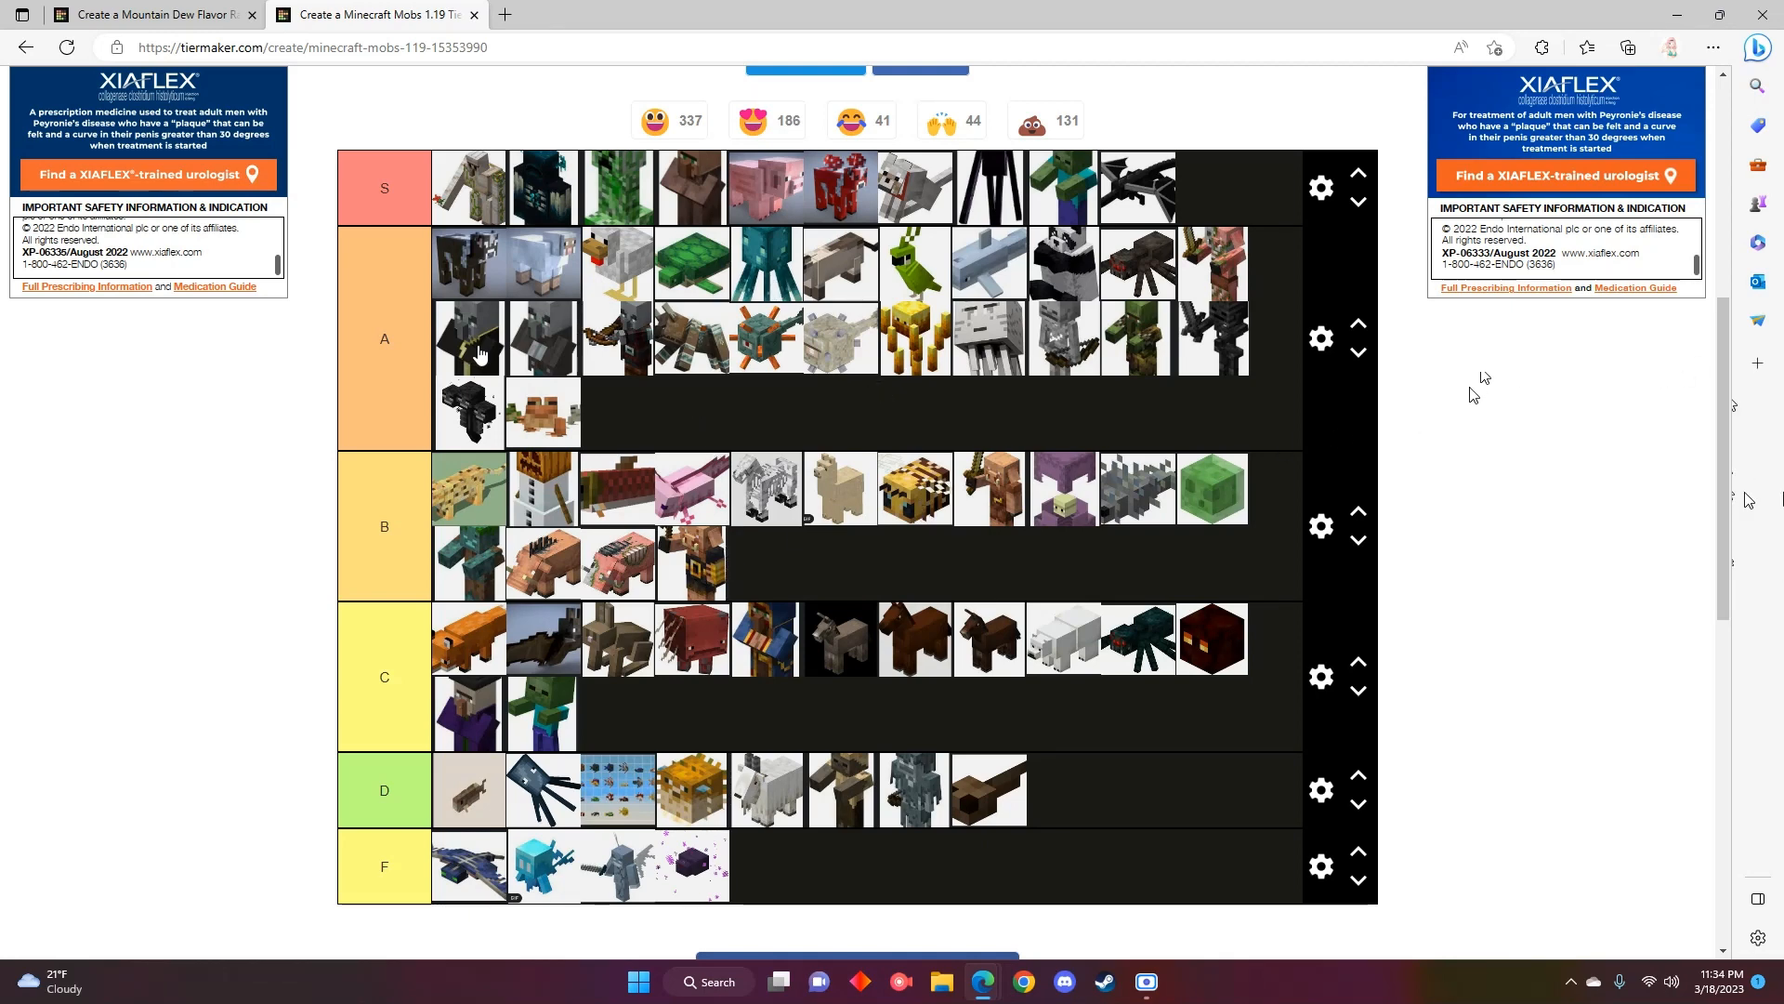